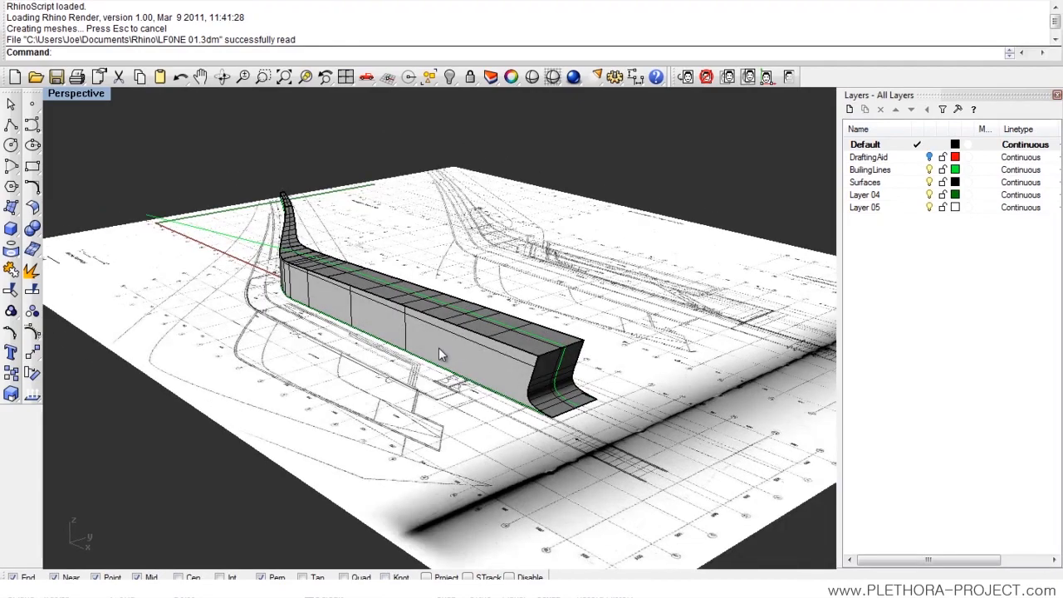
Step: Orbit around the roof mass and site plan to inspect the roof's end edge
left_click_drag(440, 353, 457, 407)
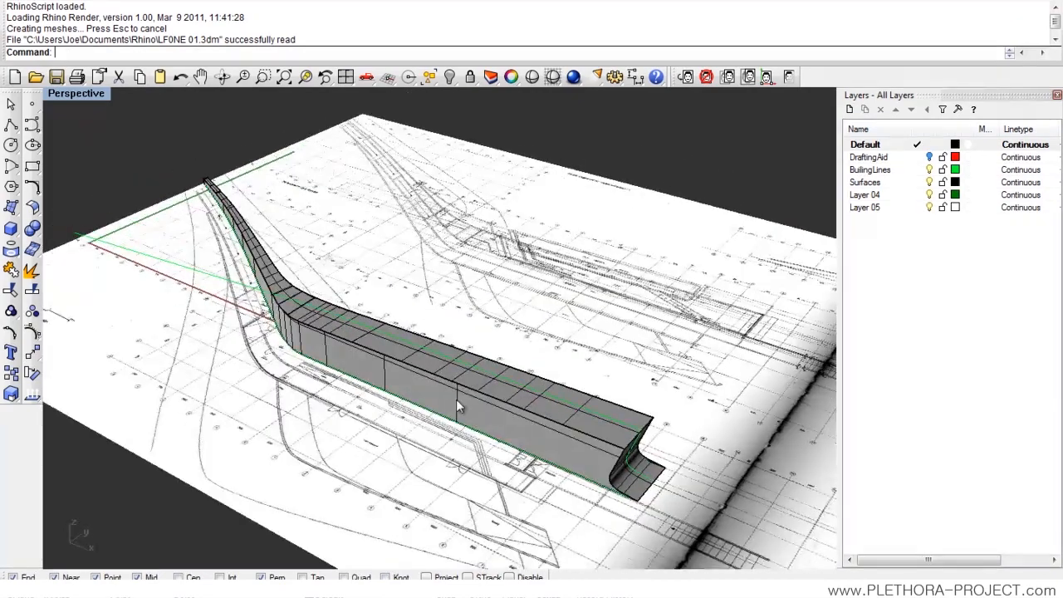
left_click_drag(456, 407, 424, 357)
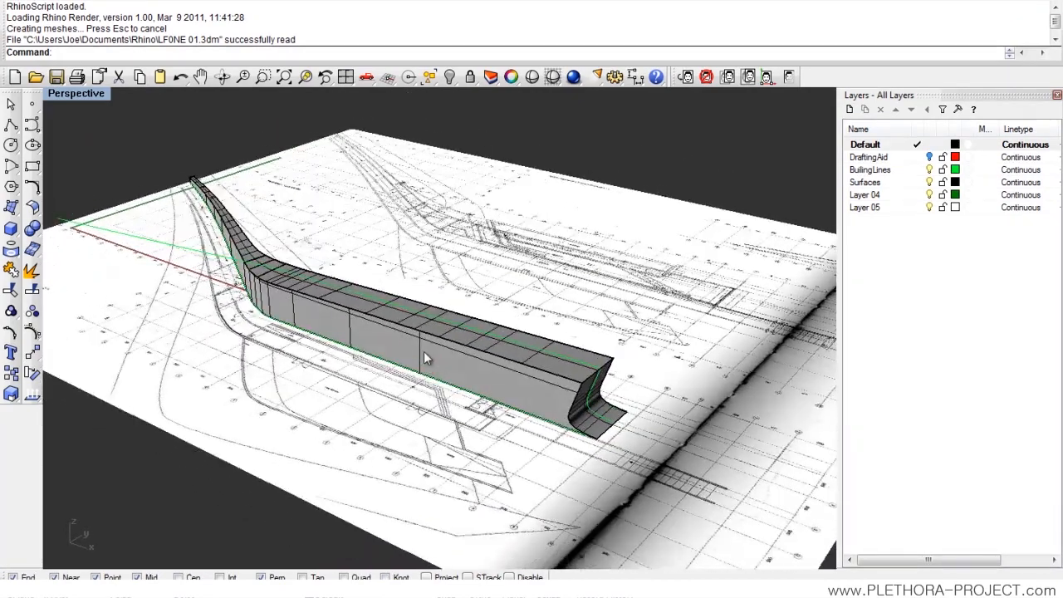
left_click_drag(424, 357, 357, 363)
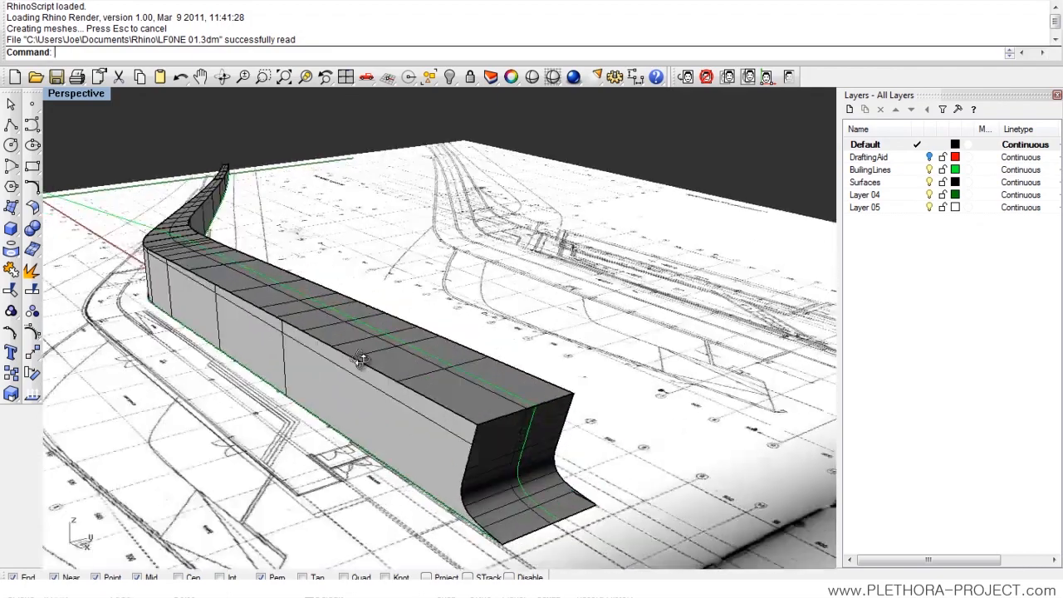
left_click_drag(361, 361, 511, 356)
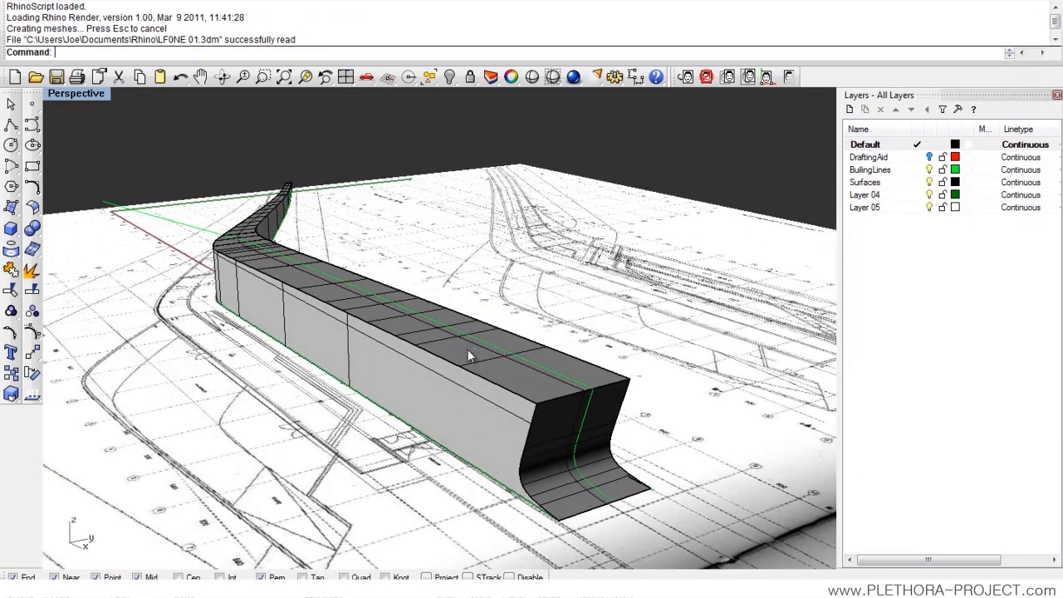
mouse_move(463, 343)
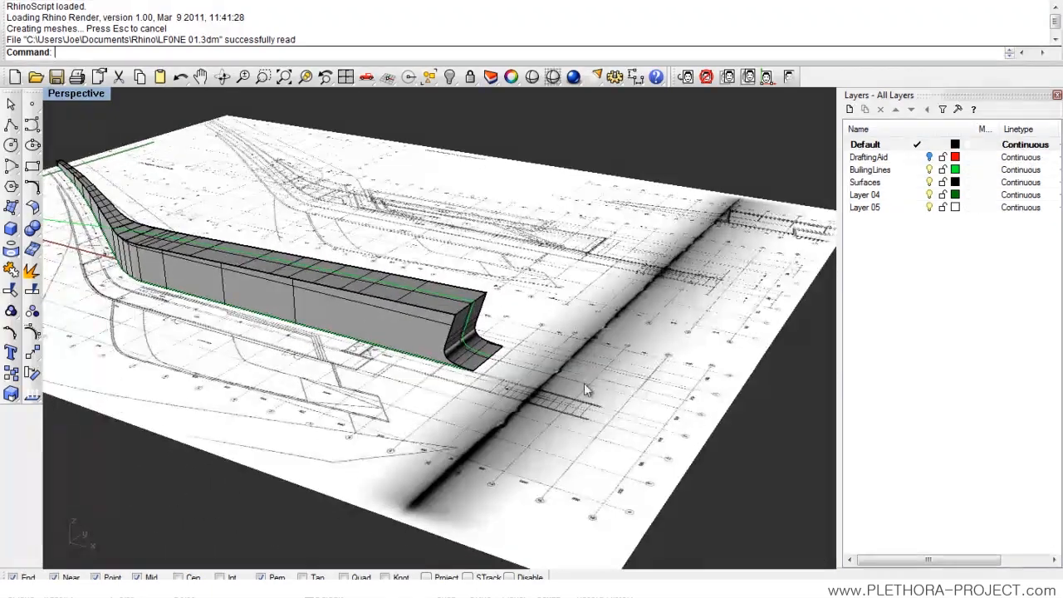
left_click_drag(586, 391, 635, 274)
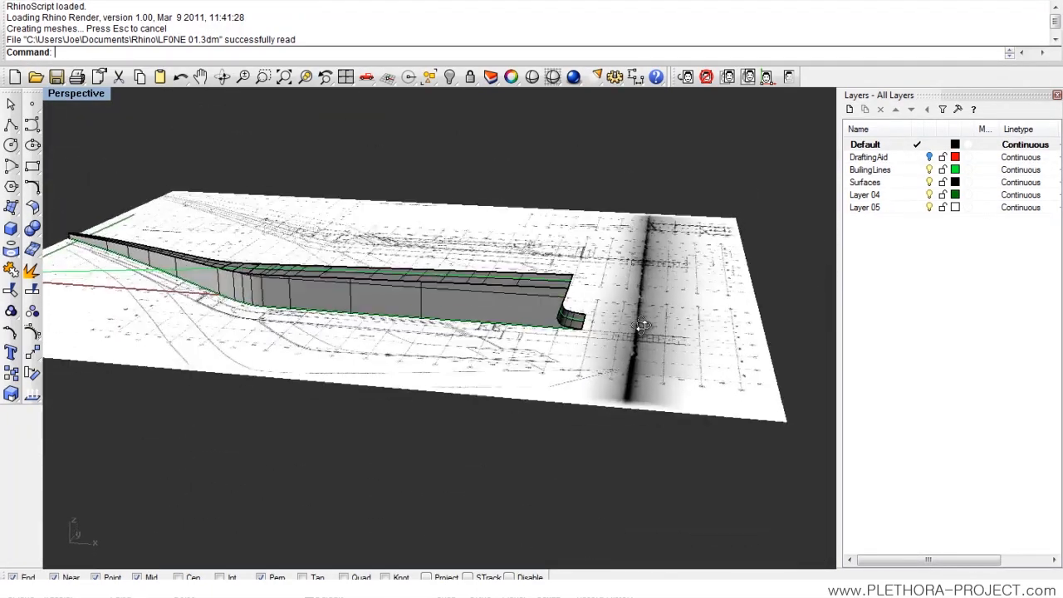
left_click_drag(644, 326, 549, 403)
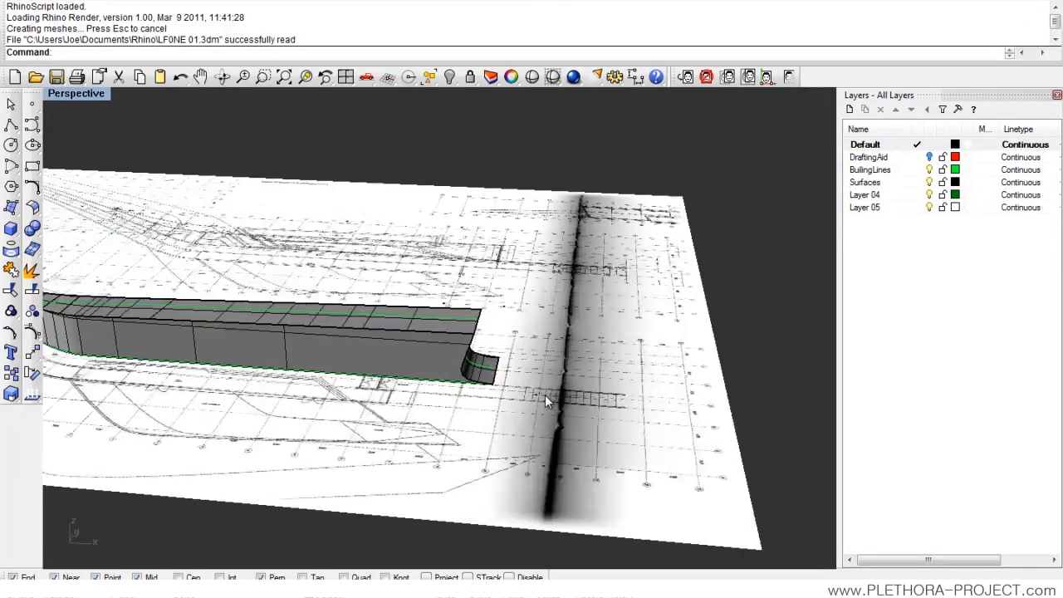
left_click_drag(548, 398, 481, 336)
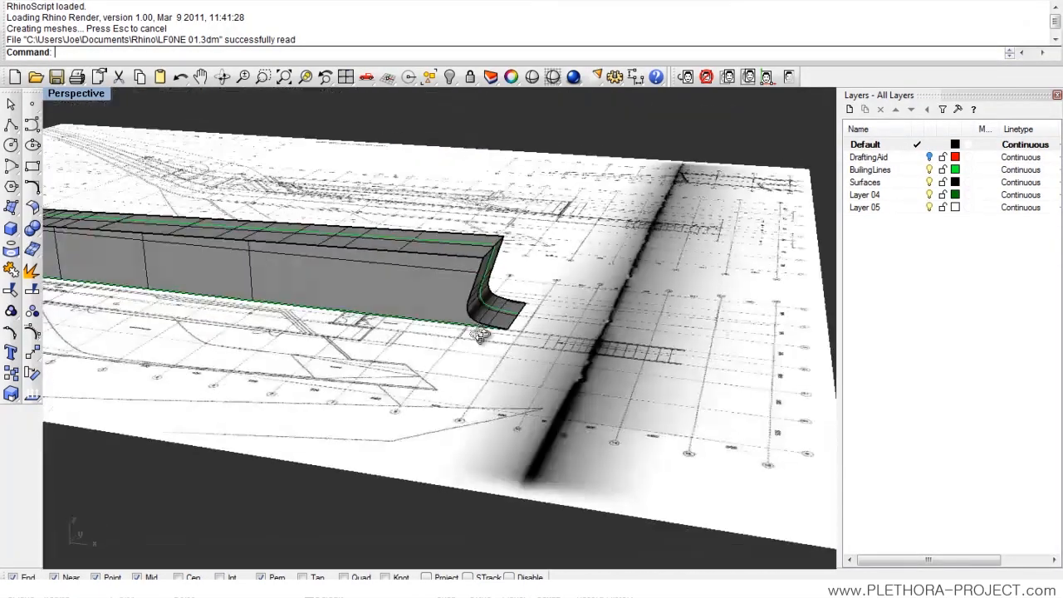
left_click_drag(480, 335, 415, 401)
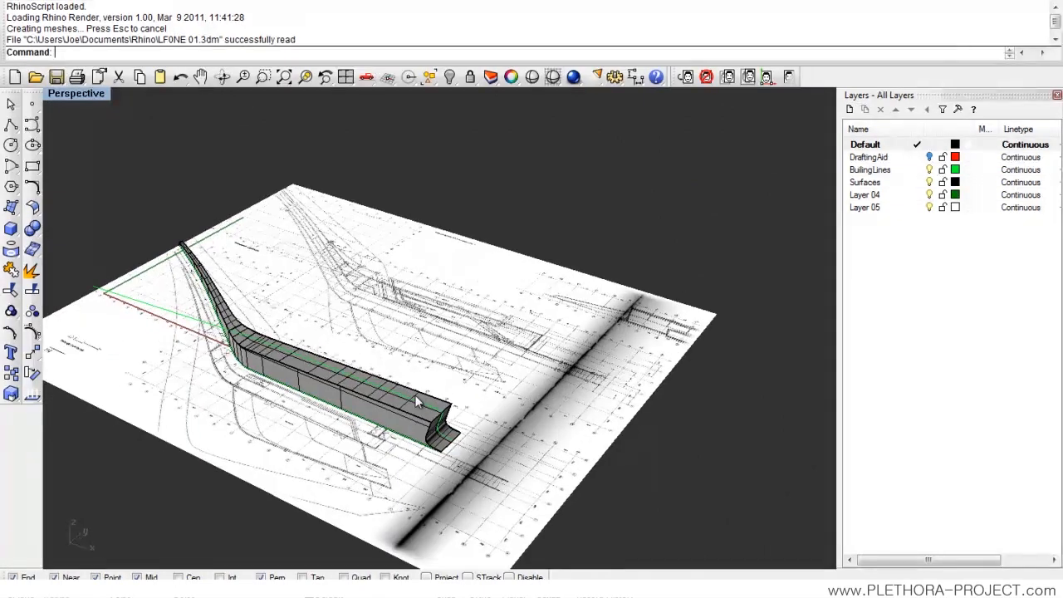
left_click_drag(415, 399, 352, 338)
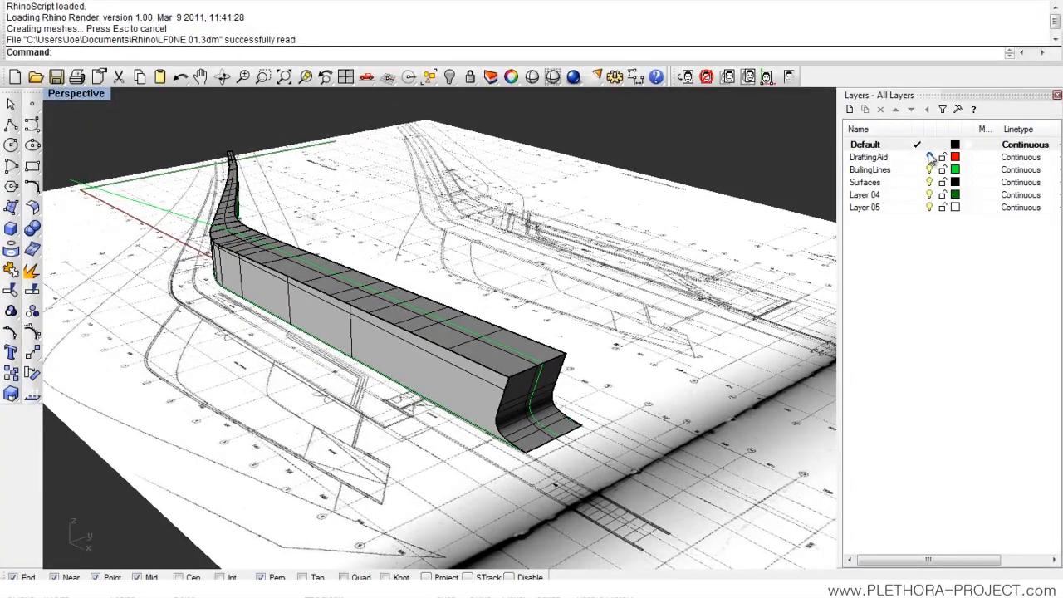
Step: Select the DraftingAid layer row before making BuilingLines current
left_click(869, 157)
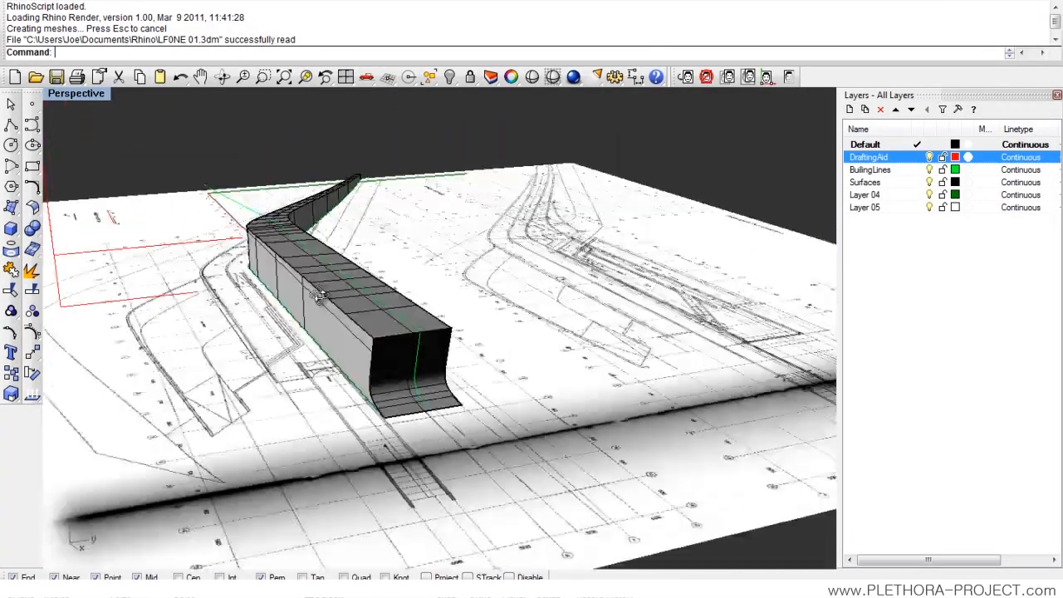
left_click_drag(333, 290, 548, 338)
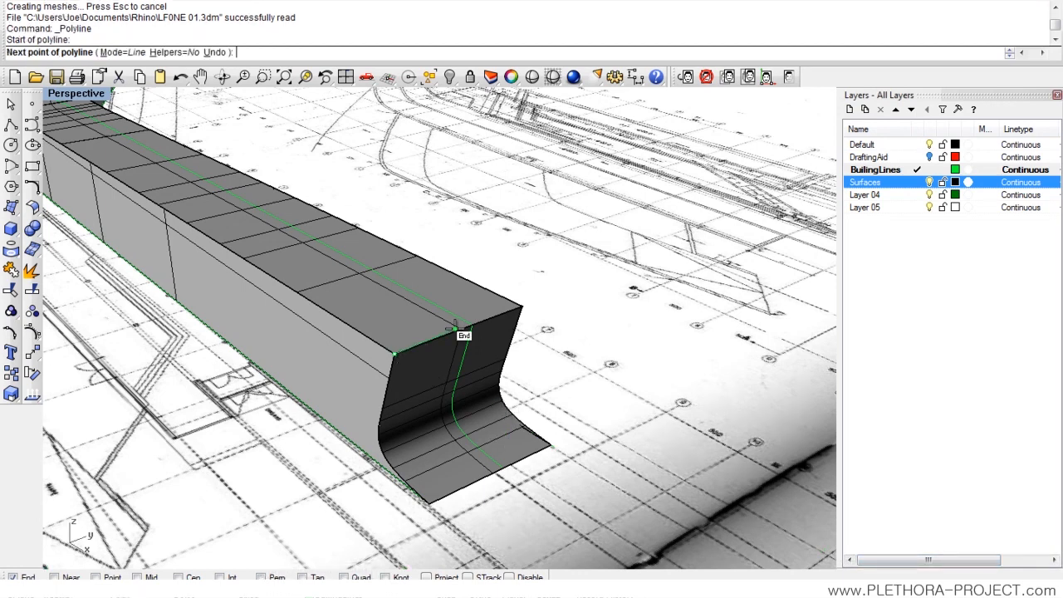
Step: Finish the short line at the roof's top corner and hide the background plan image
left_click(455, 324)
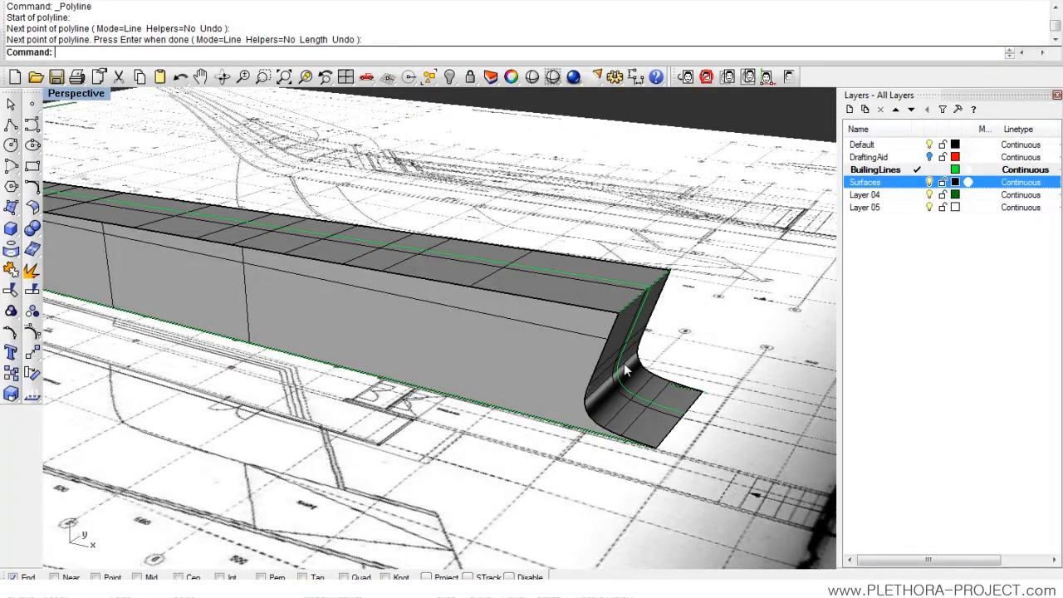
mouse_move(614, 371)
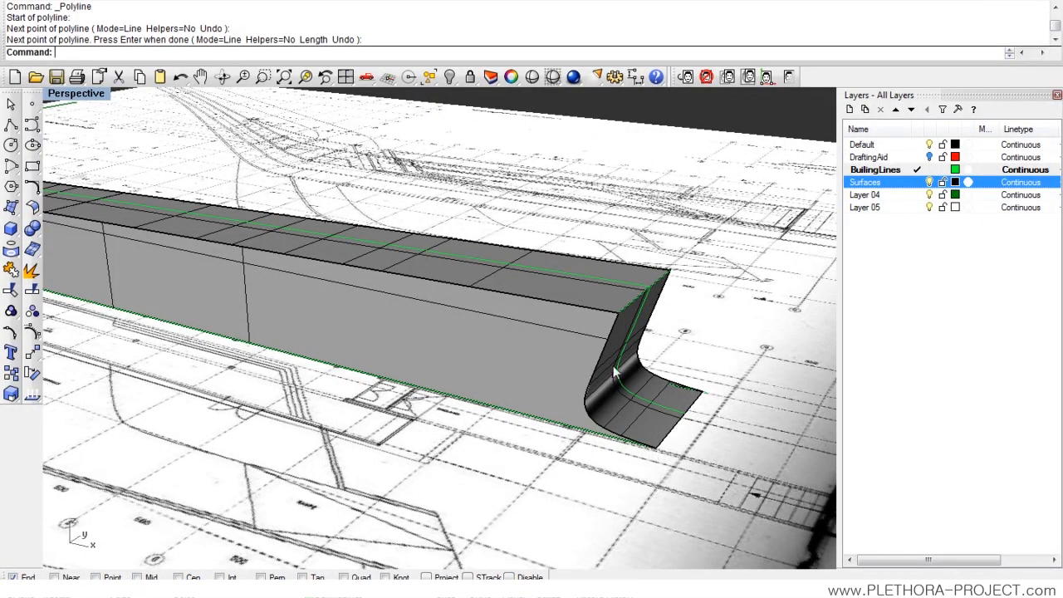
left_click_drag(615, 373, 515, 332)
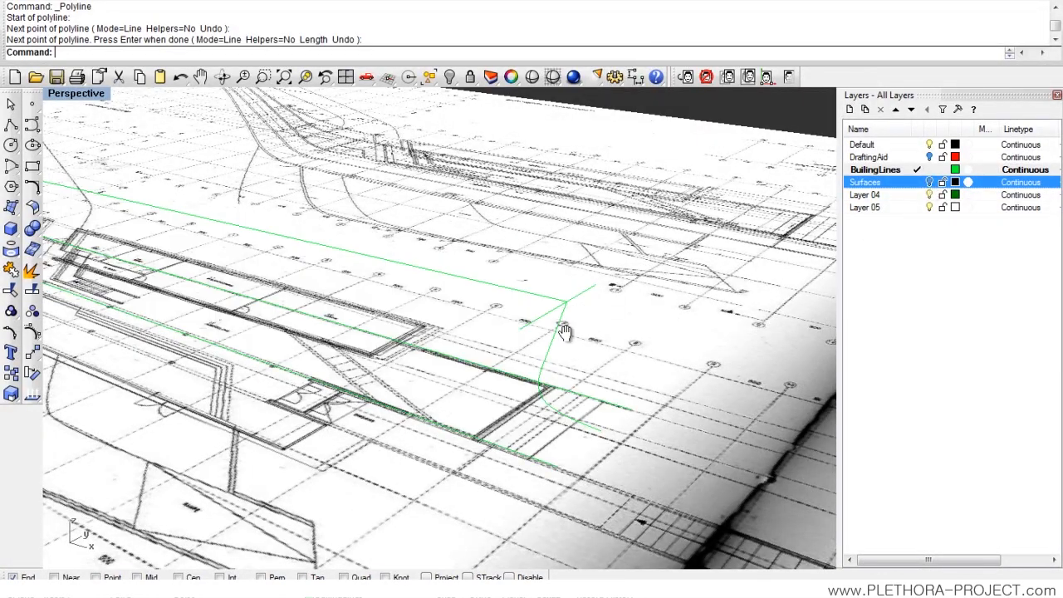
left_click_drag(564, 332, 482, 336)
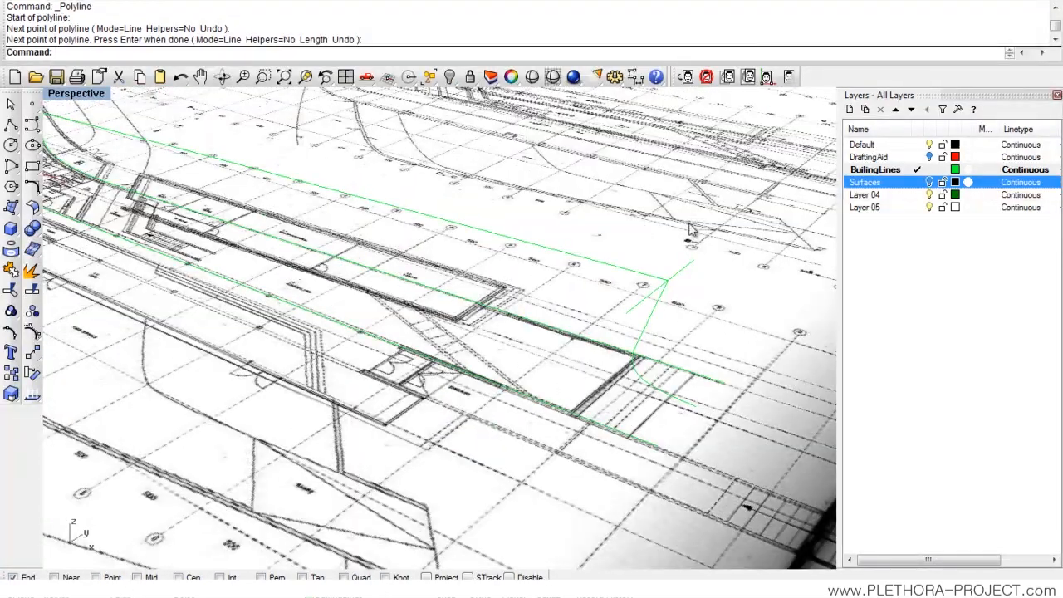
left_click(788, 77)
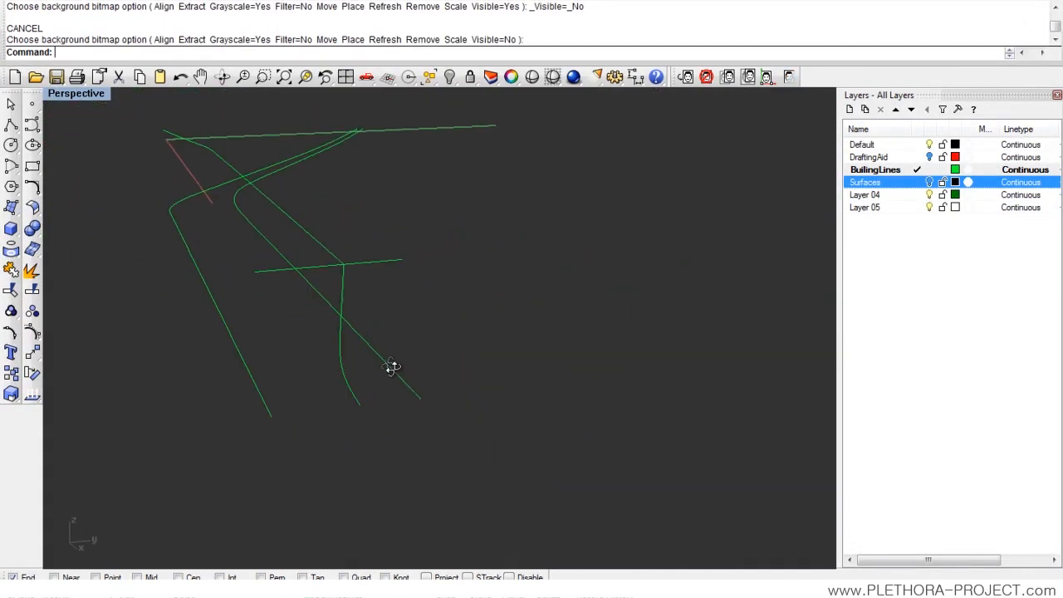
Step: Move the short cross line vertically down to the lower curve's end point
left_click_drag(392, 367, 473, 310)
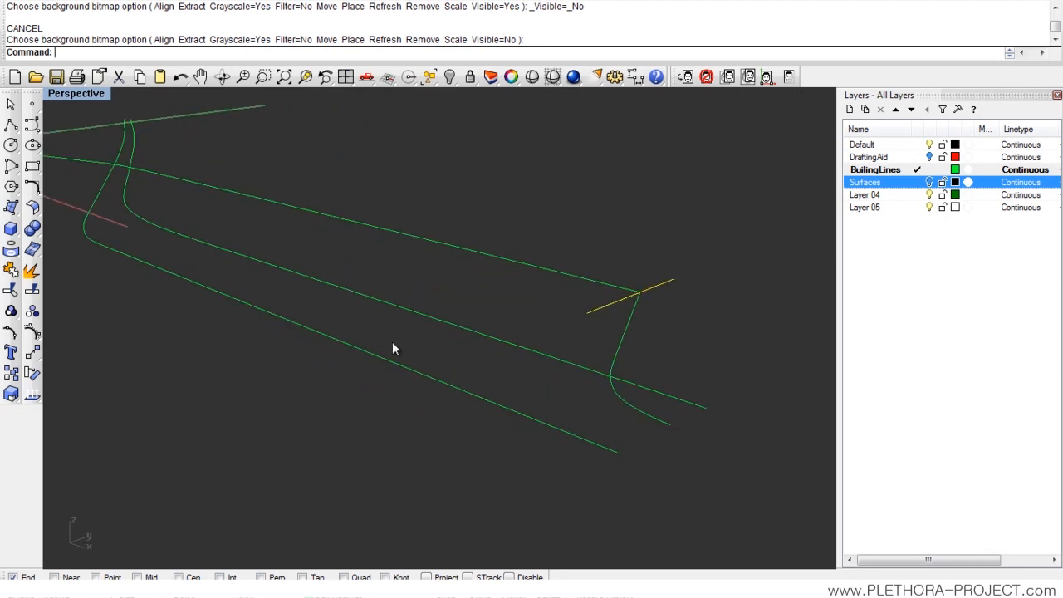
type("m")
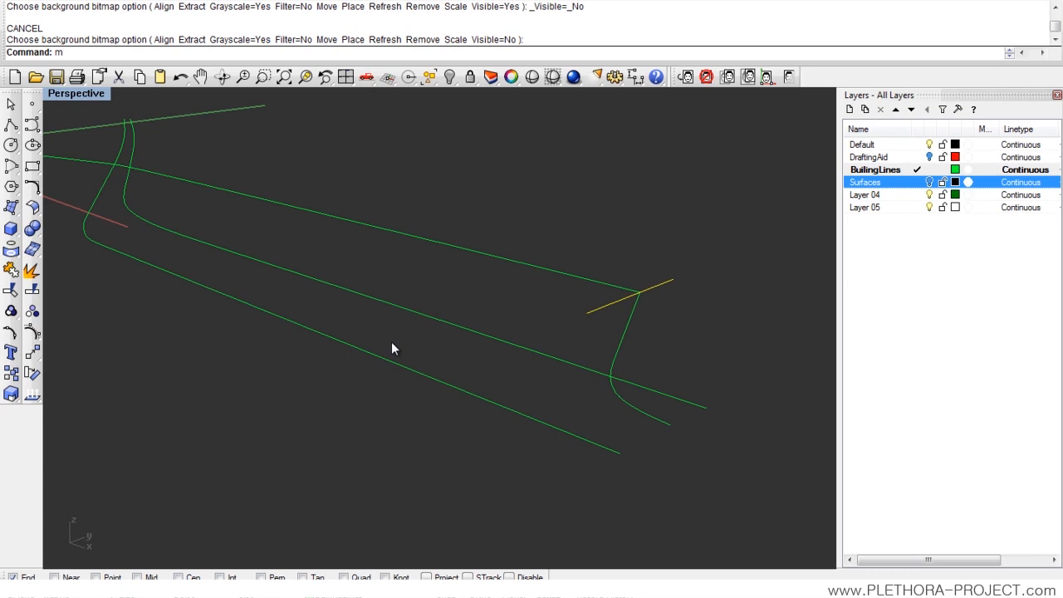
key("Return")
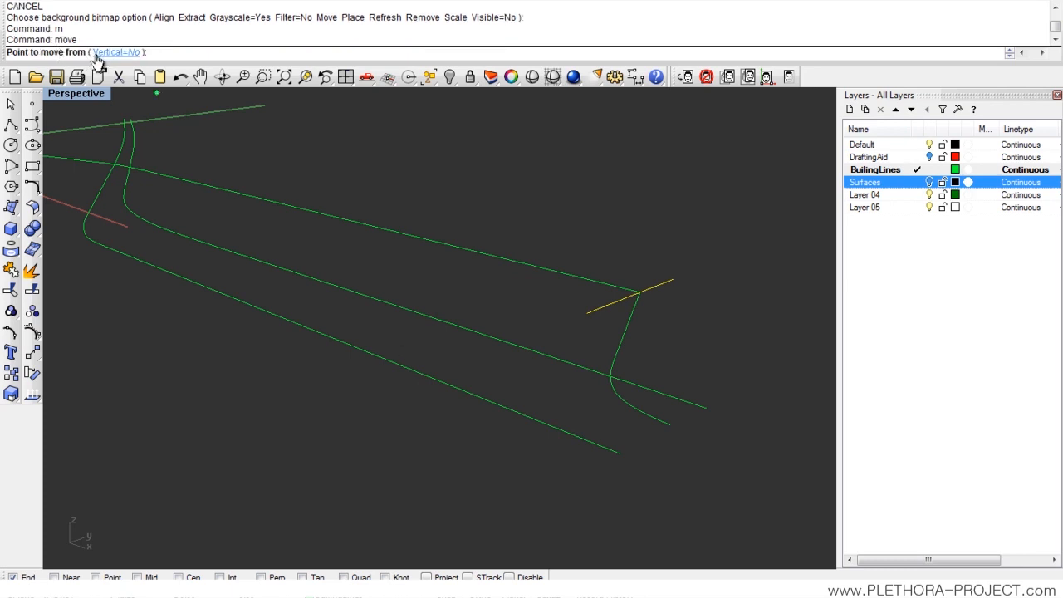
mouse_move(313, 225)
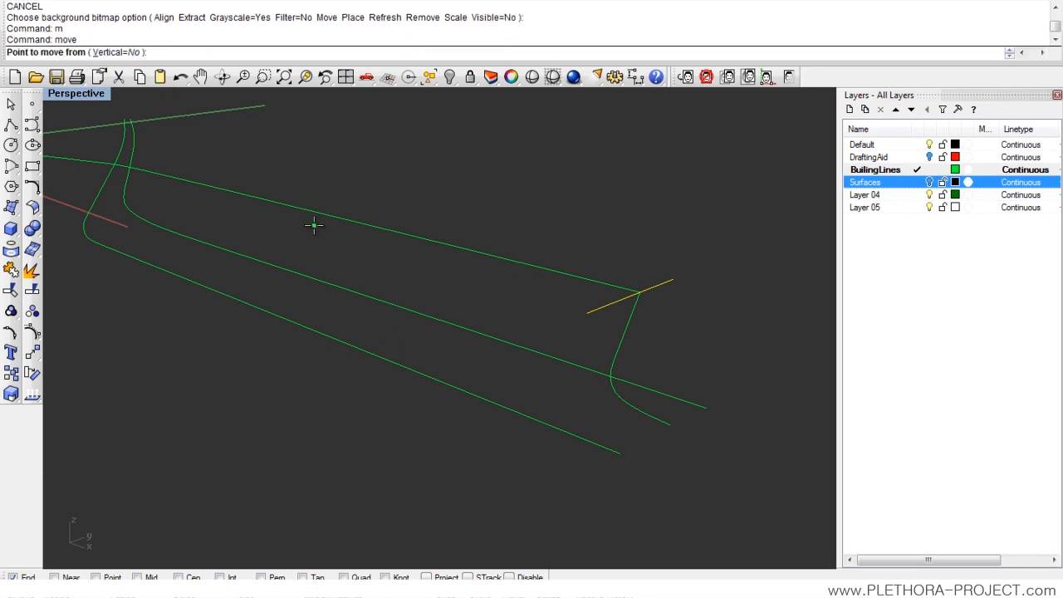
type("v")
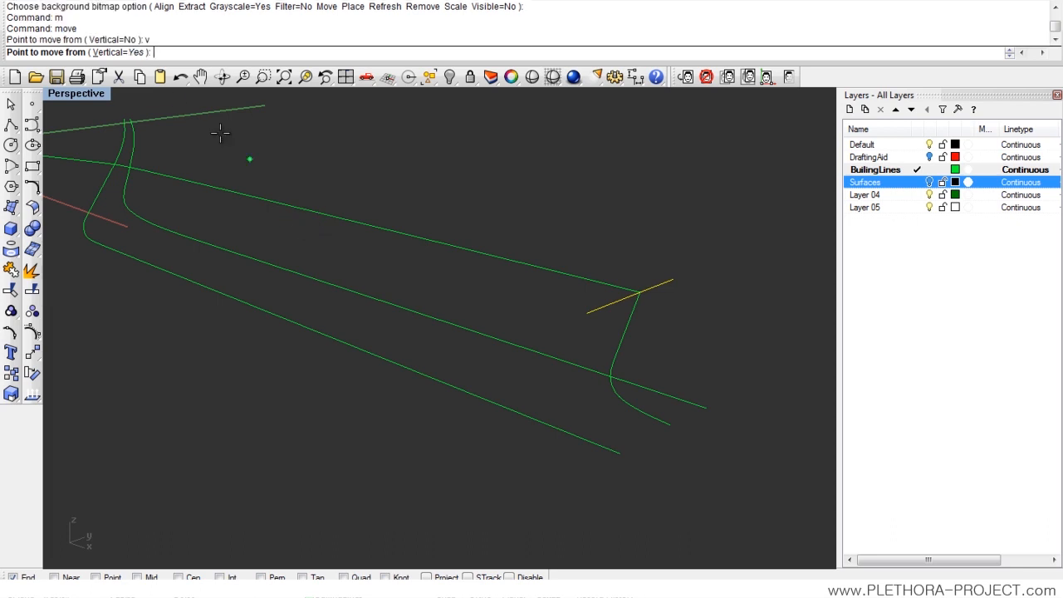
mouse_move(587, 314)
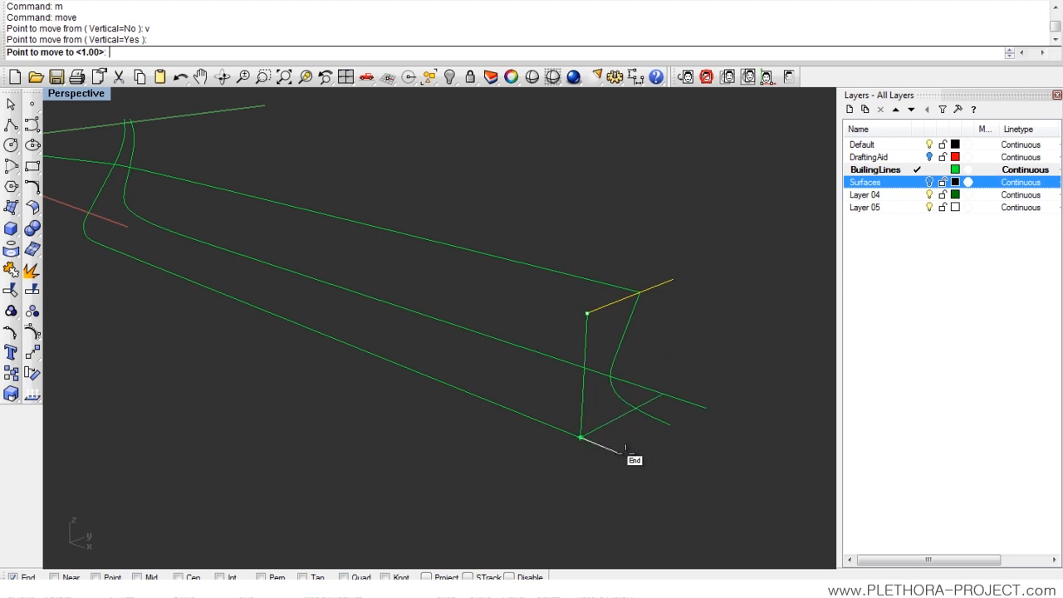
left_click(628, 459)
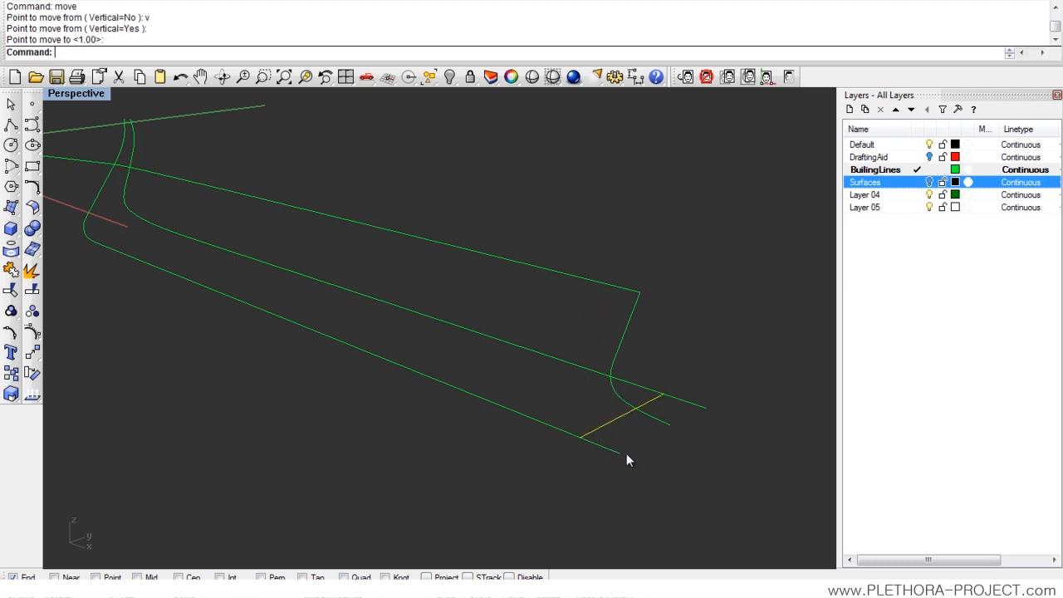
Step: Check the lowered line and start a new polyline at the curves' far end
left_click_drag(628, 460, 454, 351)
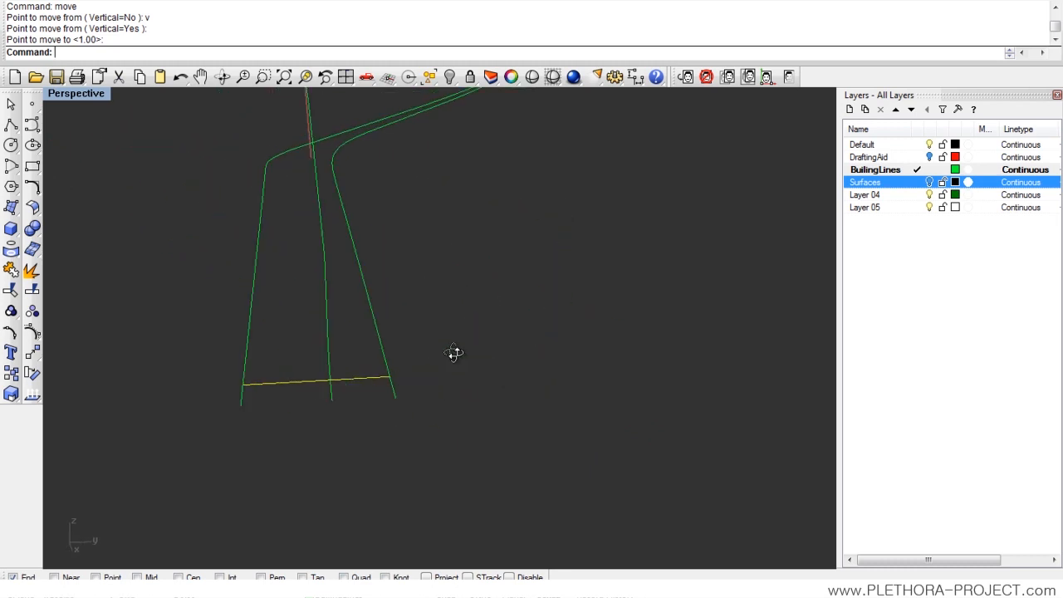
left_click_drag(454, 354, 326, 319)
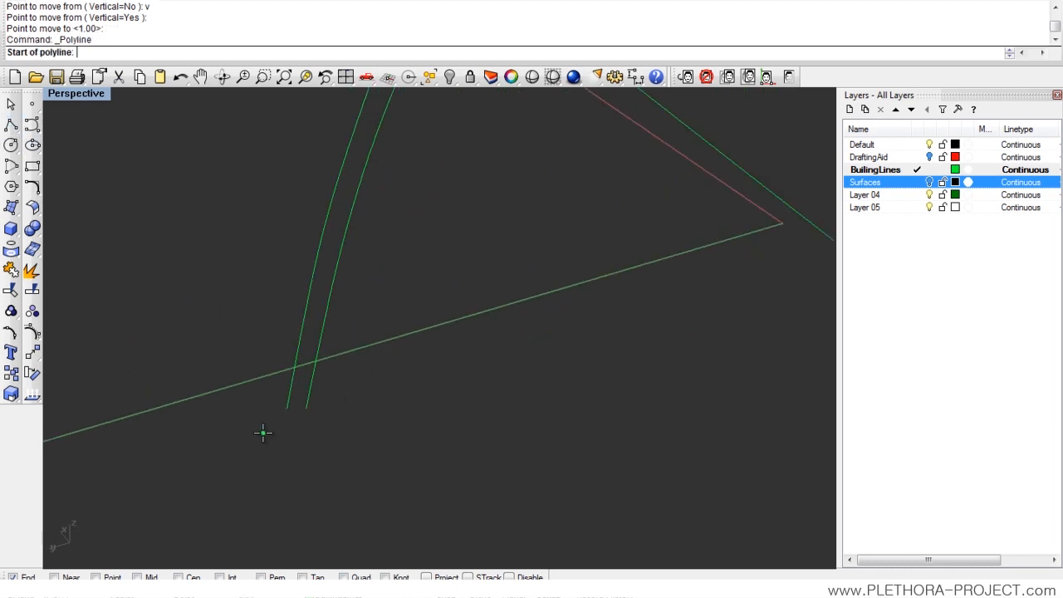
left_click(287, 407)
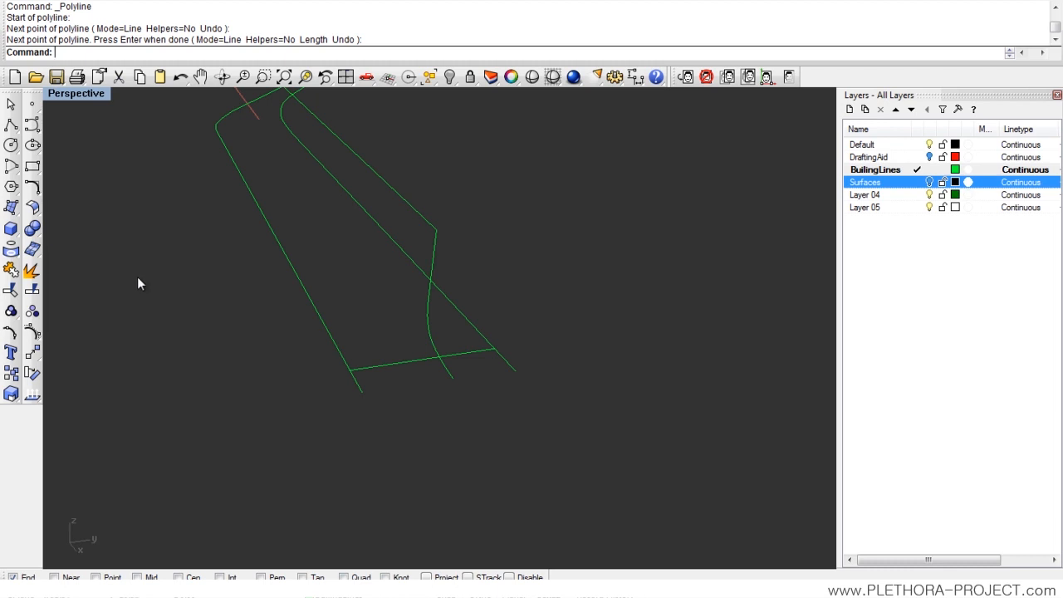
Step: Offset the roof edge curves and cross line by 0.24 to both sides into double strips
type("Offset")
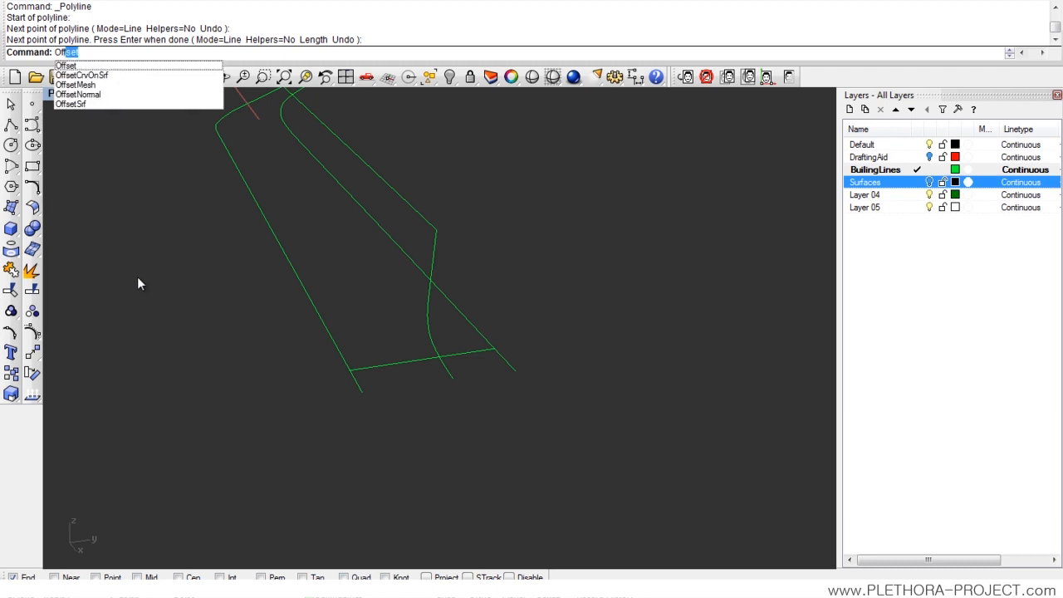
left_click(64, 65)
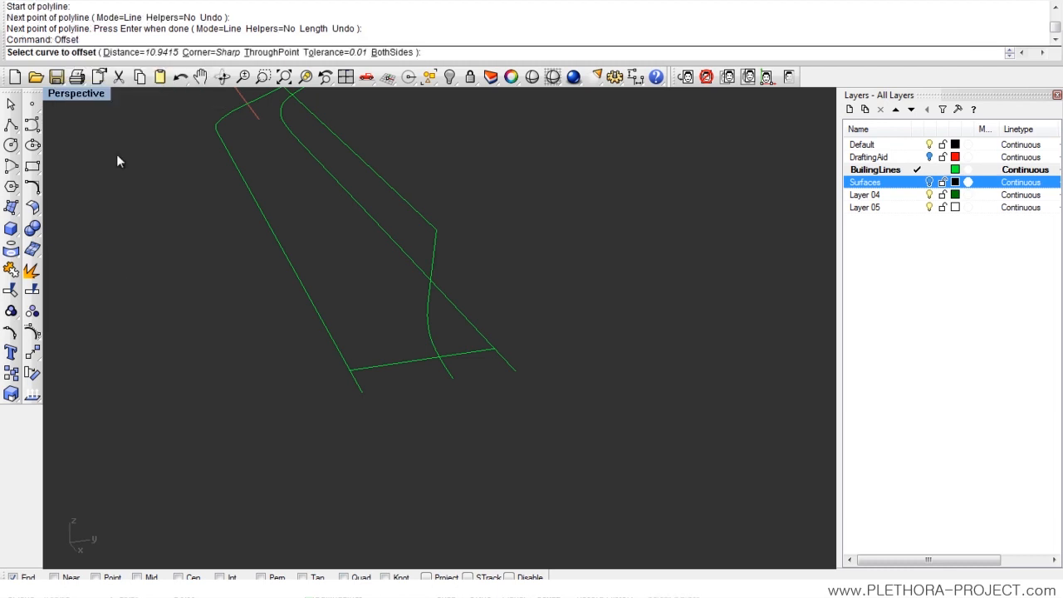
mouse_move(304, 338)
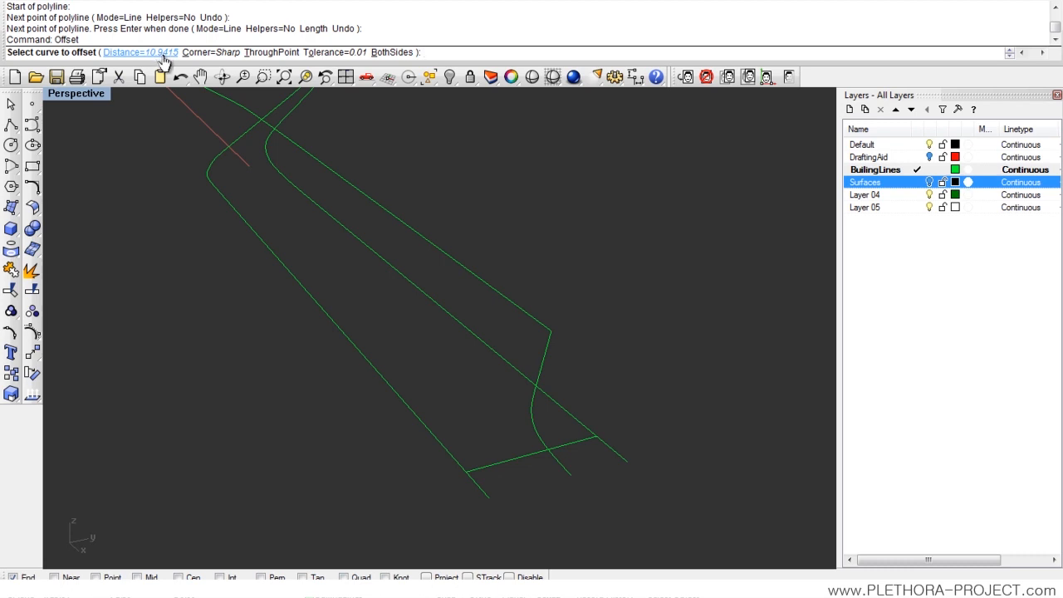
type("0.24")
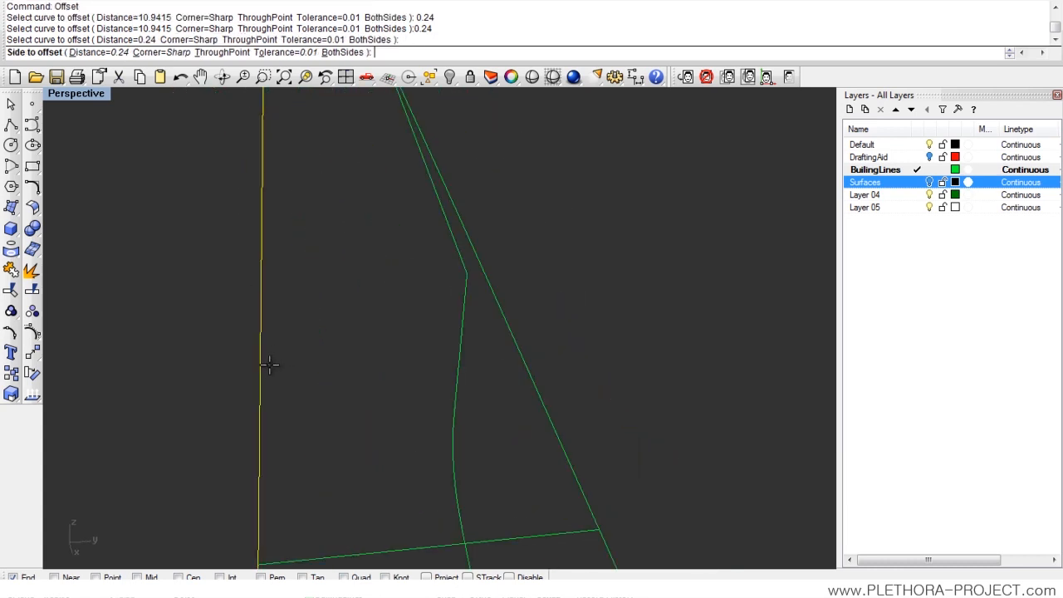
mouse_move(141, 369)
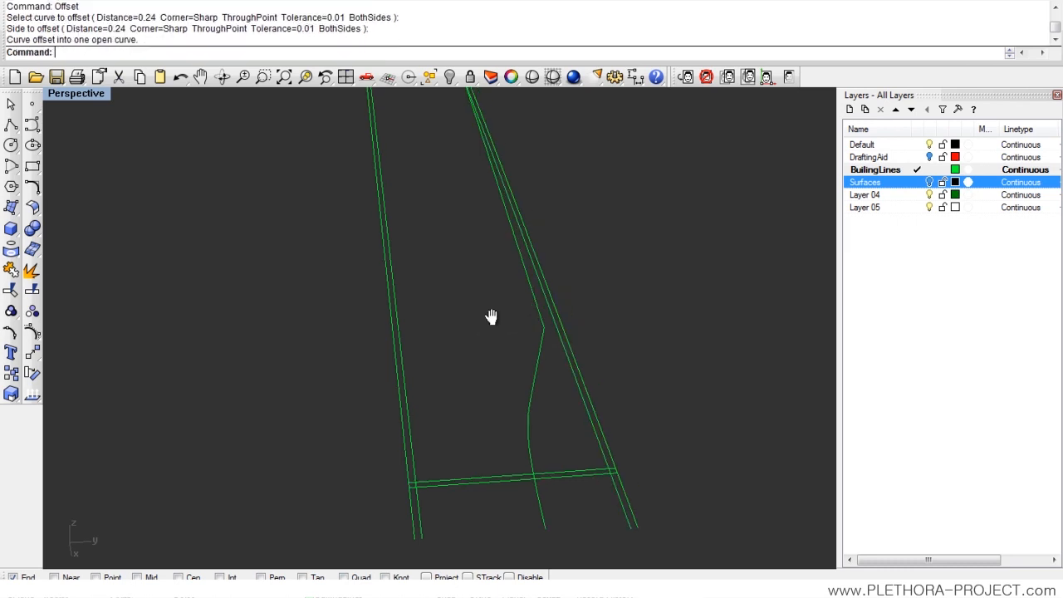
left_click_drag(491, 316, 411, 444)
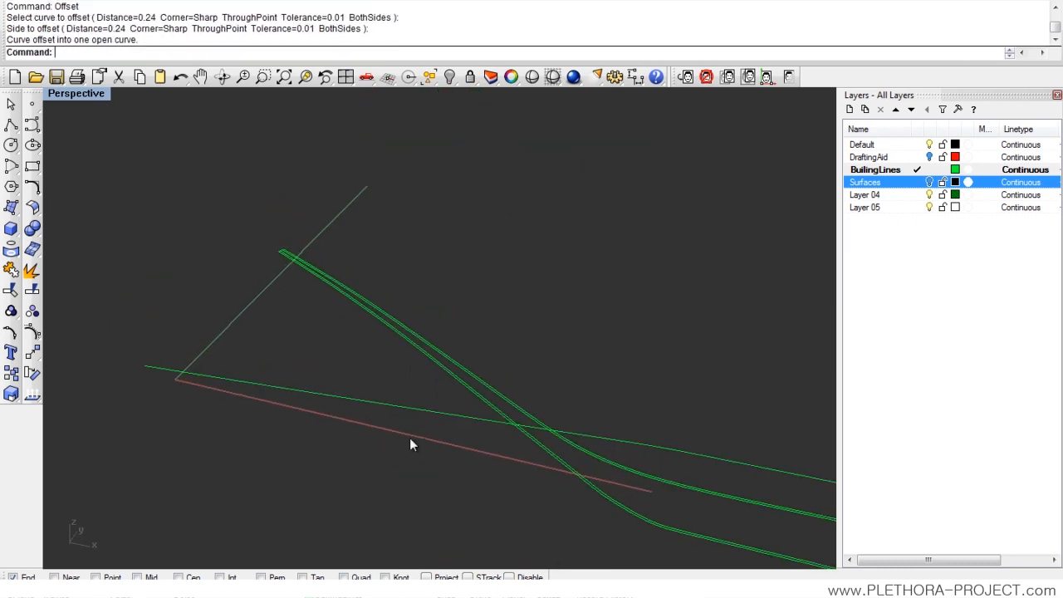
left_click_drag(415, 445, 344, 296)
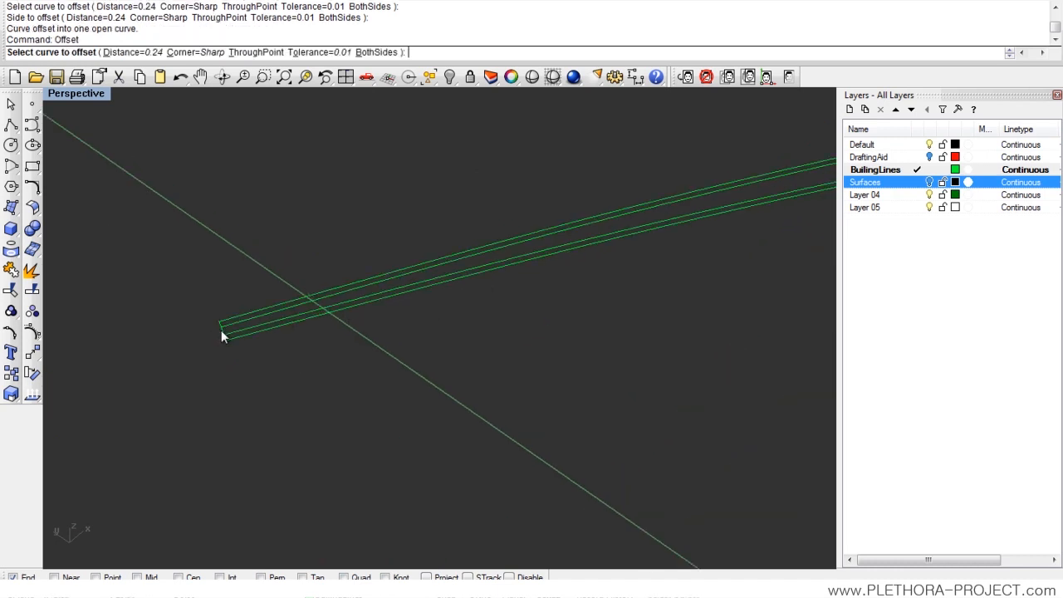
left_click(265, 320)
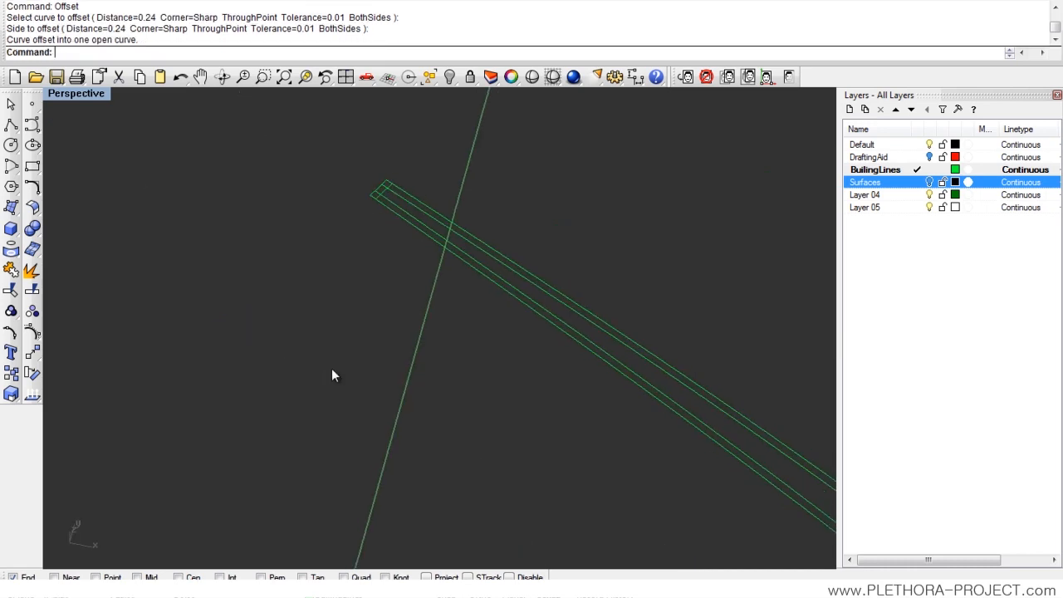
left_click_drag(332, 374, 477, 305)
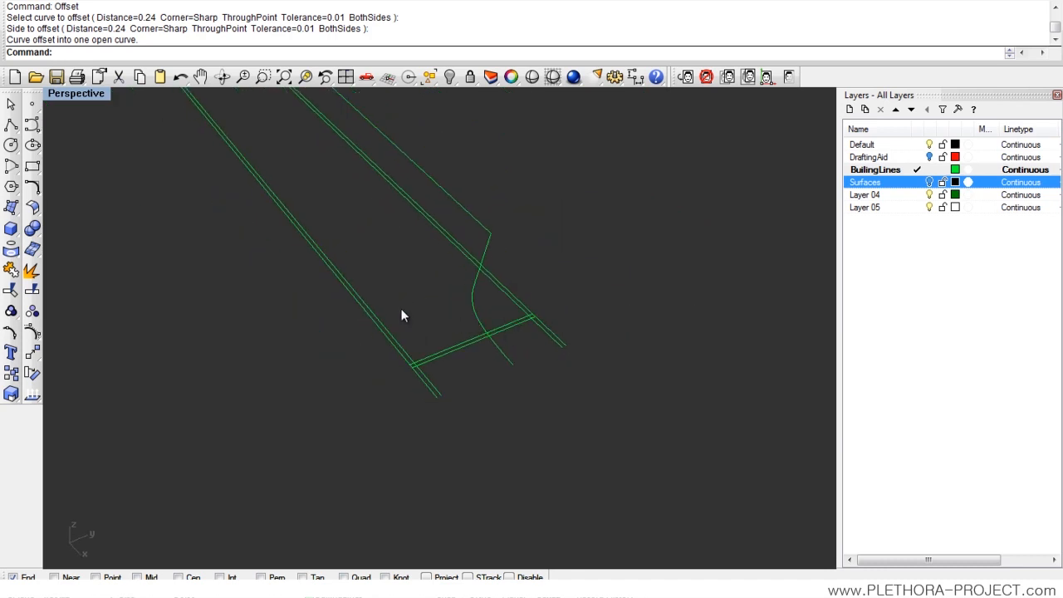
mouse_move(12, 290)
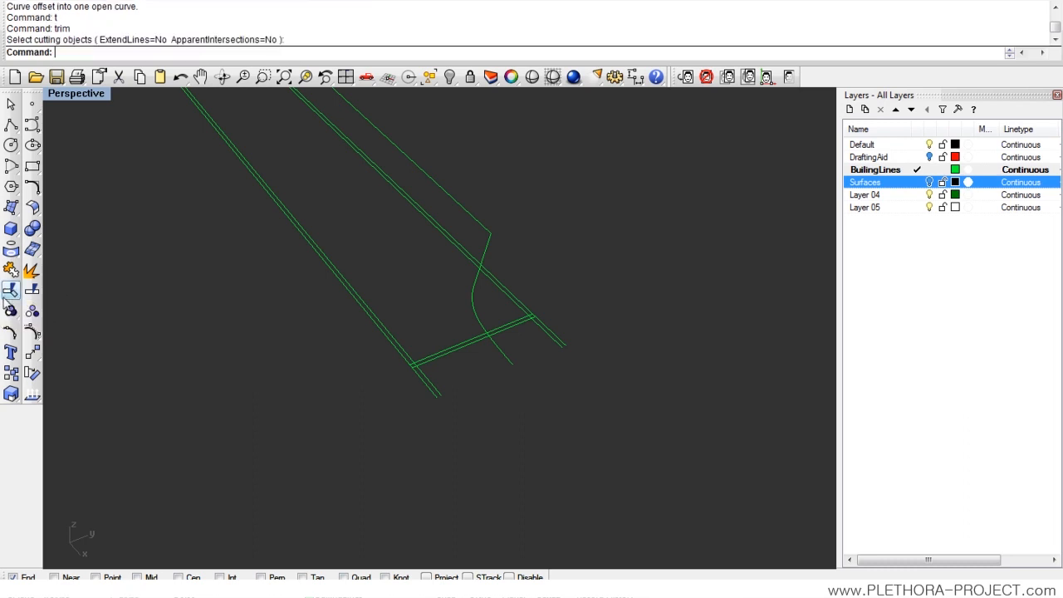
mouse_move(12, 289)
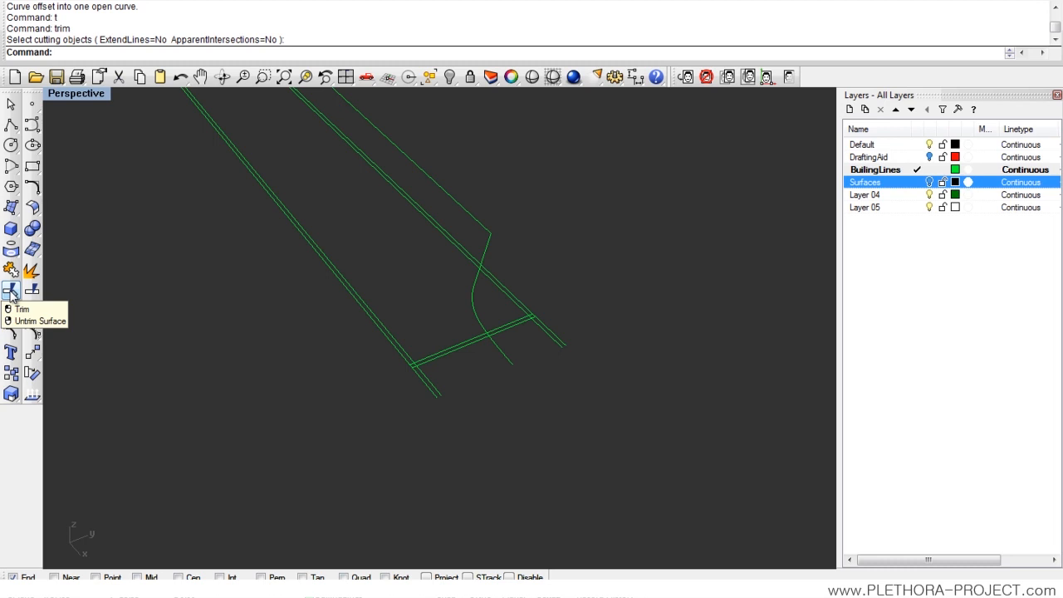
mouse_move(382, 338)
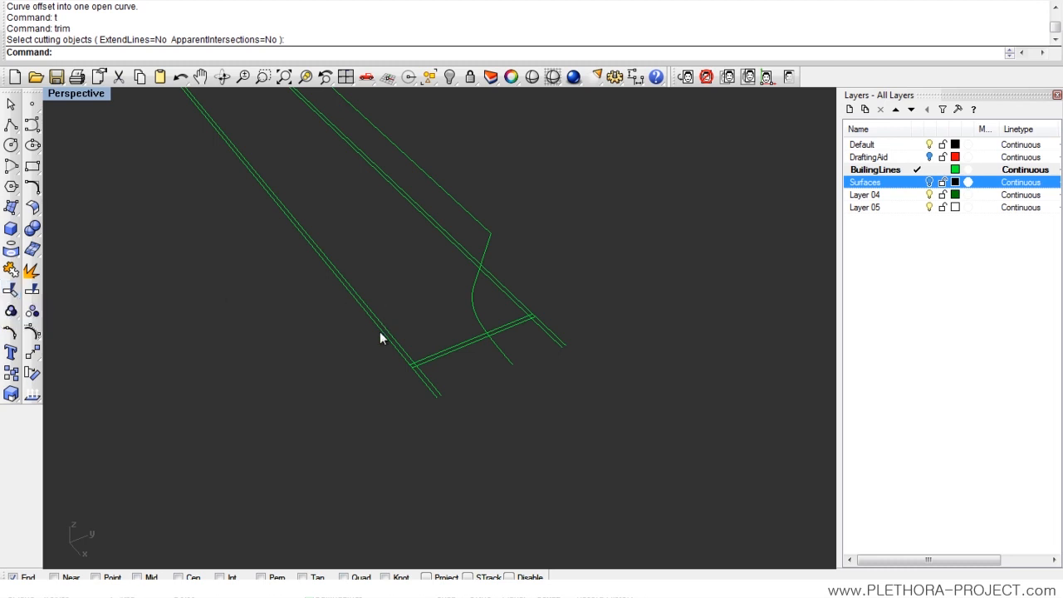
Step: Trim the overhanging line end where the cross strip meets the long left strip
left_click_drag(382, 338, 403, 388)
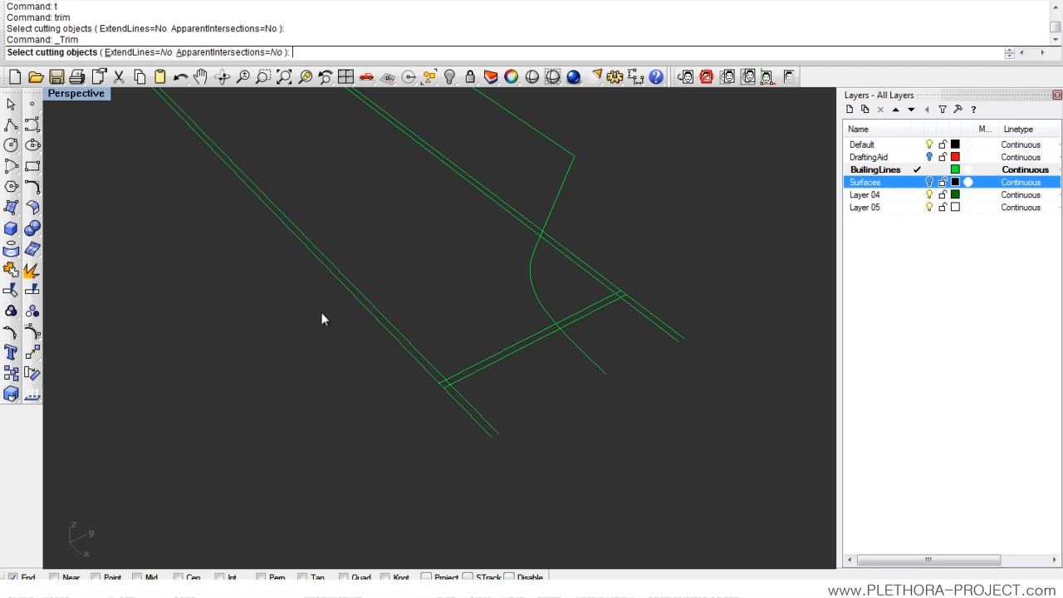
mouse_move(417, 356)
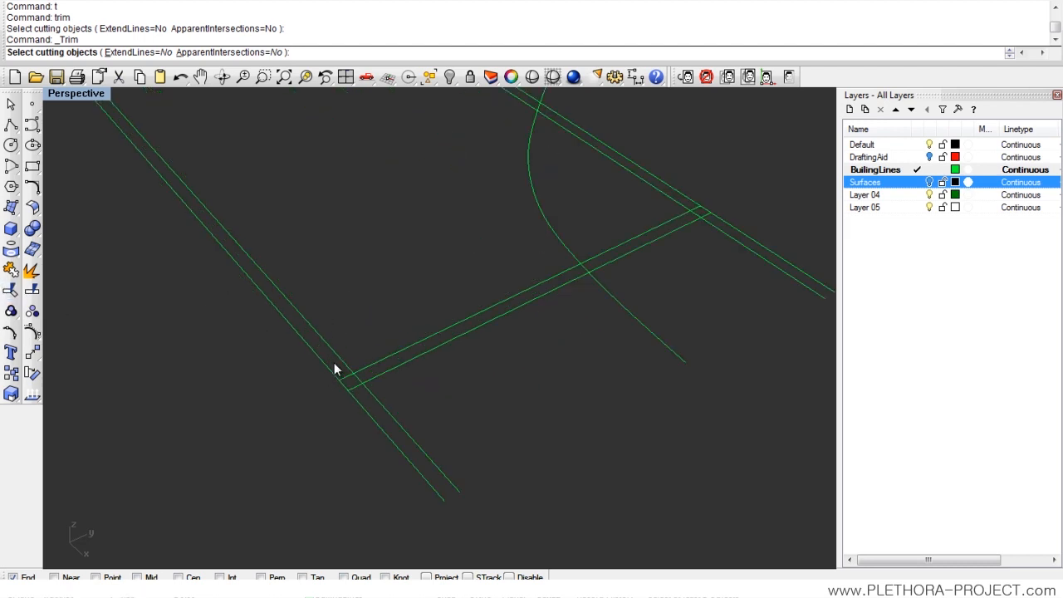
mouse_move(338, 349)
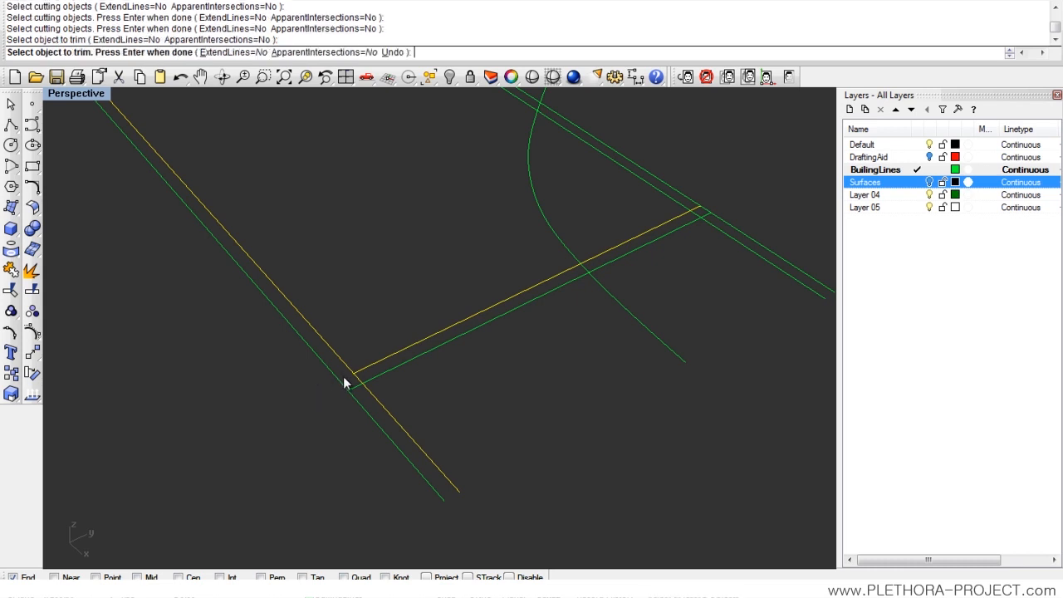
left_click(347, 384)
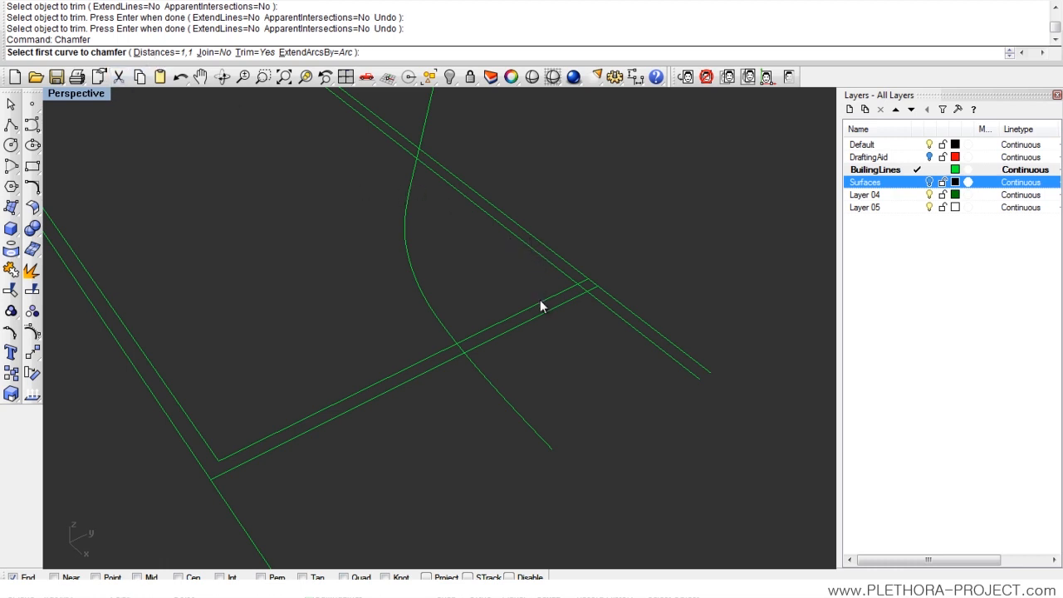
mouse_move(158, 52)
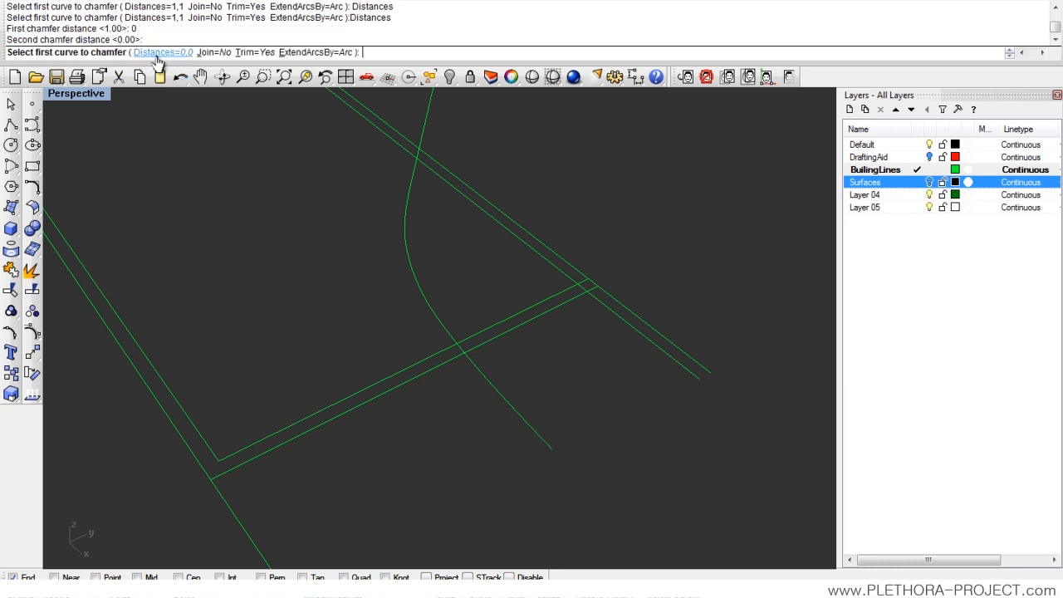
Step: Chamfer the open strip corners at 0,0 distances and check both ends of the outline
left_click(548, 310)
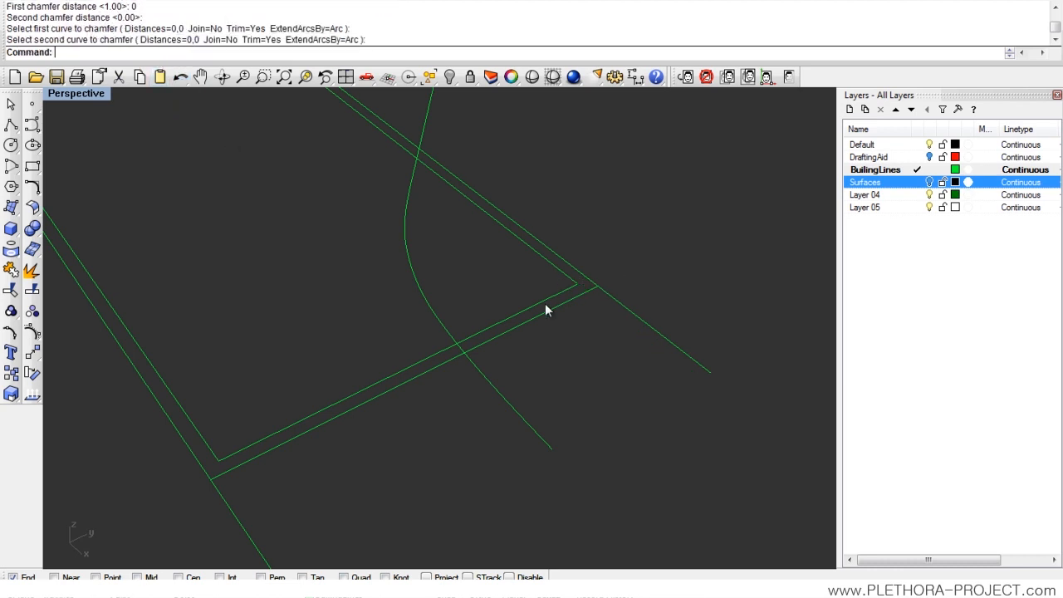
left_click_drag(546, 311, 311, 310)
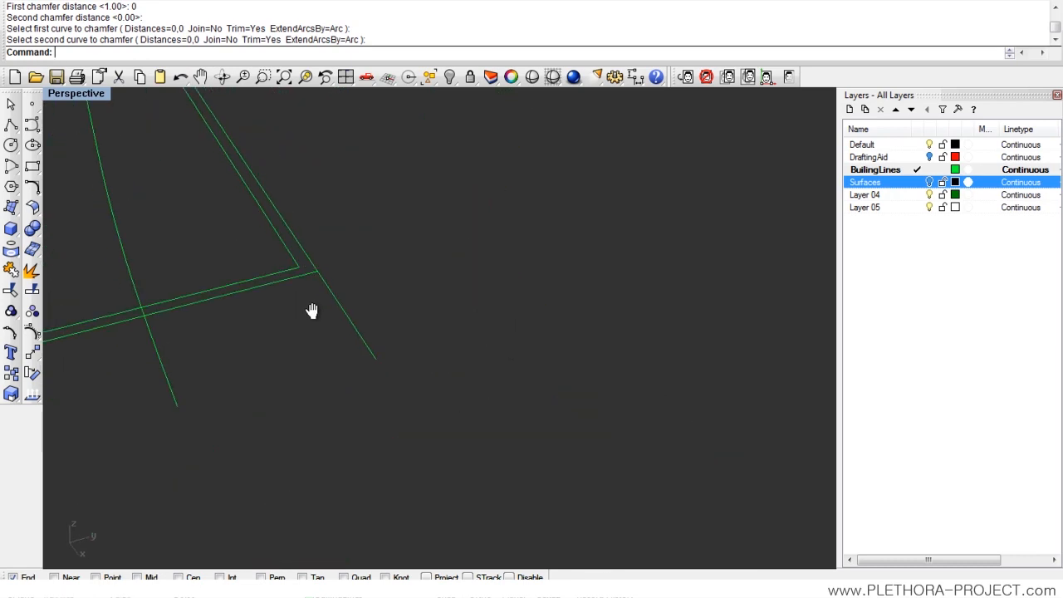
left_click_drag(311, 311, 411, 322)
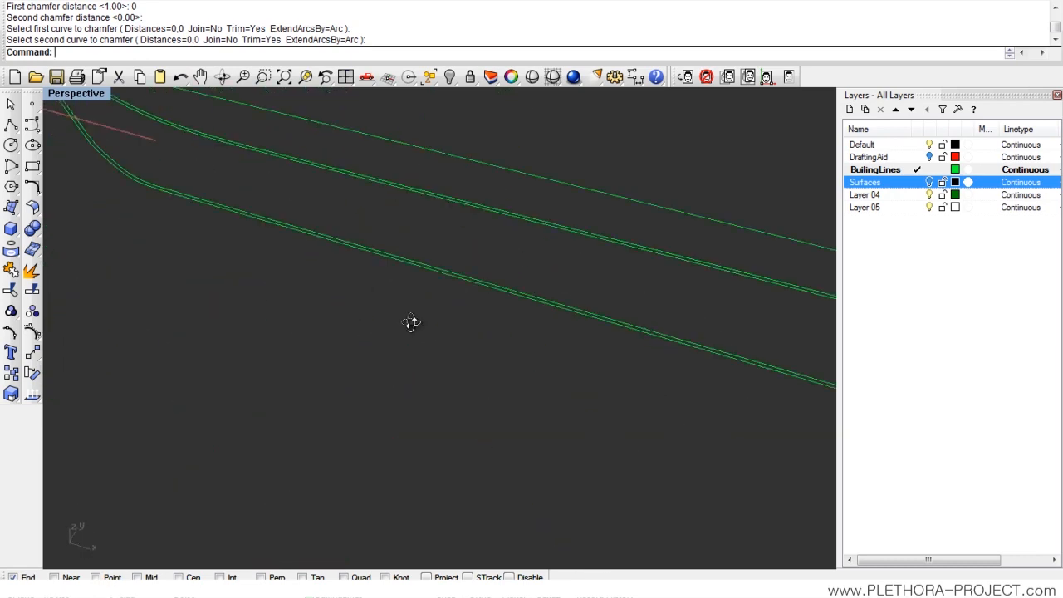
left_click_drag(411, 322, 431, 359)
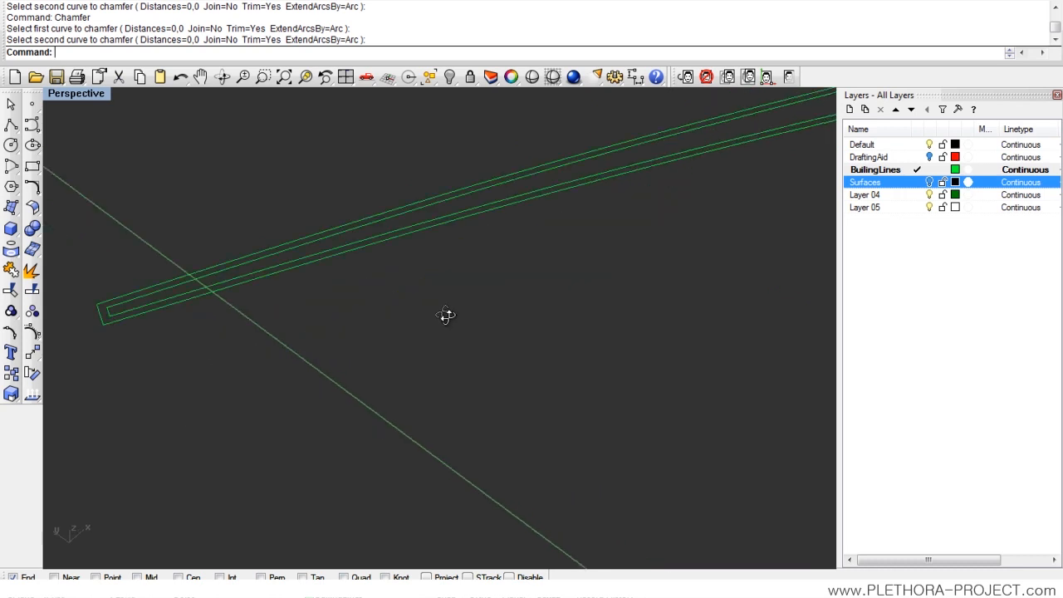
left_click_drag(446, 316, 415, 277)
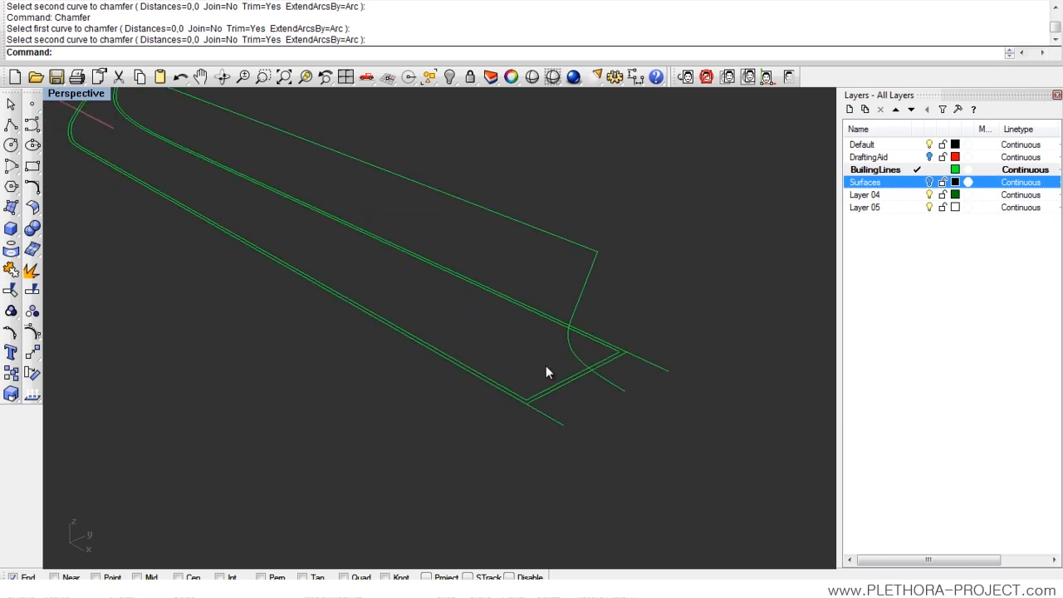
left_click(536, 401)
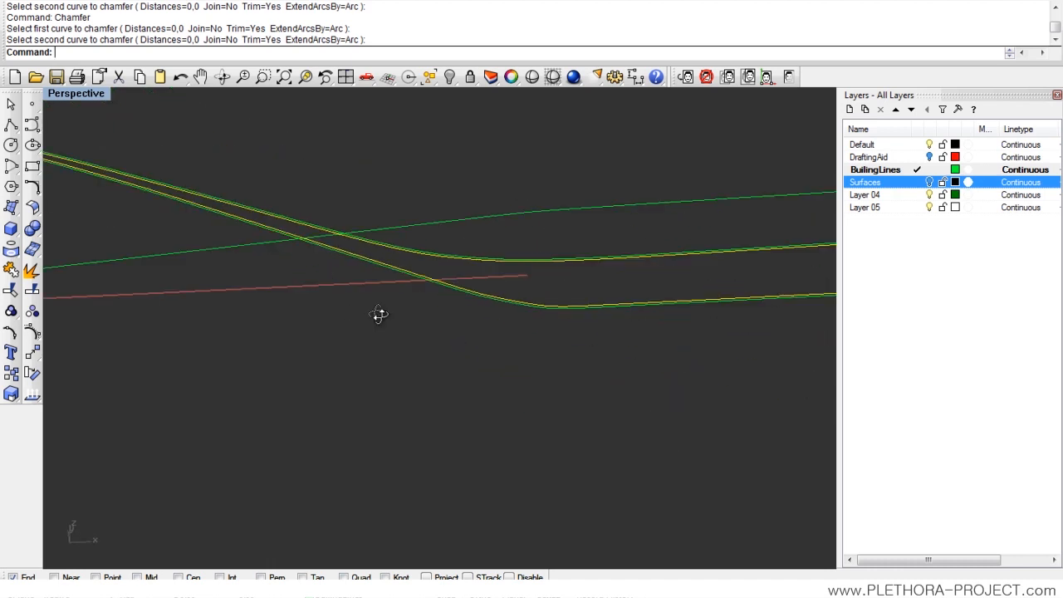
left_click_drag(378, 314, 362, 356)
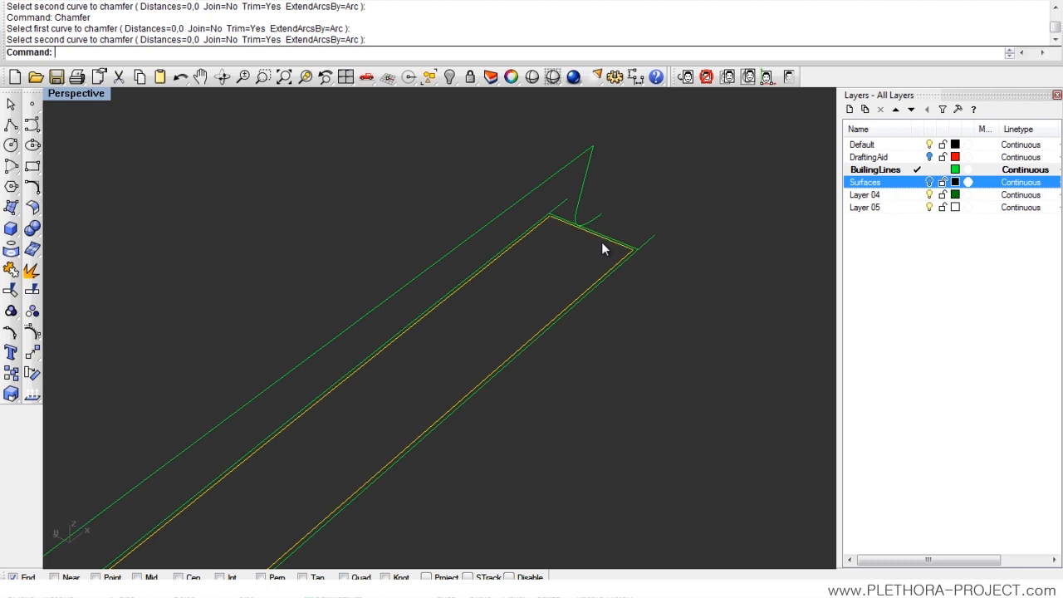
Step: Join the four inner channel curves into one closed curve and restore the four viewports
type("j")
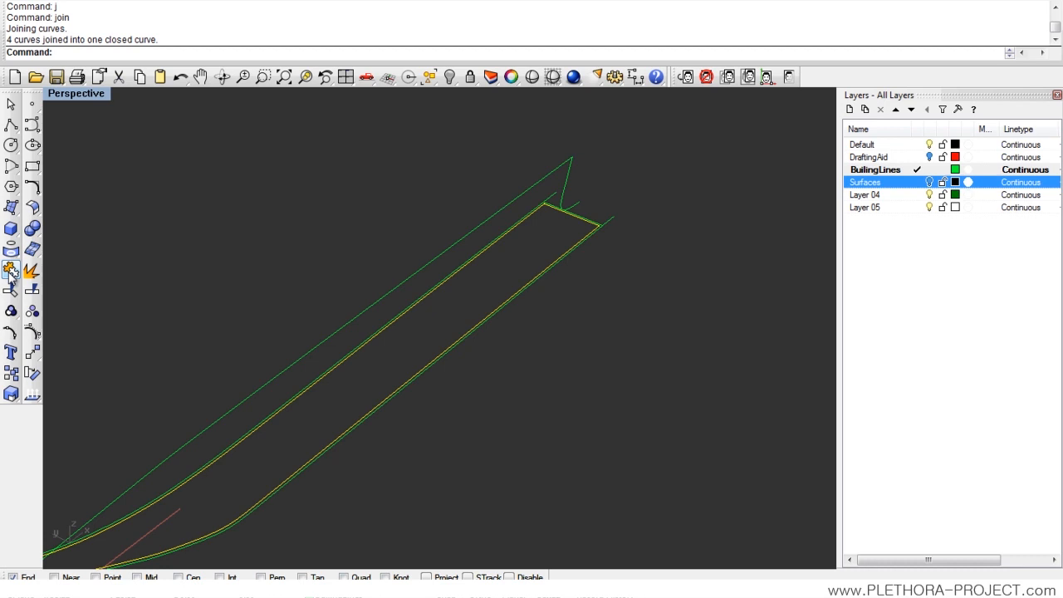
mouse_move(12, 271)
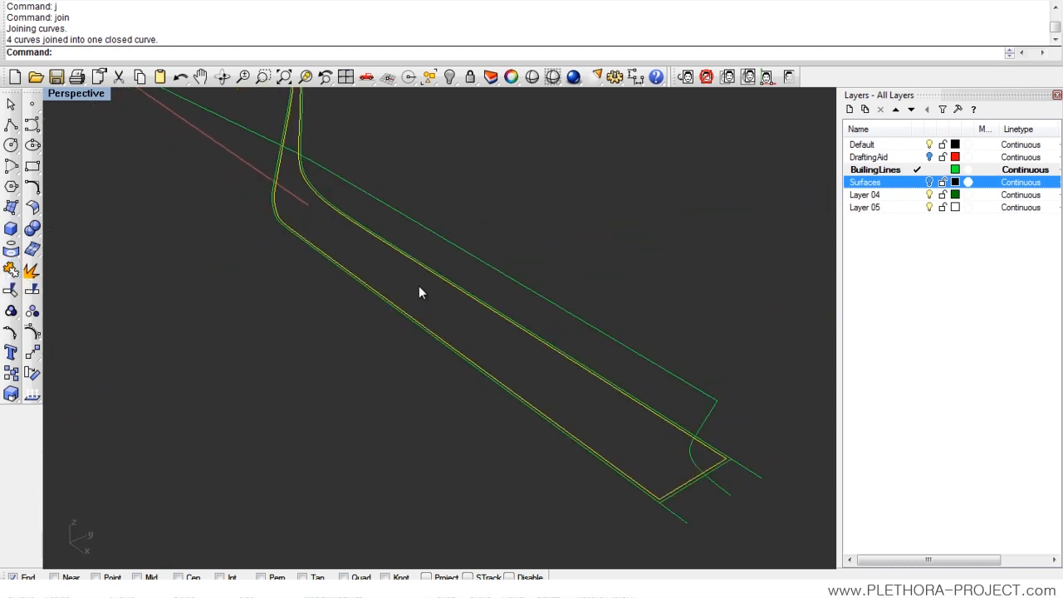
left_click_drag(419, 292, 446, 331)
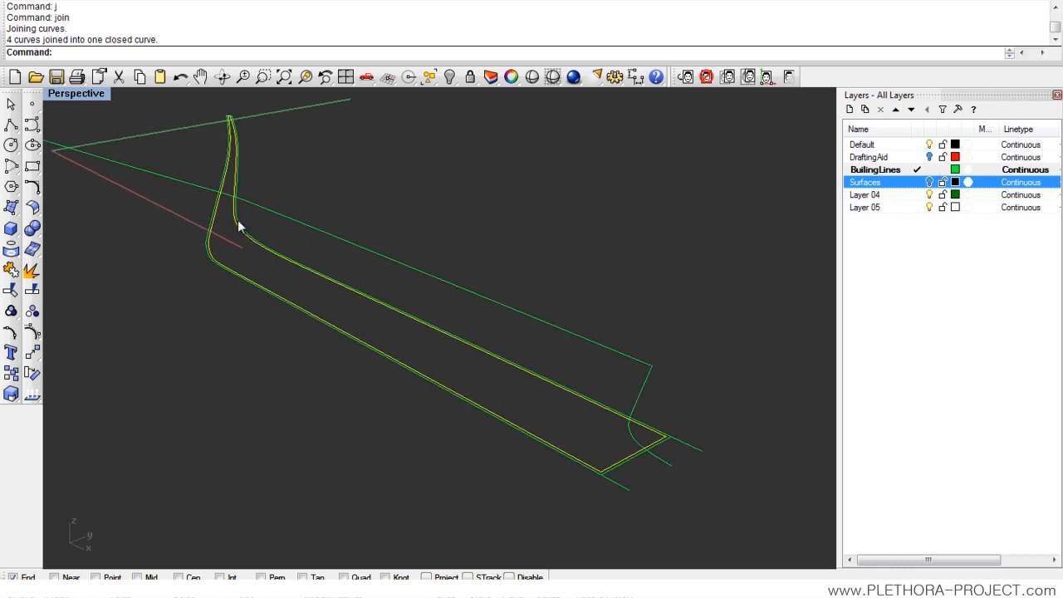
mouse_move(546, 389)
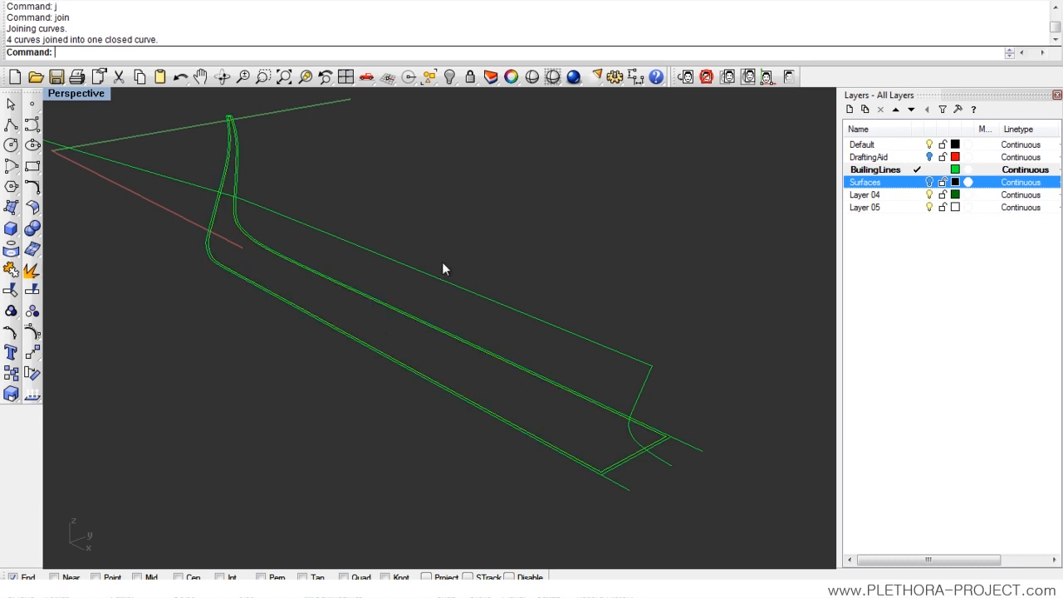
left_click(60, 95)
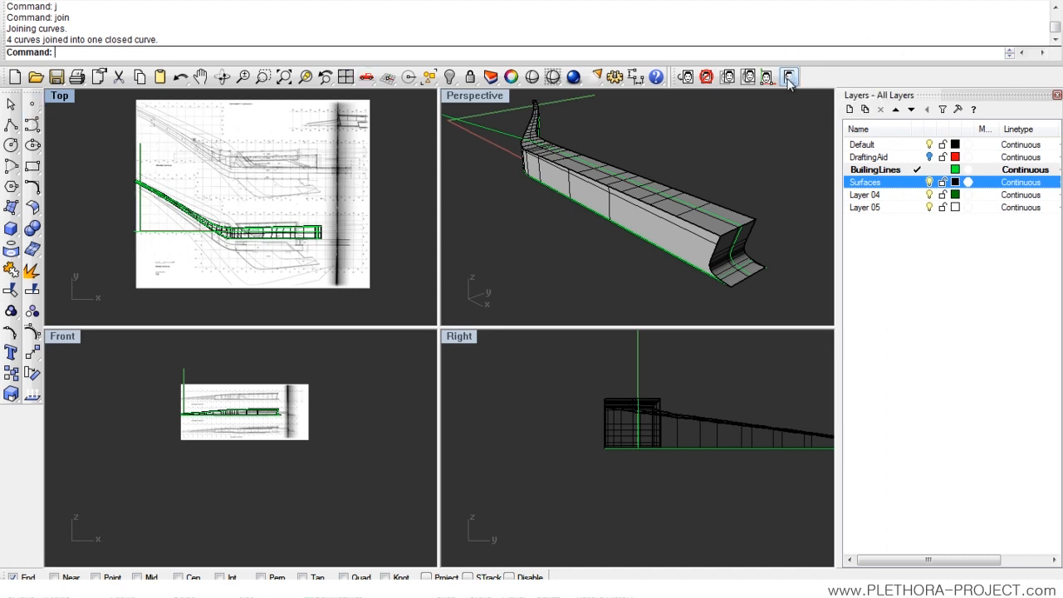
Step: Hide the reference image, maximize Perspective, and enable an extra toolbar from the list
left_click(788, 77)
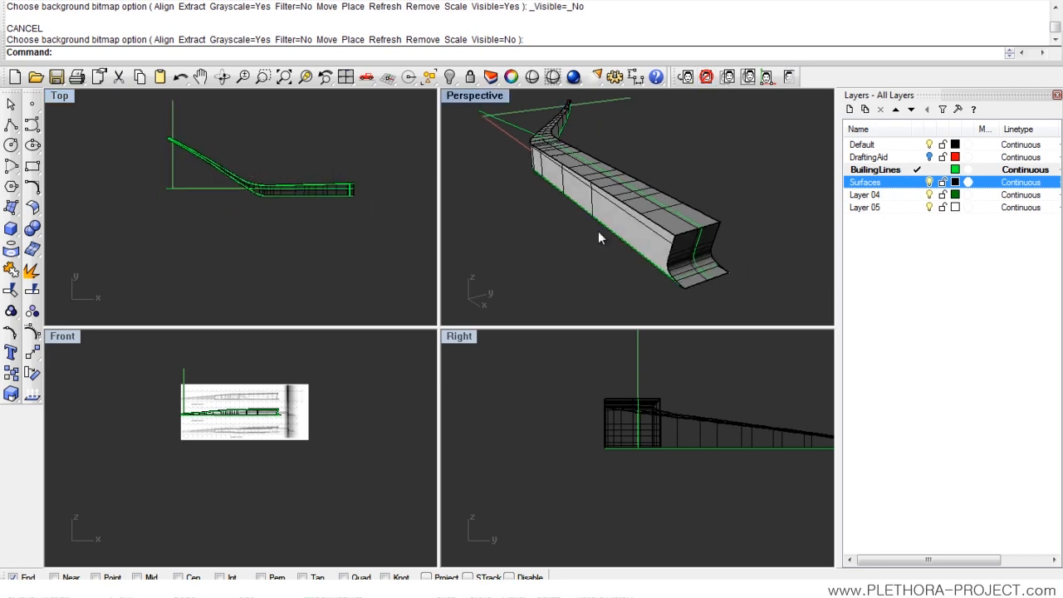
double_click(474, 95)
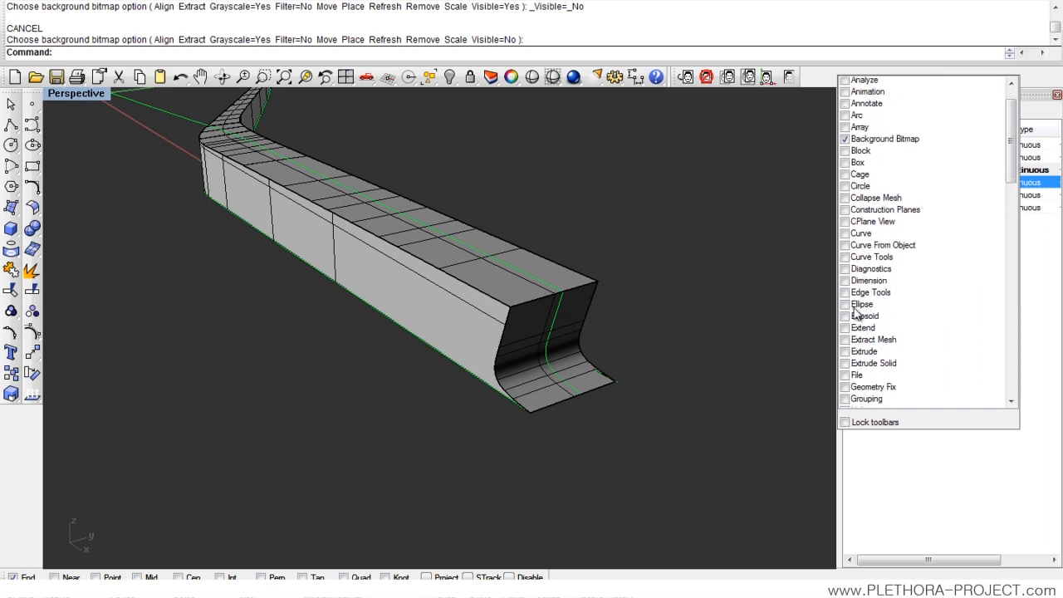
scroll("down", 3)
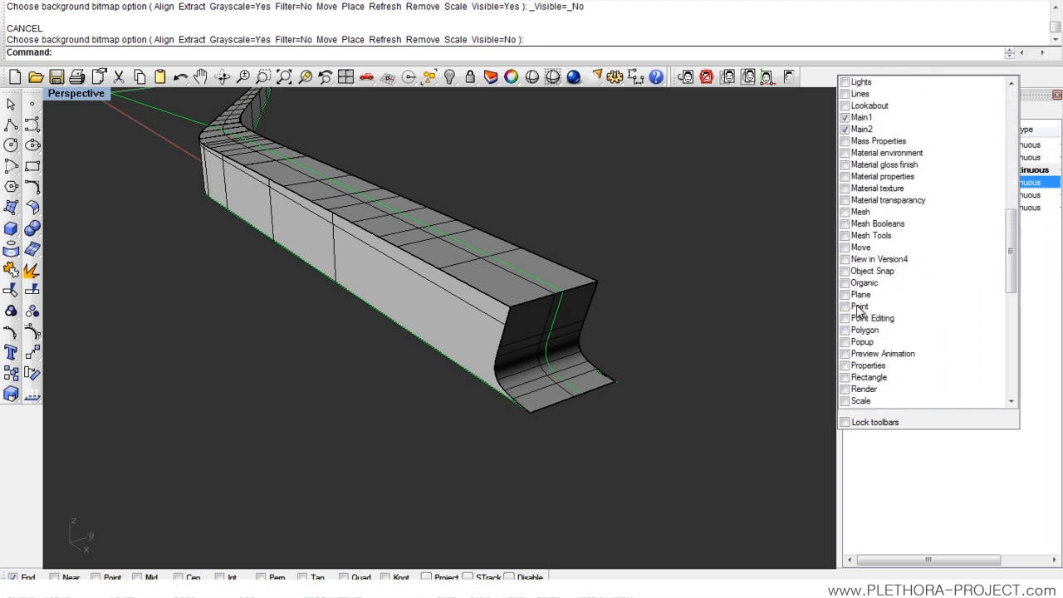
scroll("down", 3)
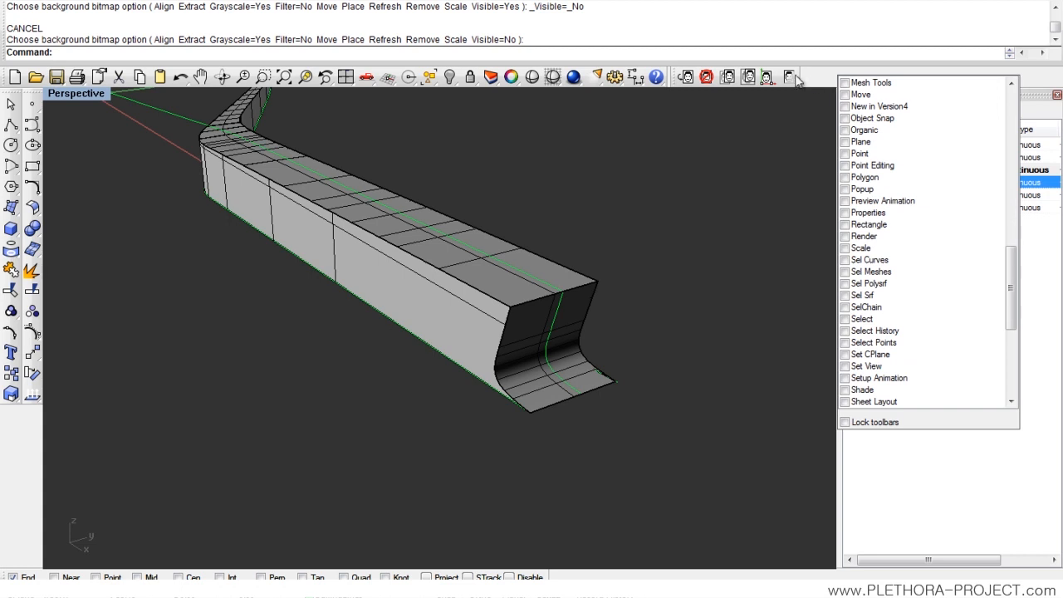
left_click(862, 319)
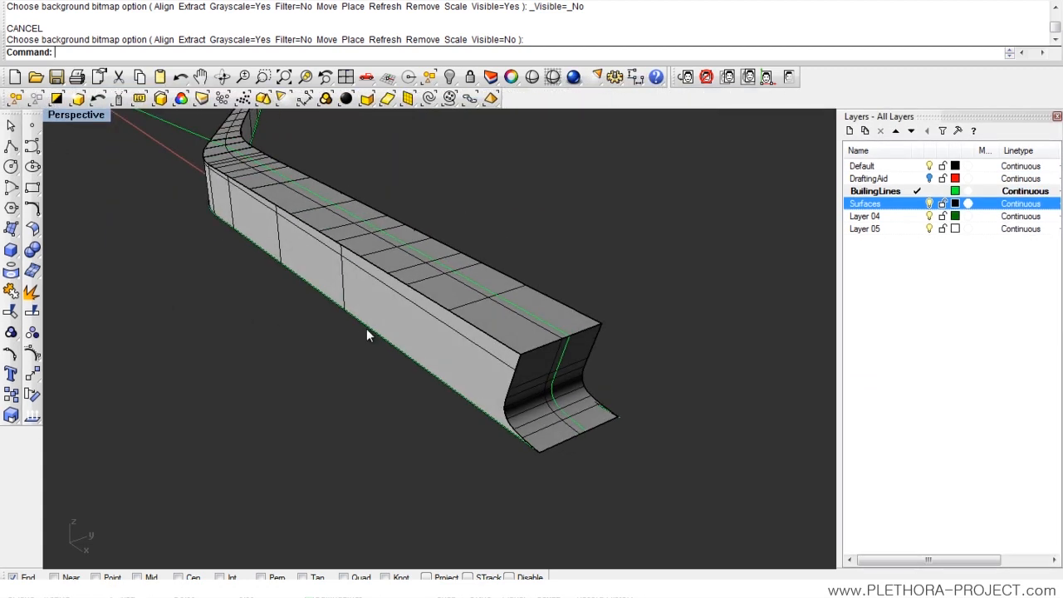
Step: Switch Perspective to wireframe display and select the top roof surface
left_click_drag(369, 336, 507, 194)
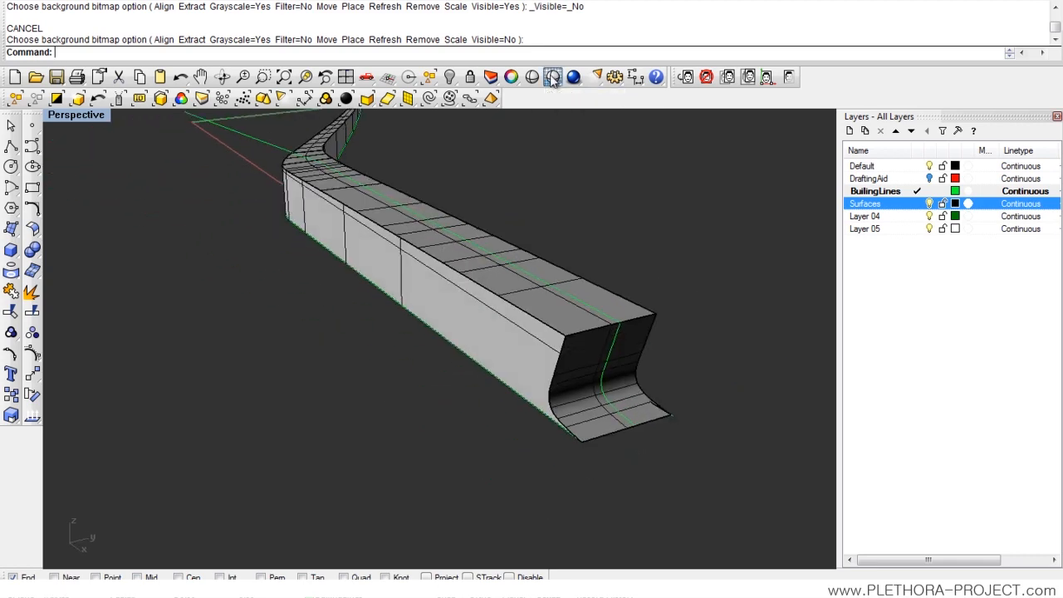
left_click(552, 77)
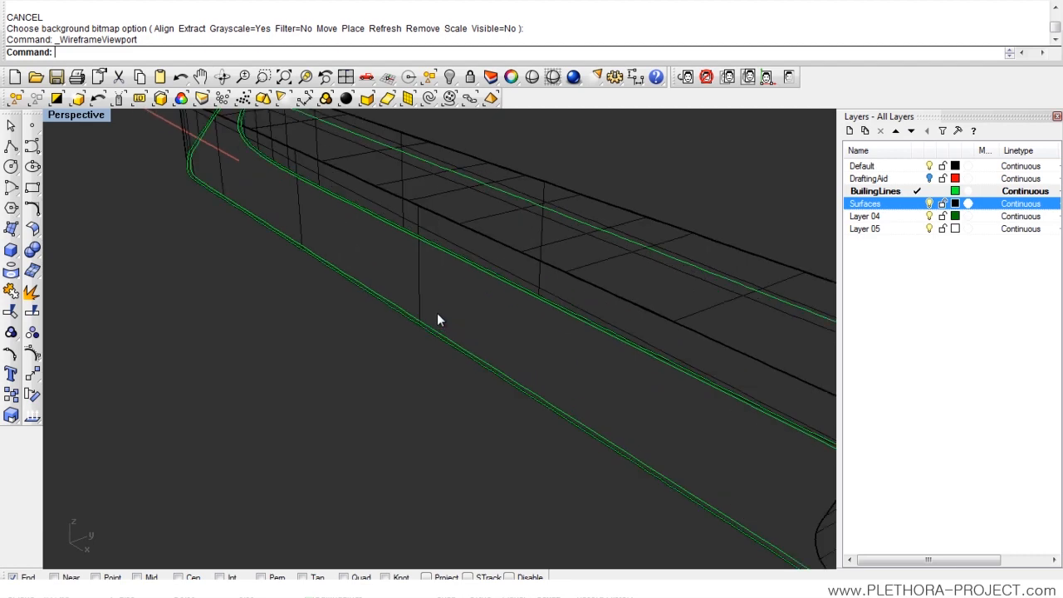
left_click_drag(440, 320, 409, 355)
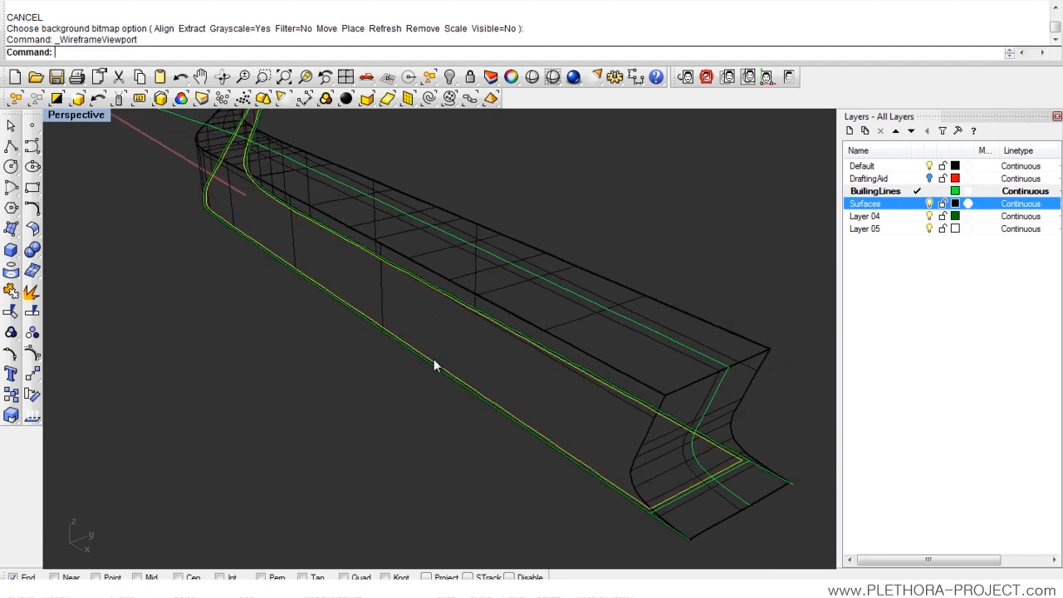
left_click_drag(436, 365, 471, 335)
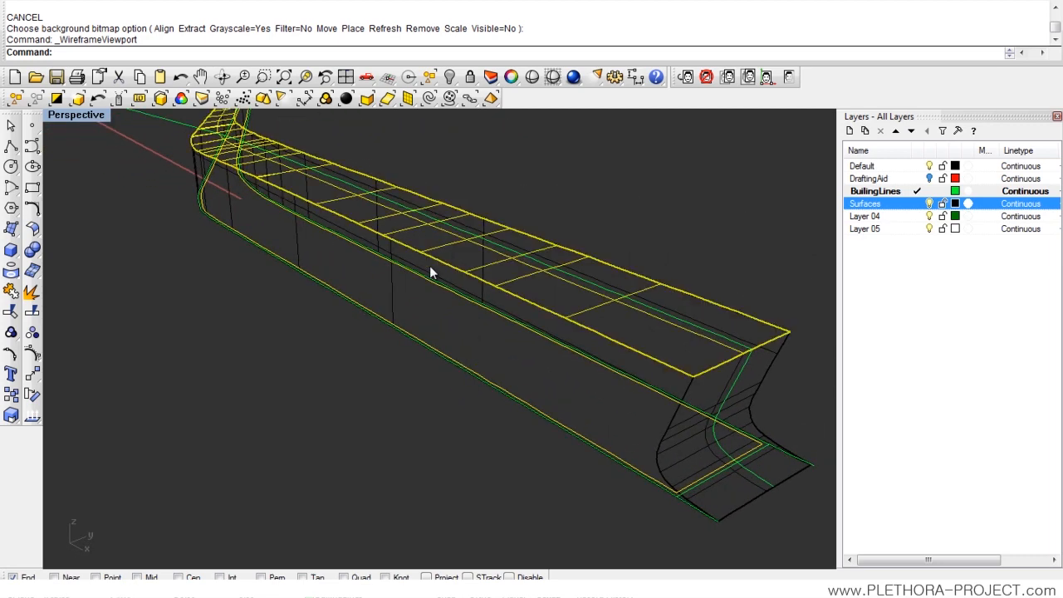
left_click_drag(432, 273, 393, 299)
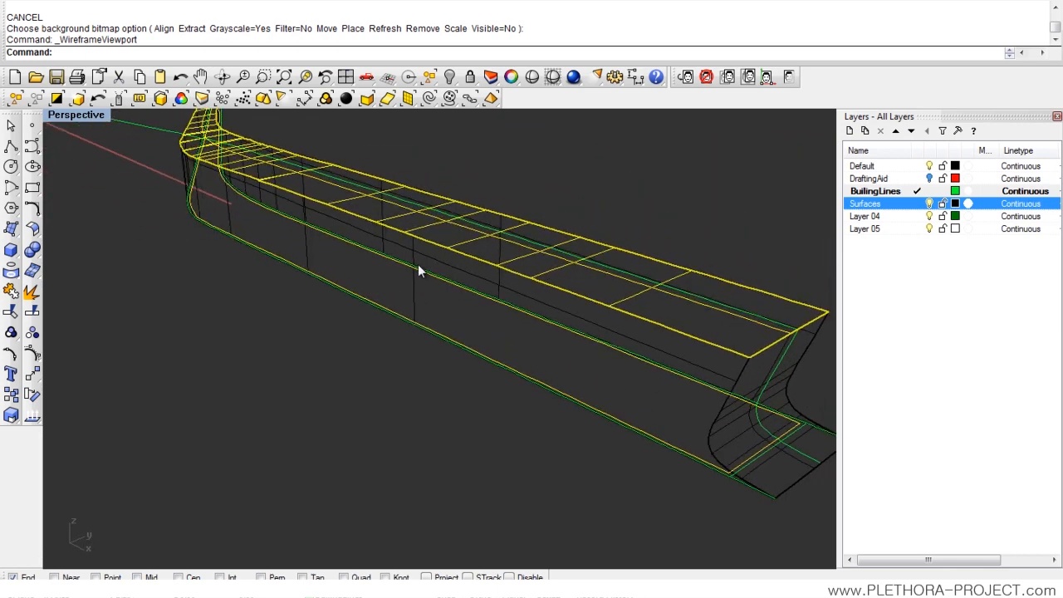
mouse_move(455, 255)
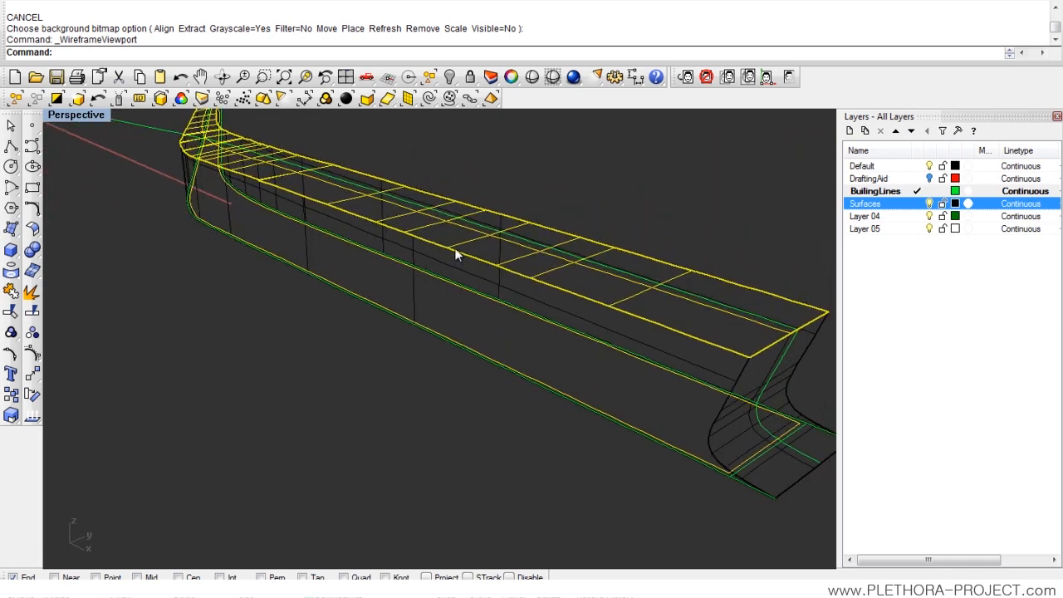
left_click_drag(456, 255, 375, 307)
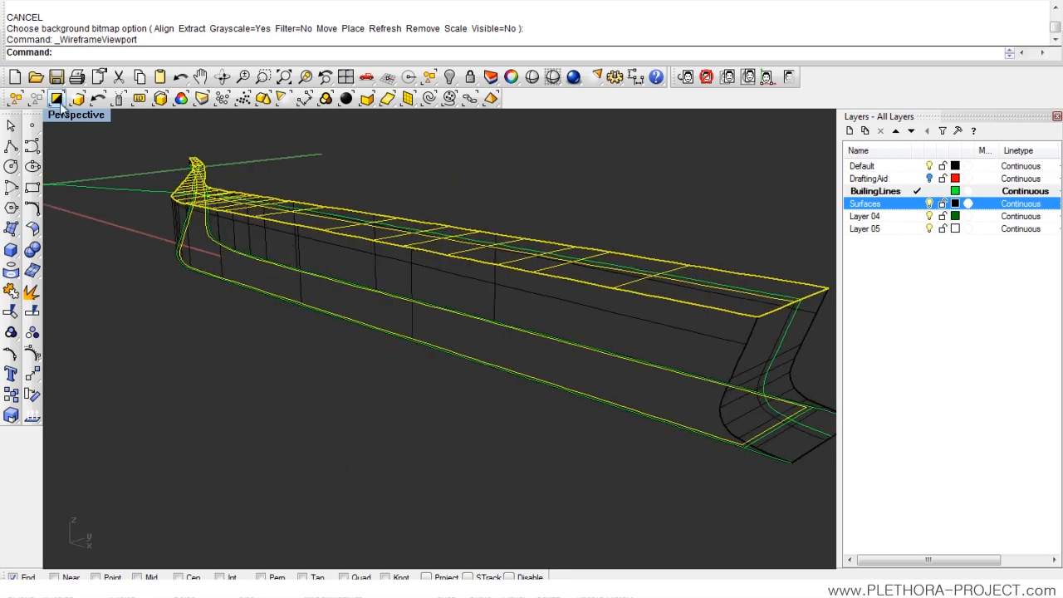
Step: Invert the selection to hide everything but the roof surface, then show four viewports
left_click(57, 99)
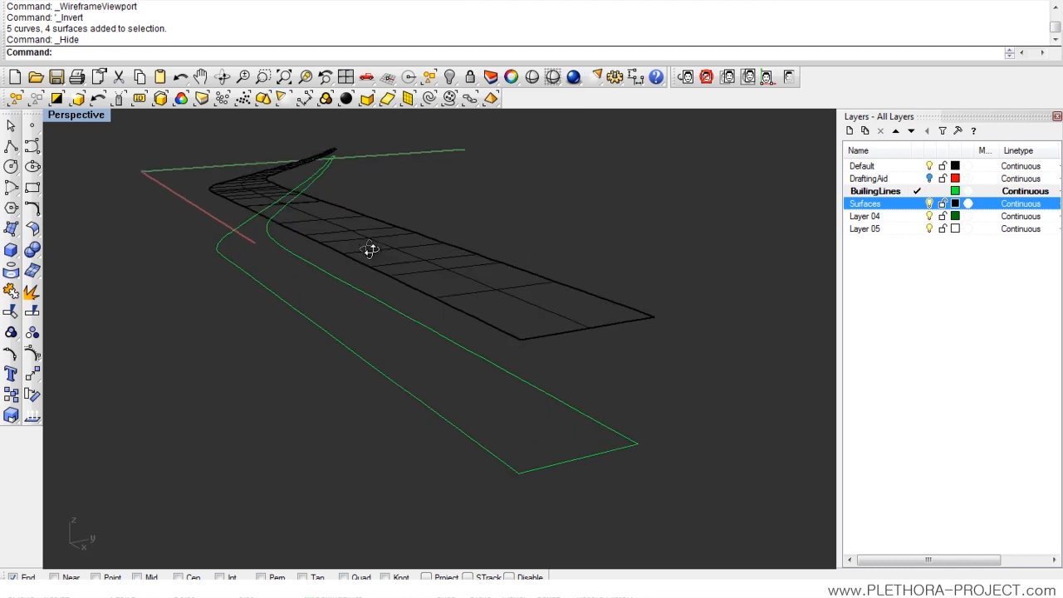
left_click_drag(369, 249, 392, 341)
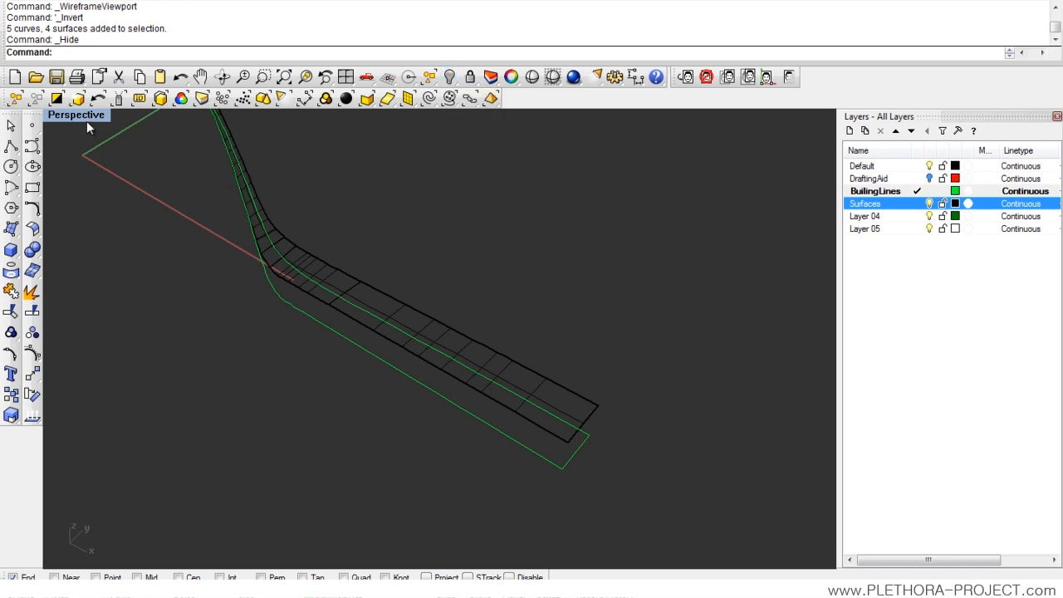
left_click(76, 115)
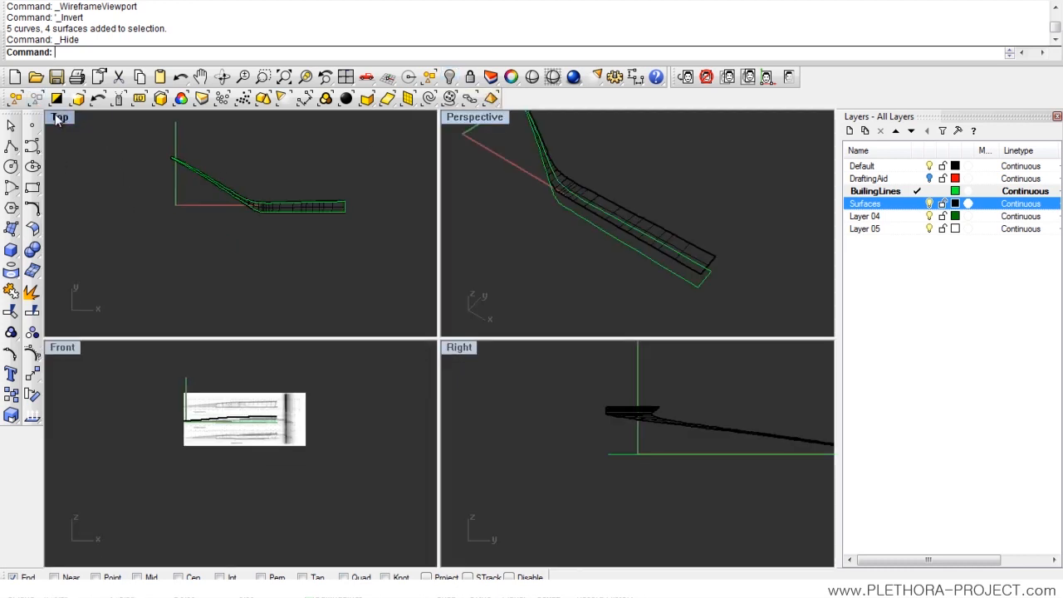
Step: Maximize the Top view and pan to the end of the roof strip
double_click(59, 116)
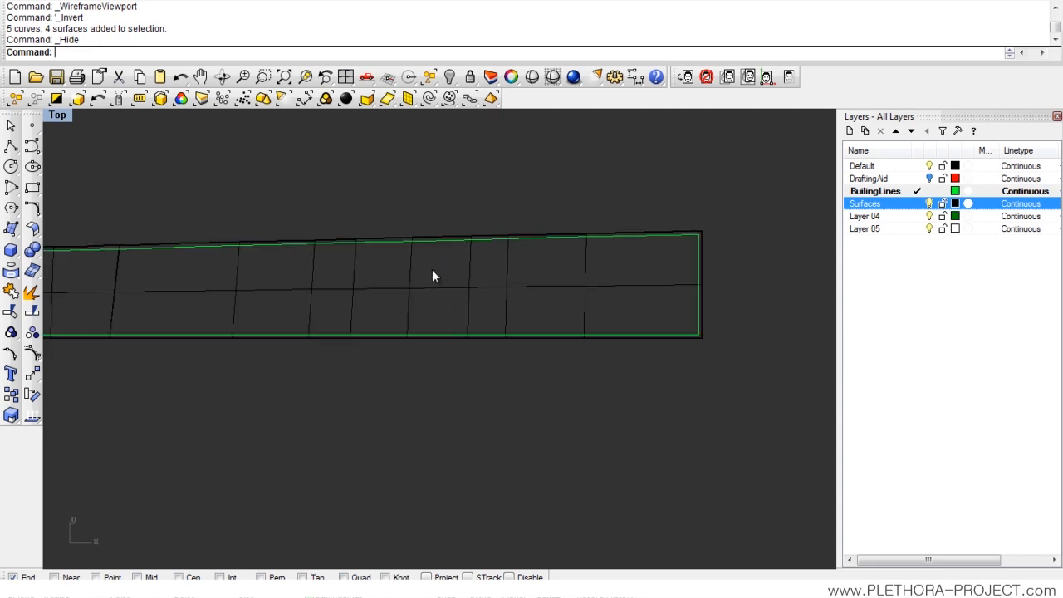
left_click_drag(432, 275, 270, 291)
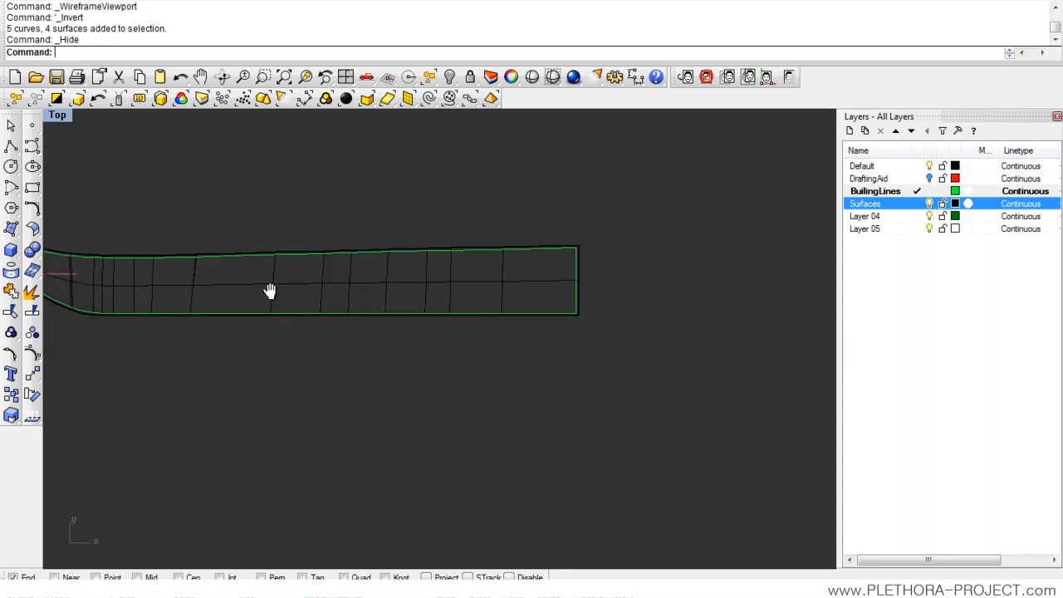
left_click_drag(270, 291, 577, 205)
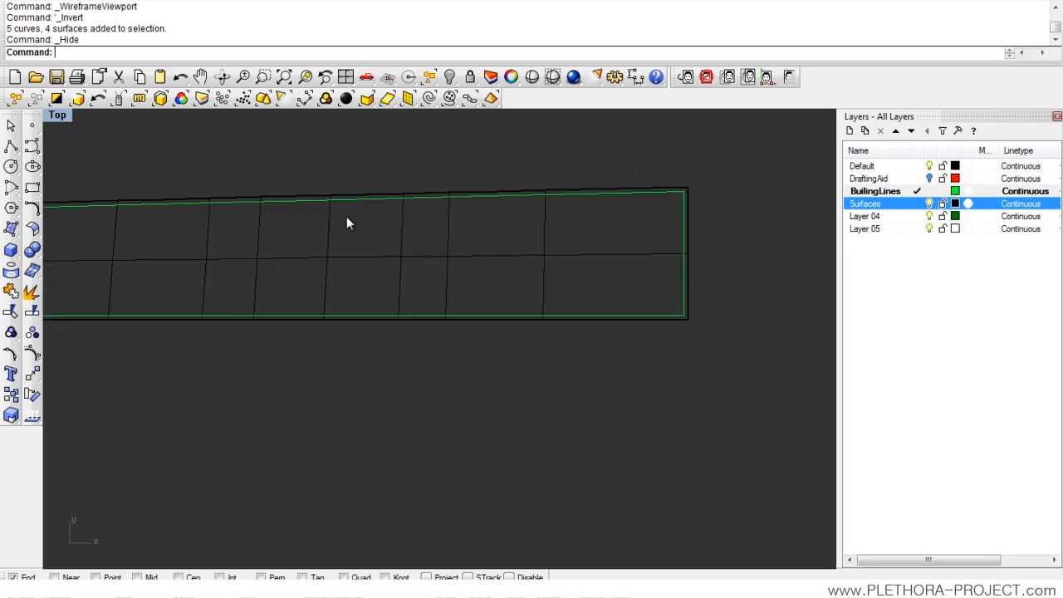
mouse_move(291, 260)
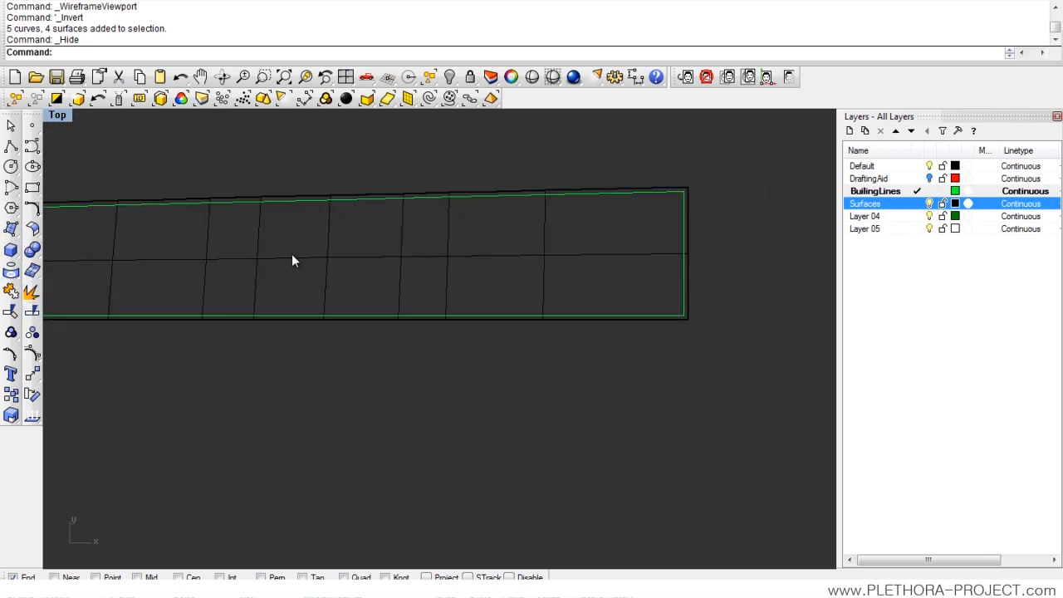
mouse_move(31, 314)
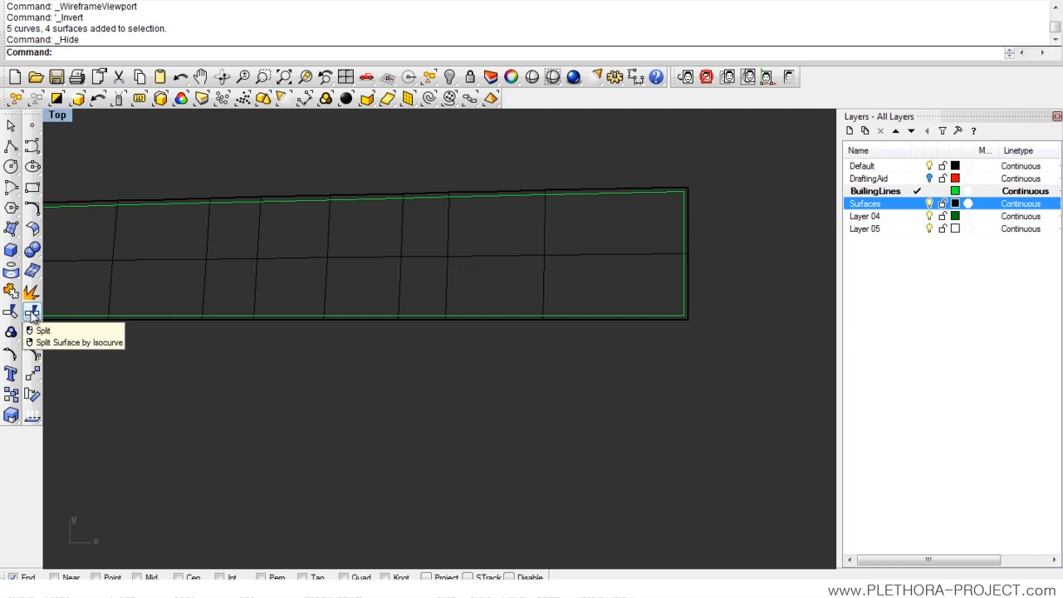
Step: Split the roof by isocurve, maximize Perspective in shaded display and show the hidden objects
left_click(43, 331)
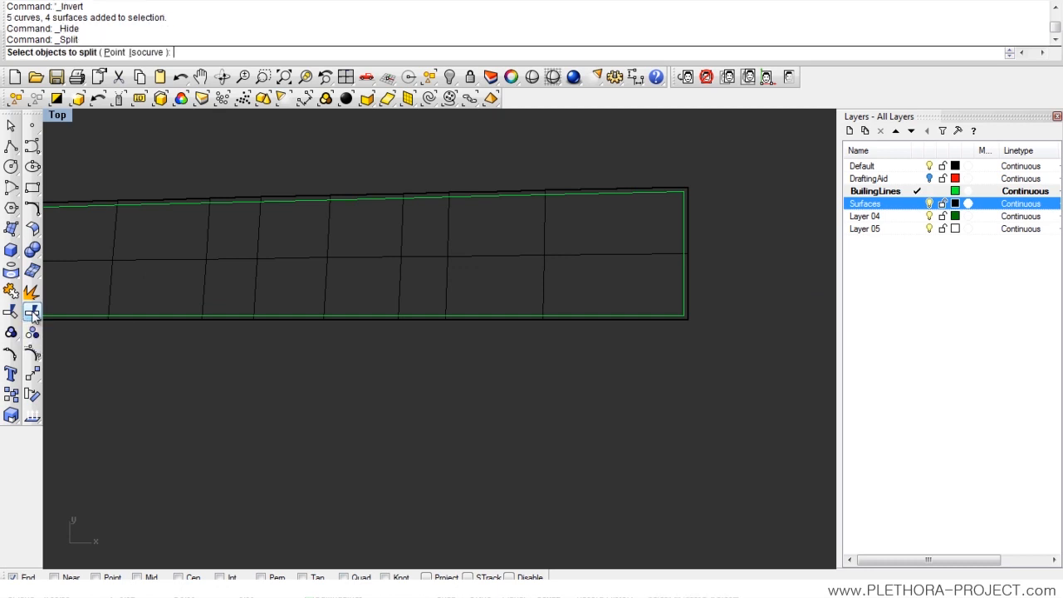
mouse_move(257, 244)
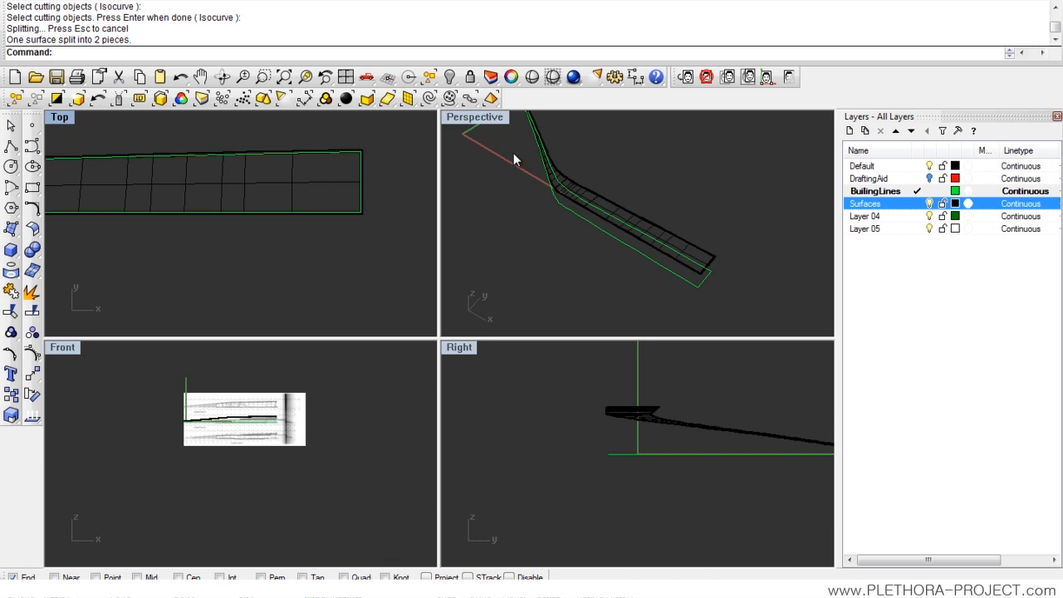
double_click(474, 116)
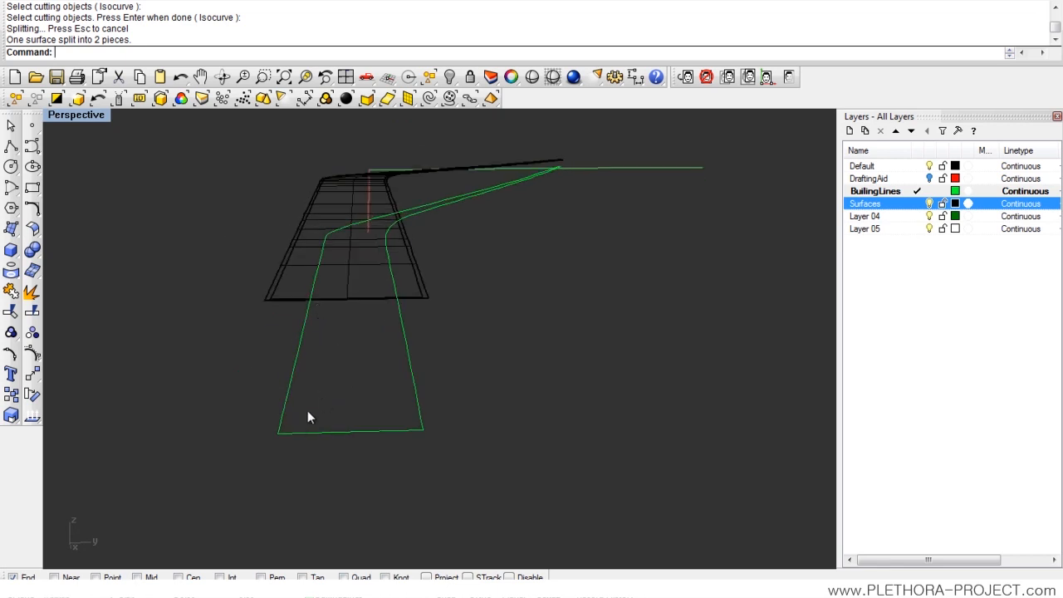
left_click_drag(309, 416, 423, 318)
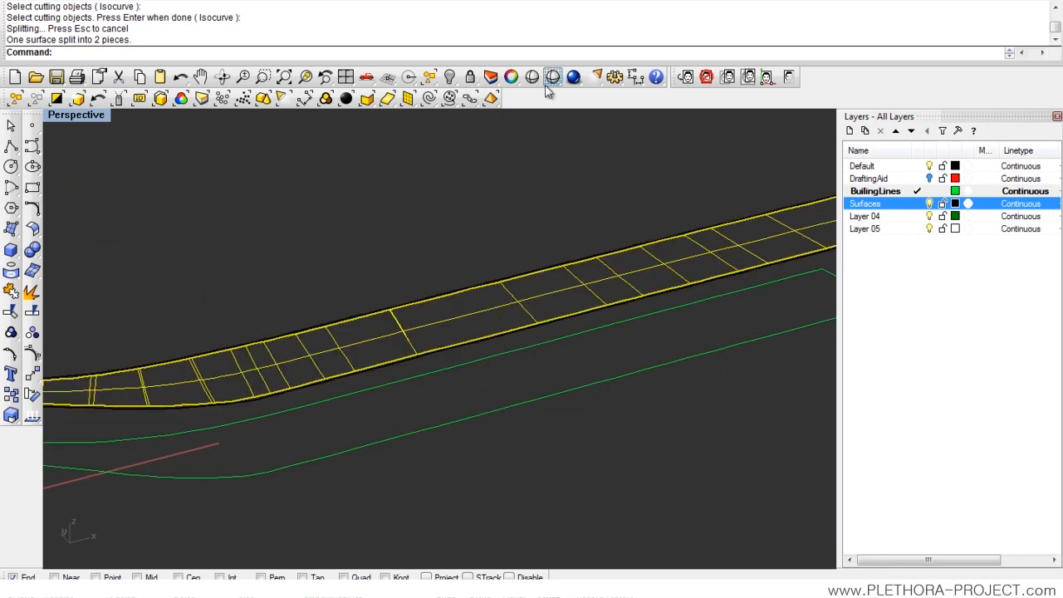
left_click(552, 76)
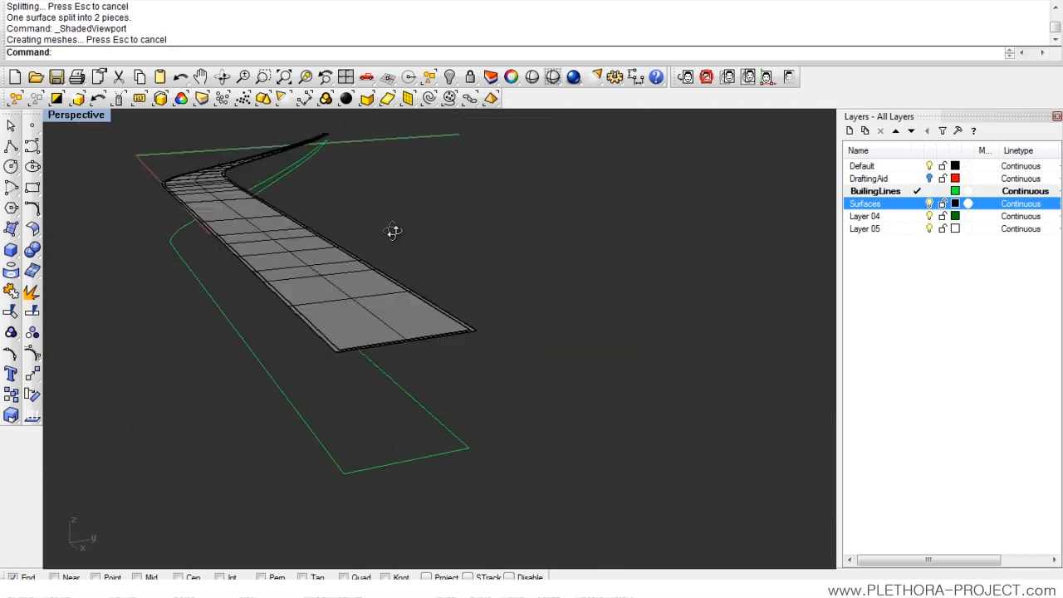
left_click_drag(393, 231, 440, 245)
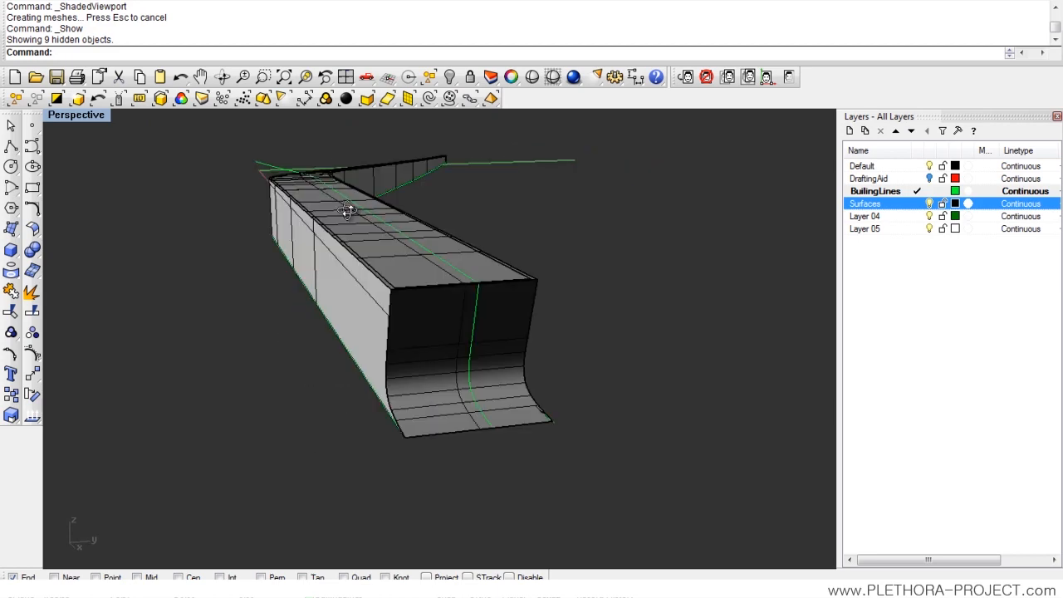
Step: Orbit to the roof end and bring up Rhino Options at the Aliases page
left_click_drag(348, 210, 343, 309)
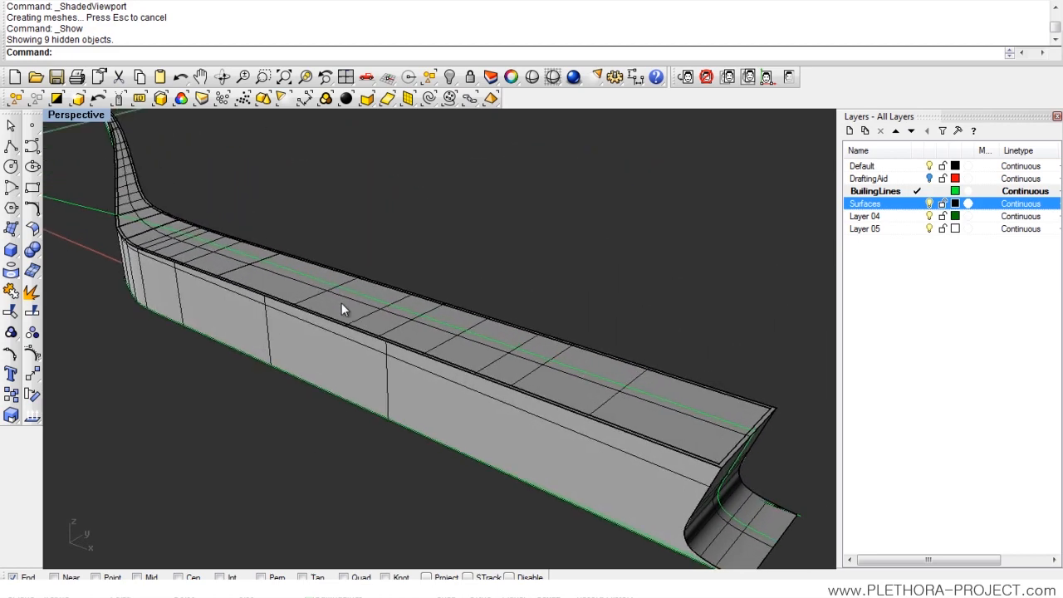
left_click_drag(344, 309, 370, 249)
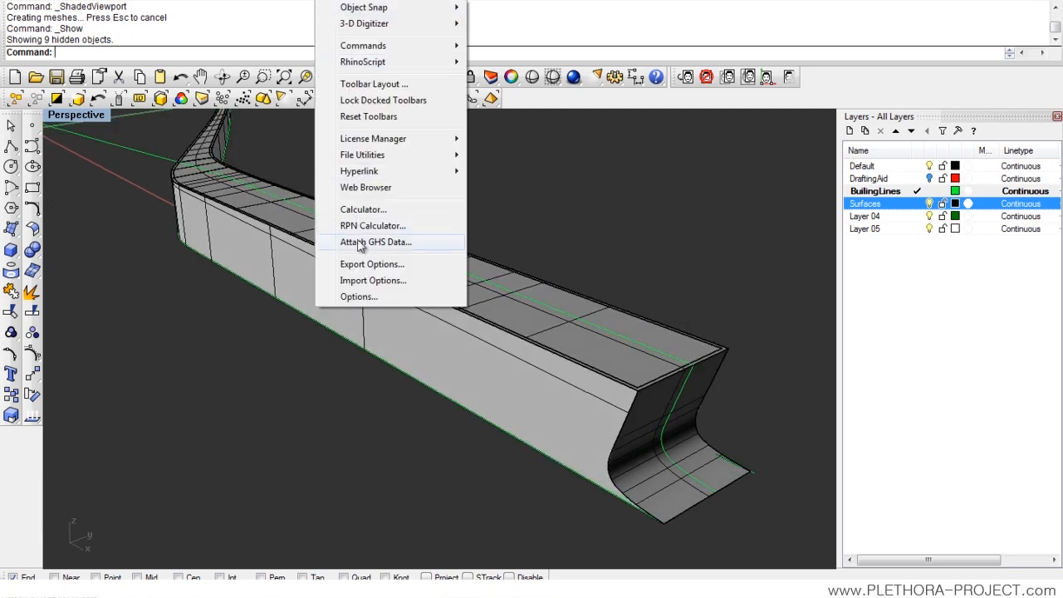
left_click(358, 296)
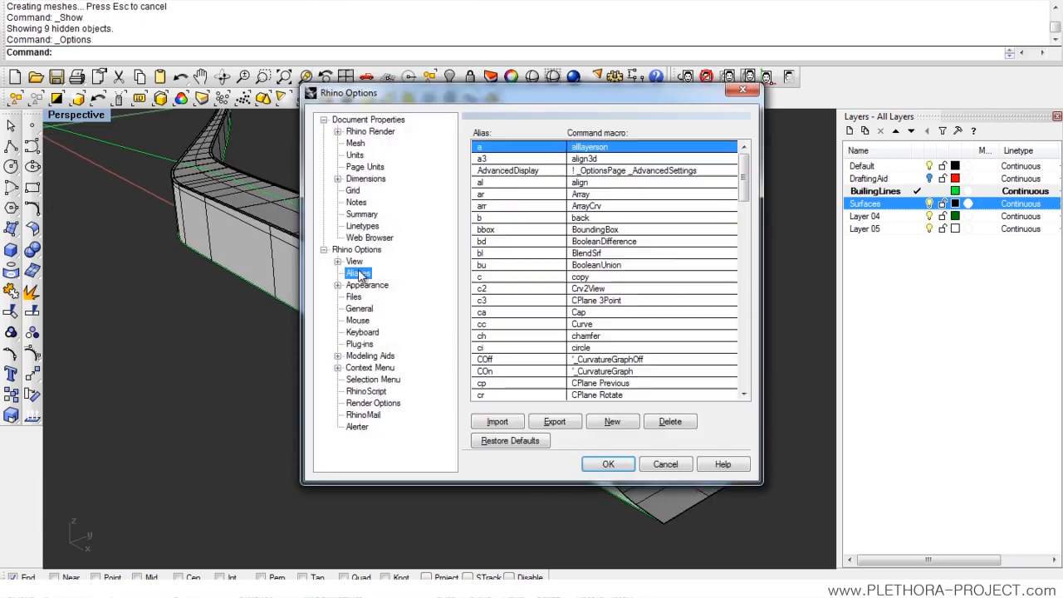
Step: Scroll through the command alias list and close the options window with OK
scroll("down", 3)
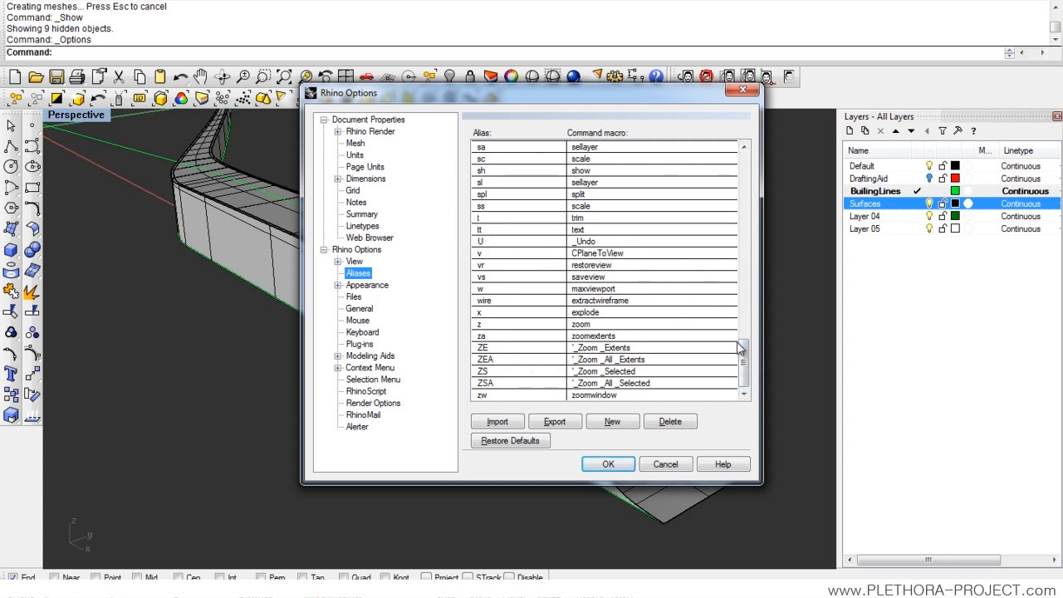
scroll("up", 3)
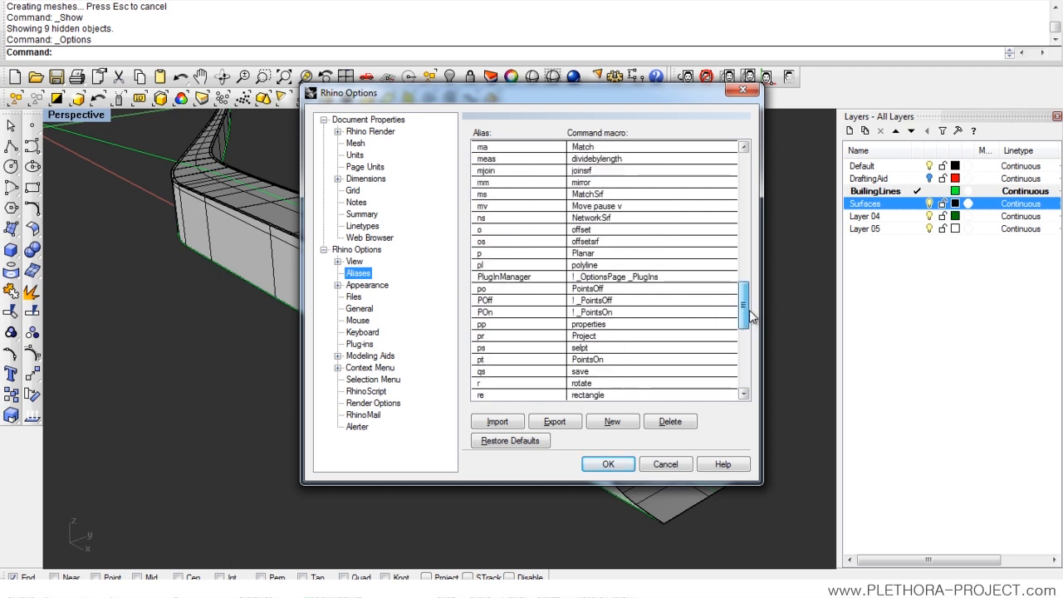
scroll("up", 3)
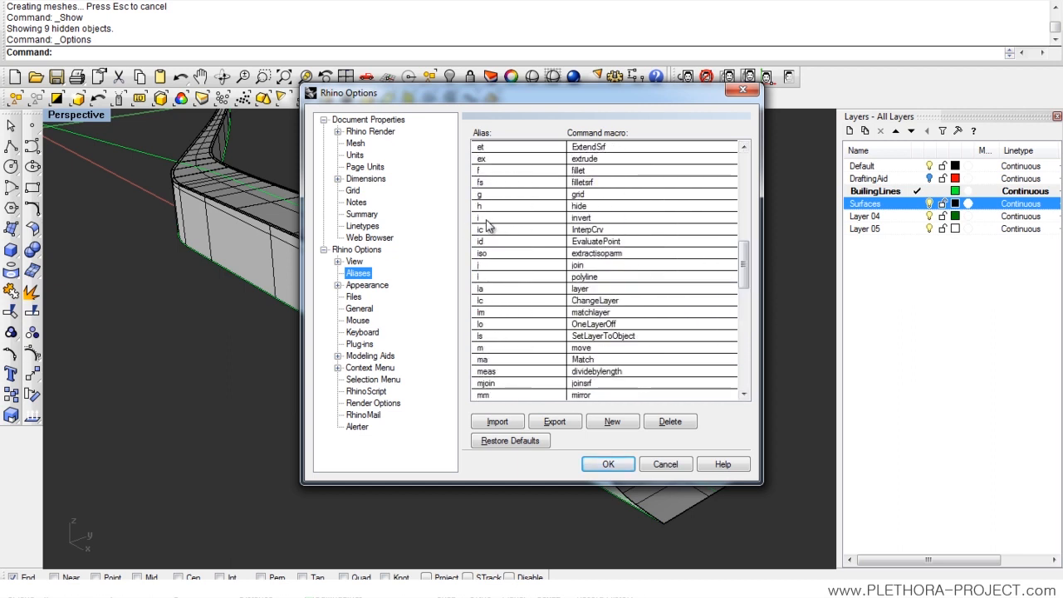
mouse_move(588, 226)
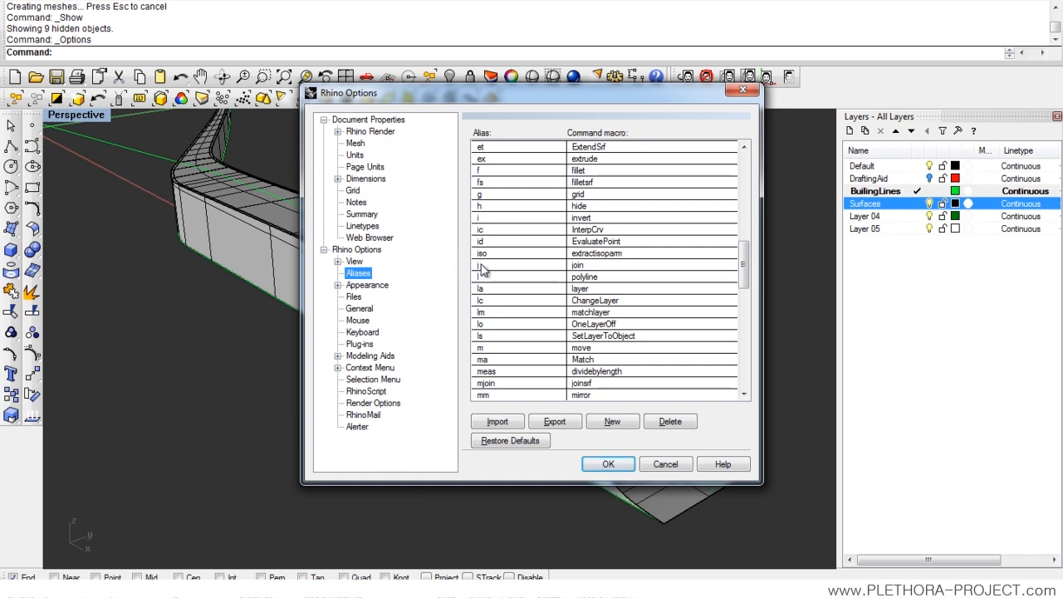
scroll("down", 3)
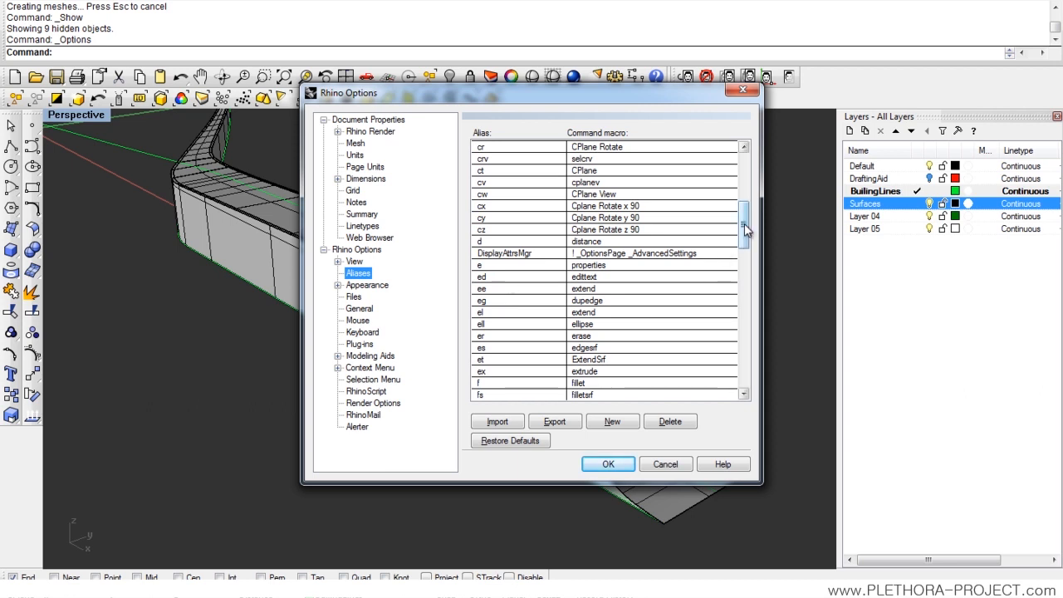
scroll("down", 3)
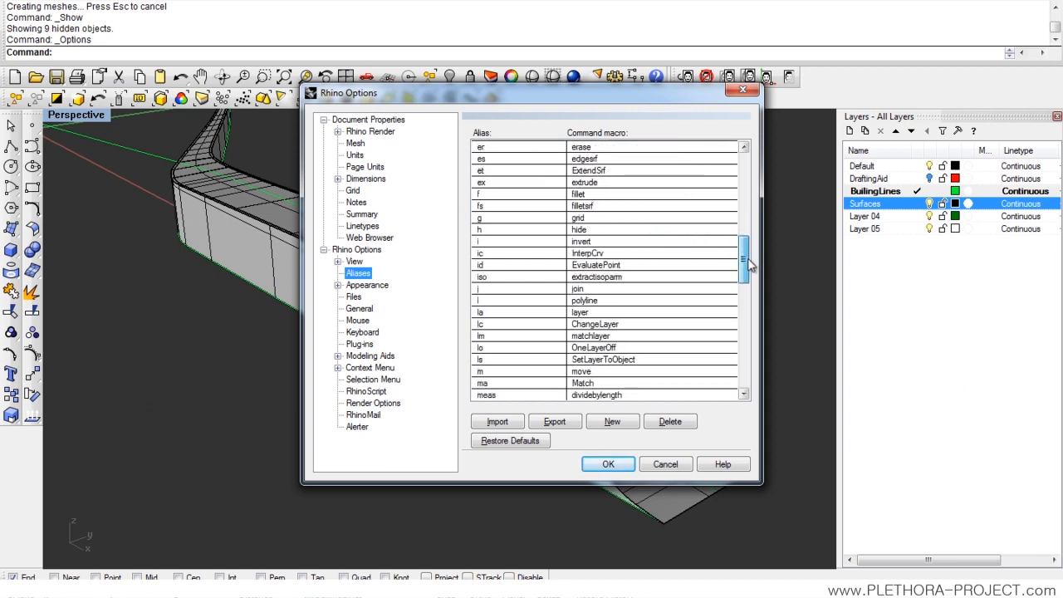
scroll("up", 3)
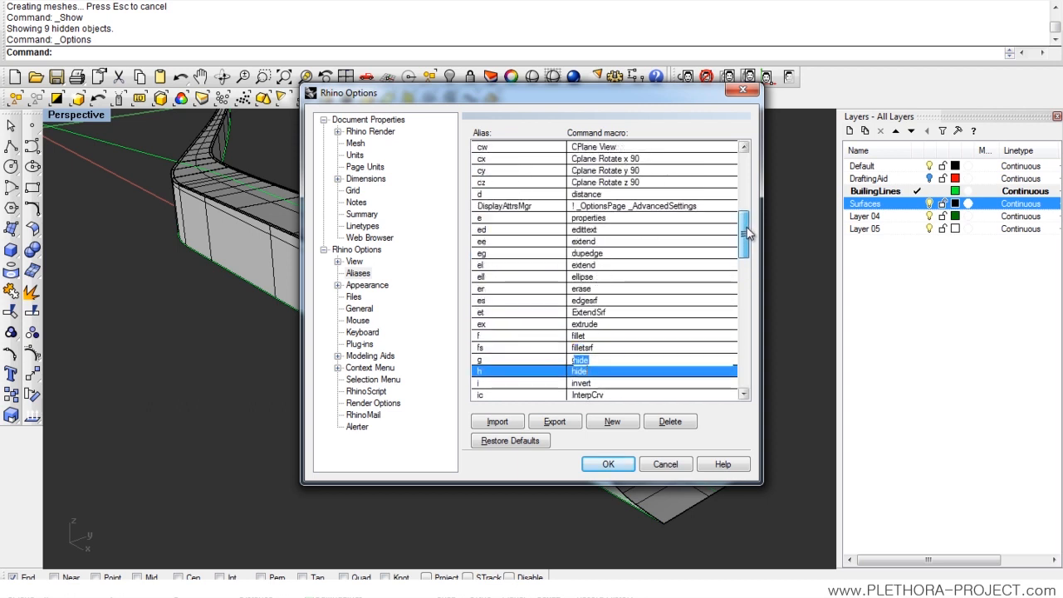
scroll("up", 3)
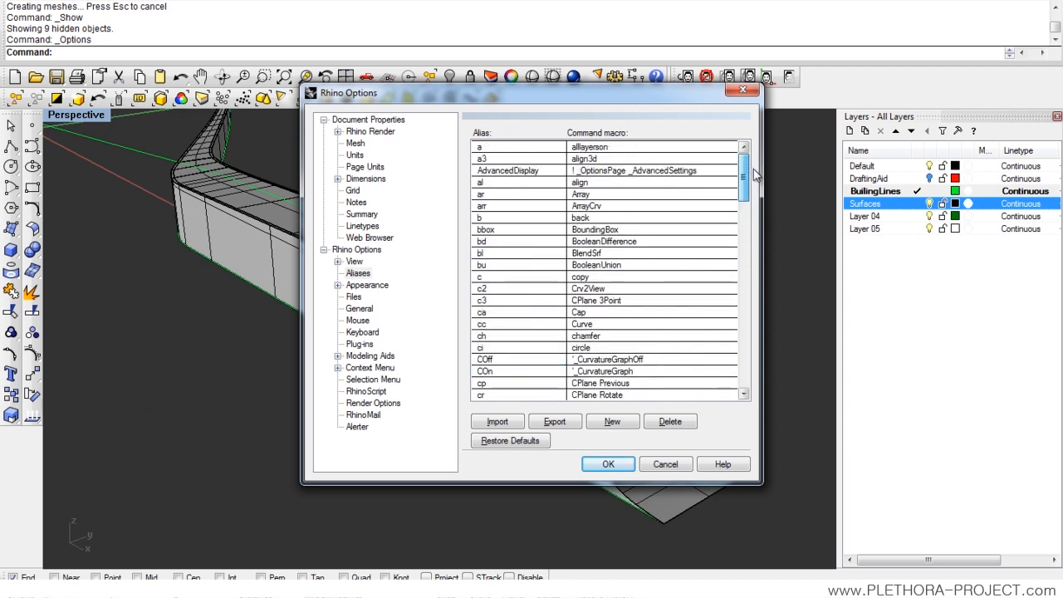
scroll("down", 3)
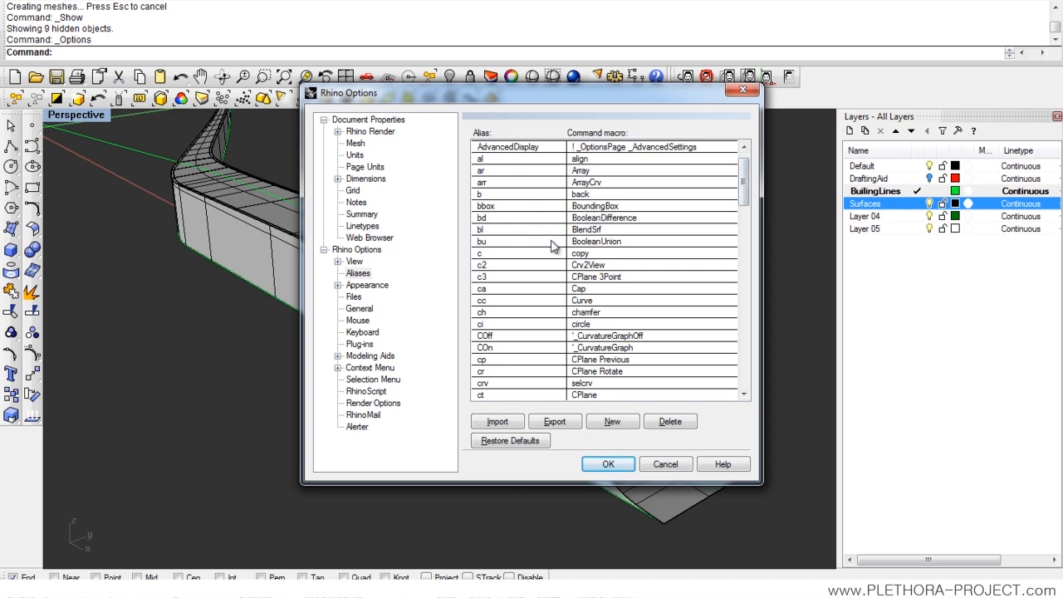
mouse_move(694, 244)
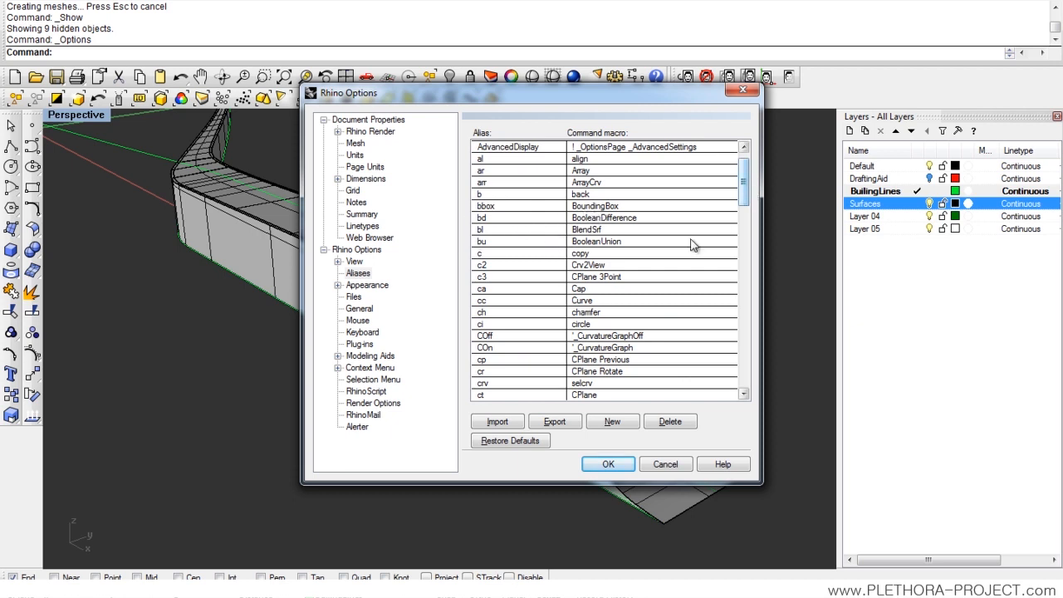
scroll("down", 3)
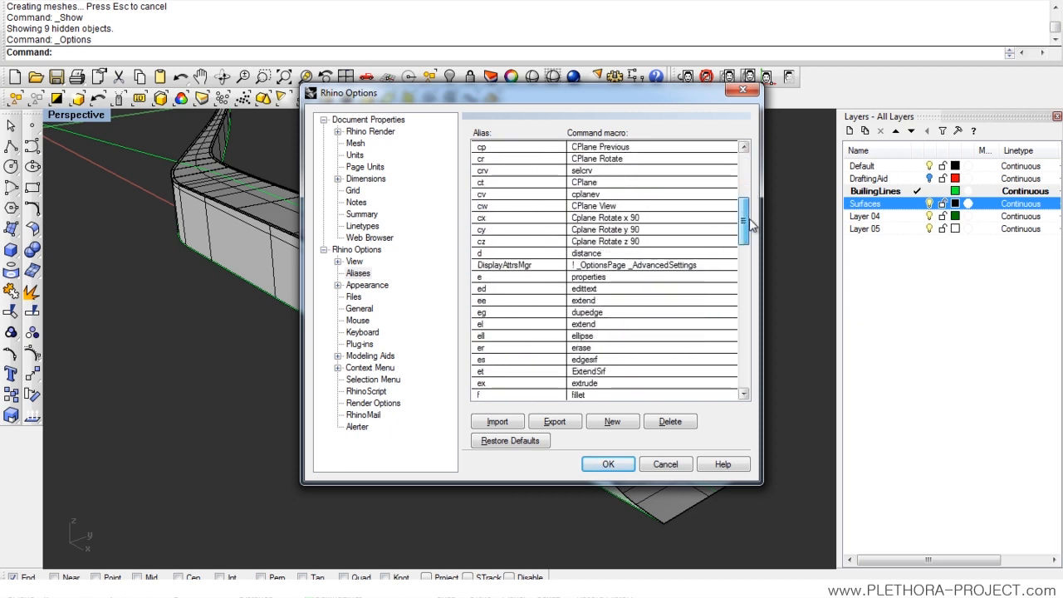
scroll("down", 3)
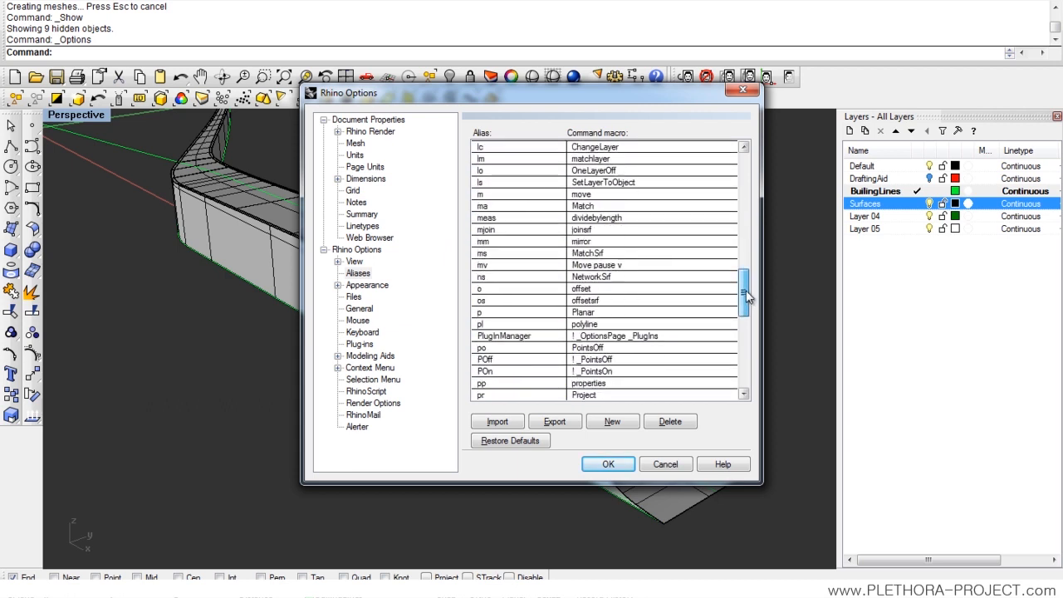
scroll("down", 3)
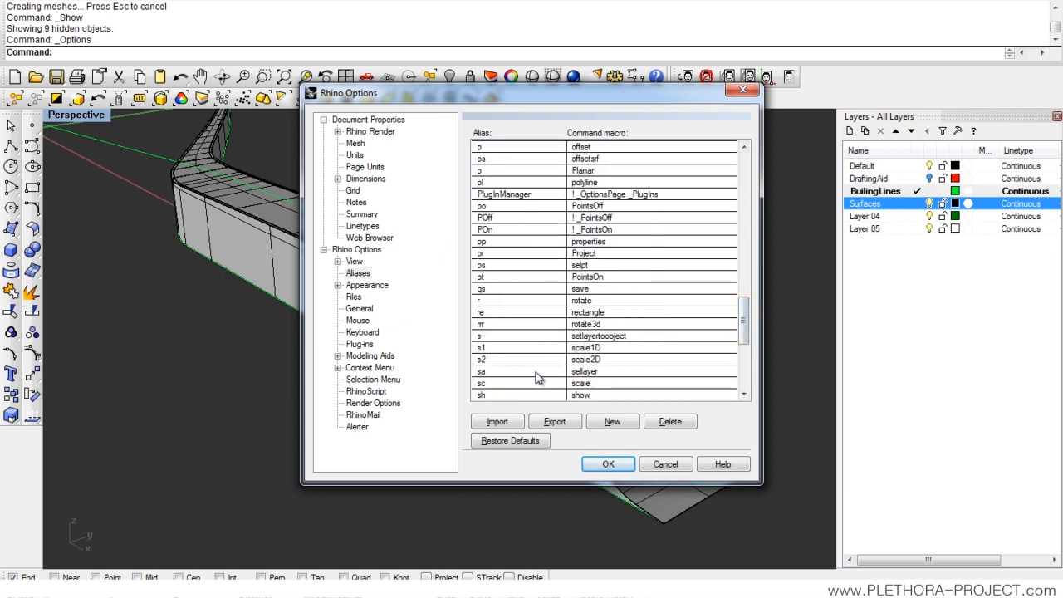
mouse_move(564, 402)
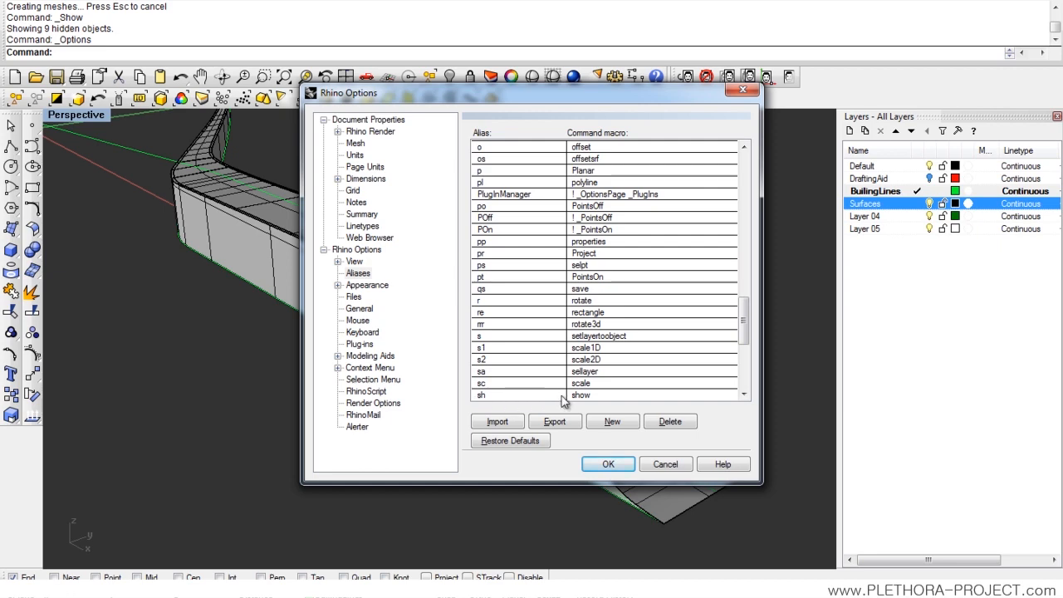
left_click(608, 463)
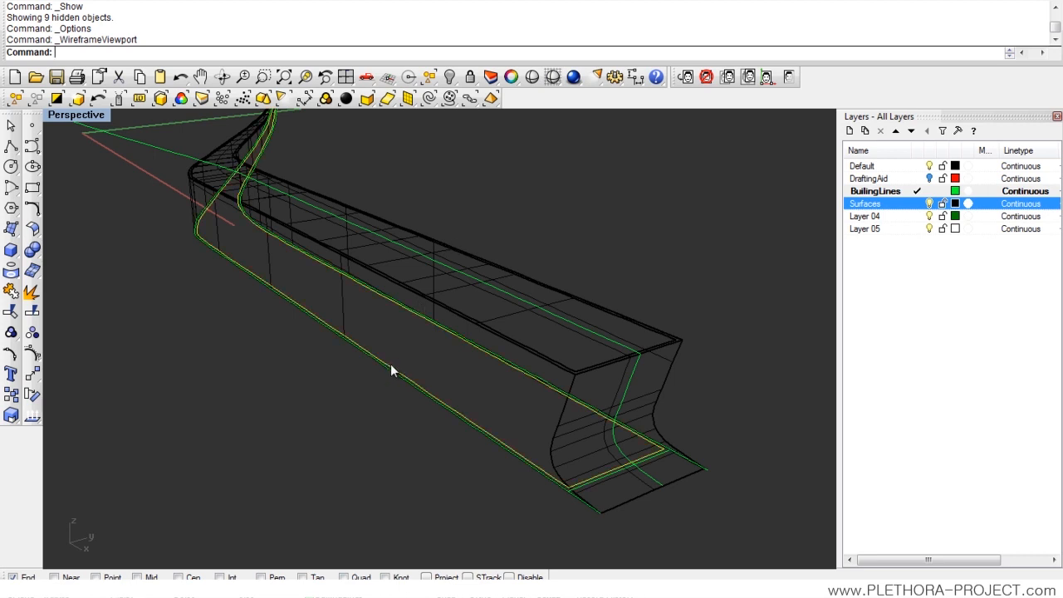
left_click(393, 370)
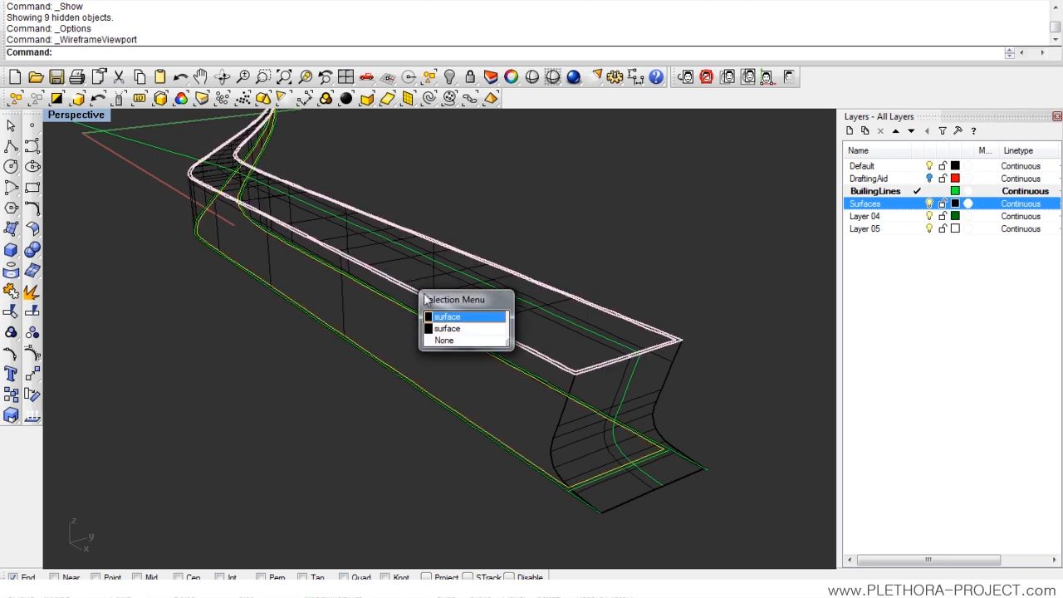
left_click(446, 315)
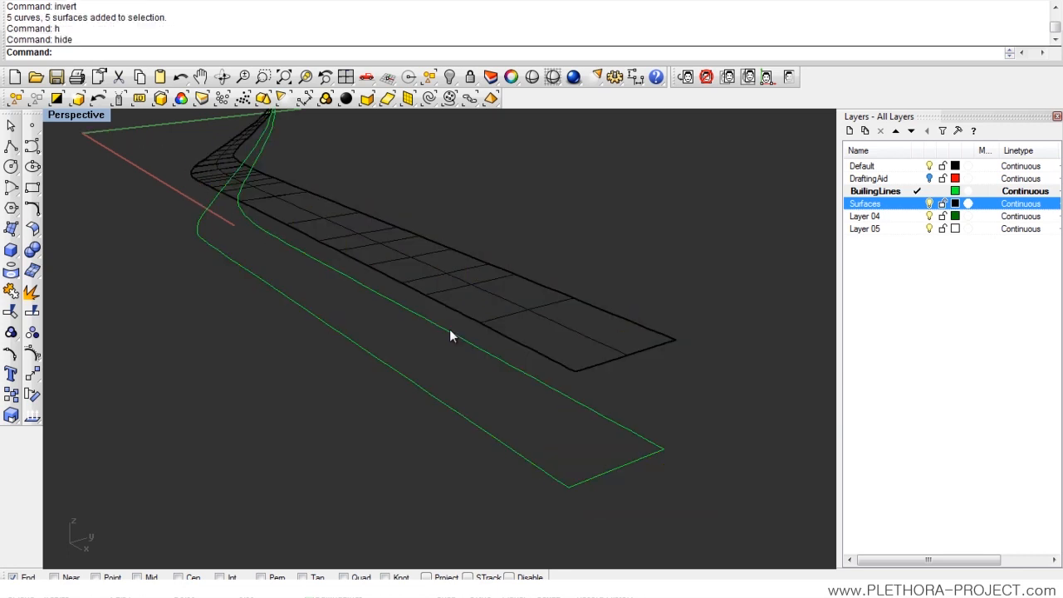
mouse_move(421, 285)
type("sh")
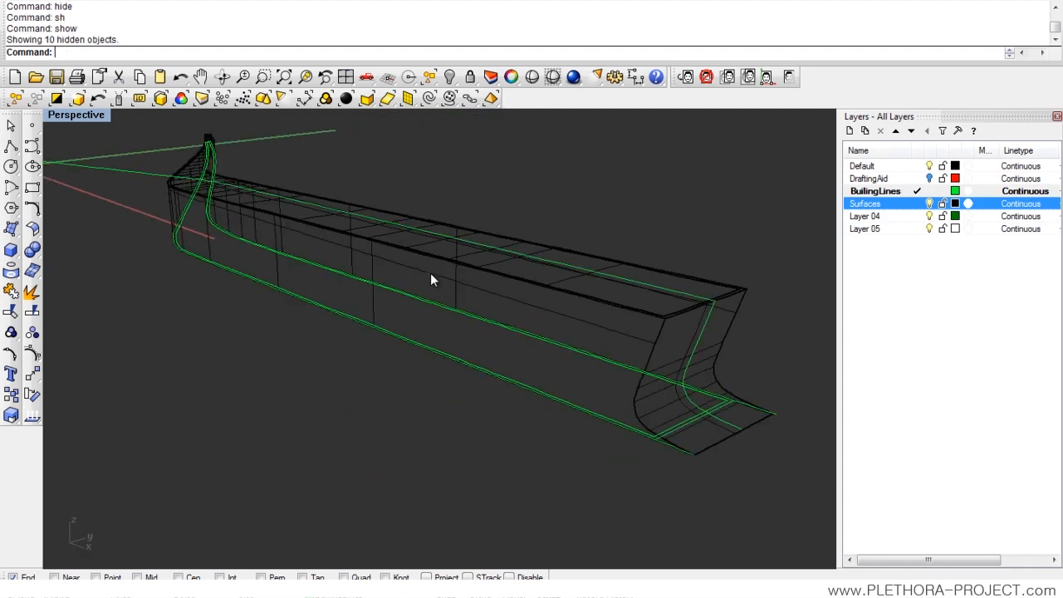
mouse_move(358, 229)
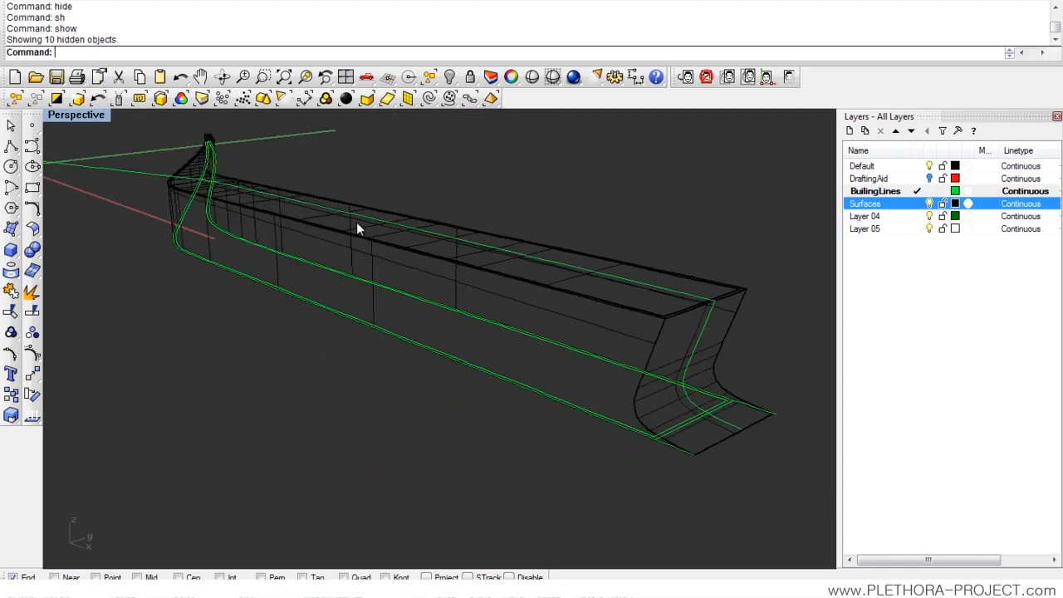
left_click_drag(357, 228, 411, 321)
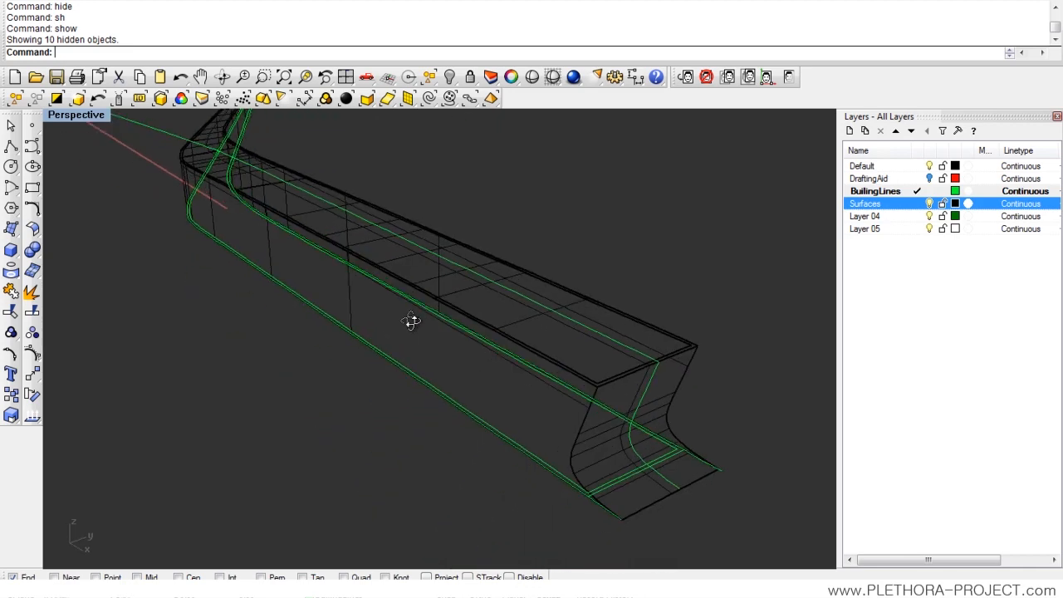
left_click_drag(411, 321, 416, 304)
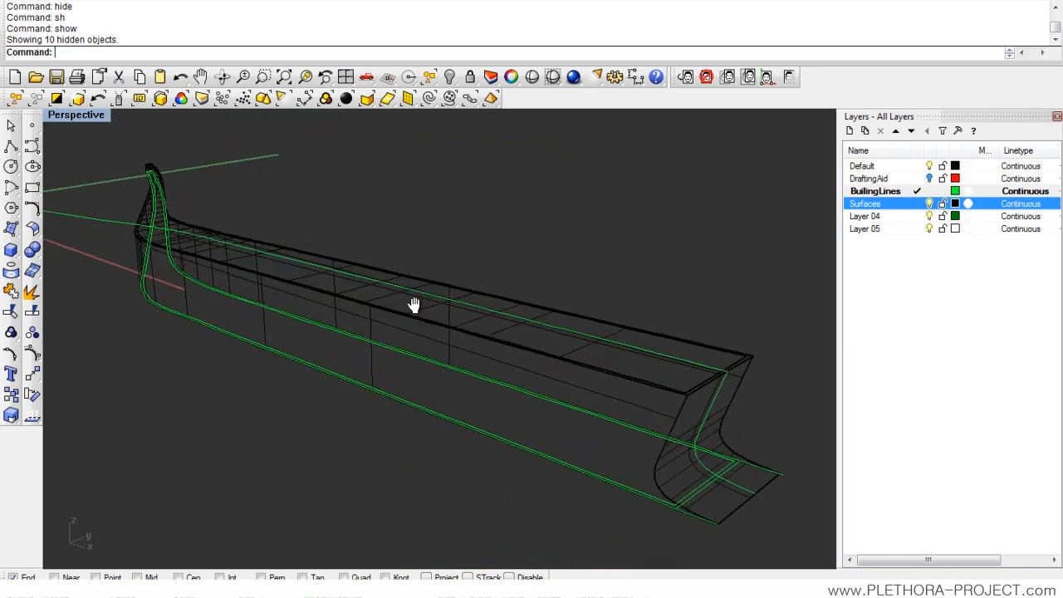
left_click_drag(414, 305, 525, 152)
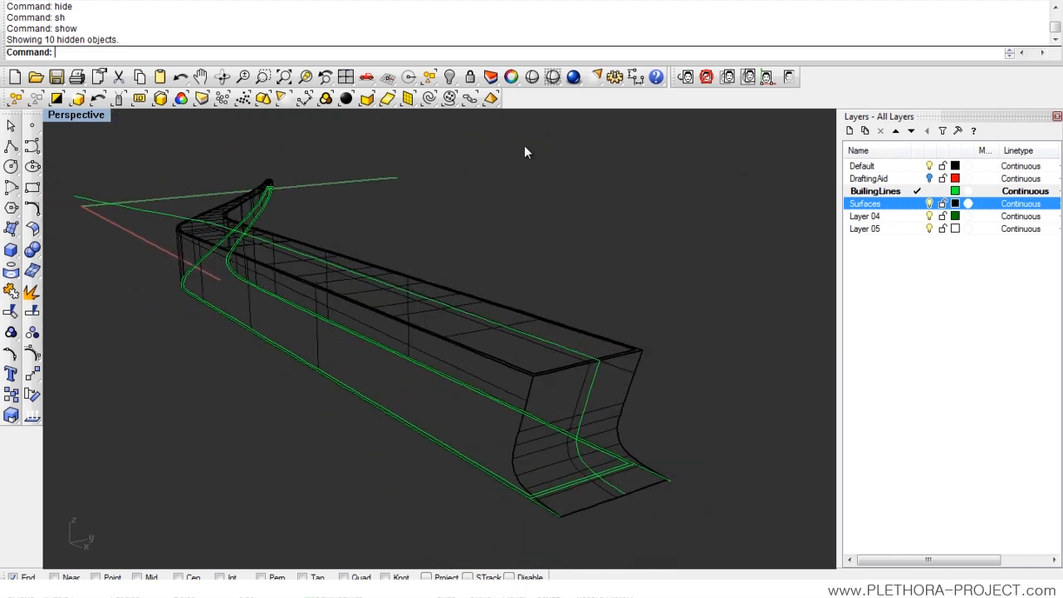
left_click(552, 77)
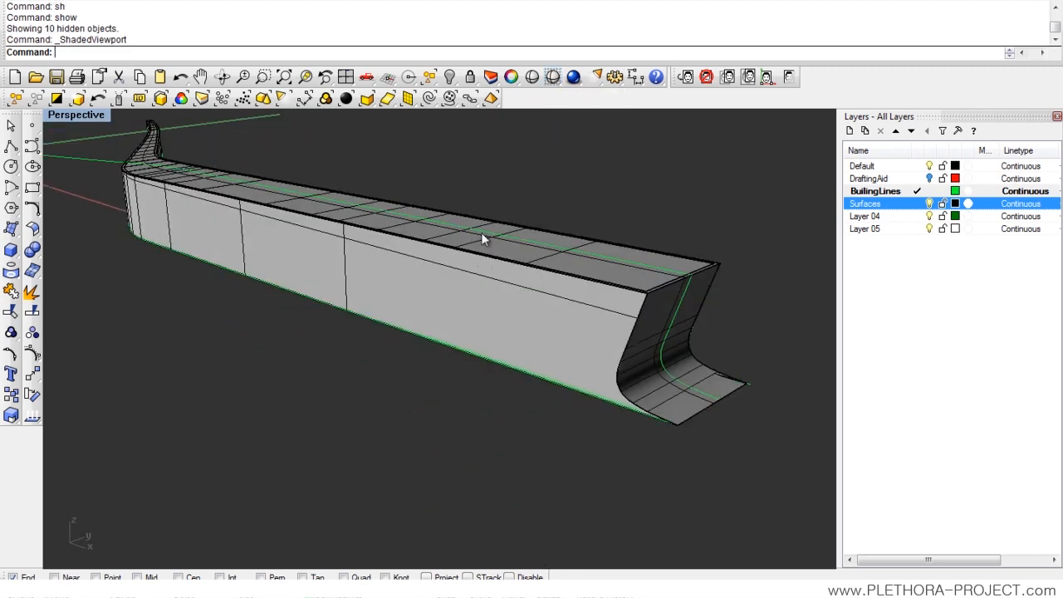
Step: Move the inner roof surface vertically by -0.3 from its corner so it sits below the parapet
left_click_drag(482, 240, 369, 245)
type("m")
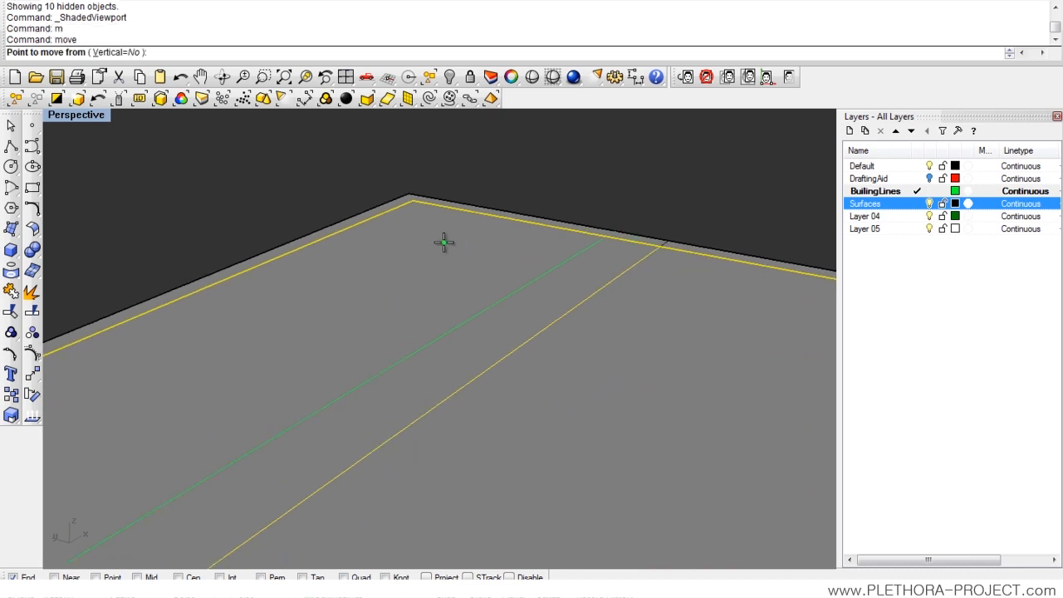
type("v")
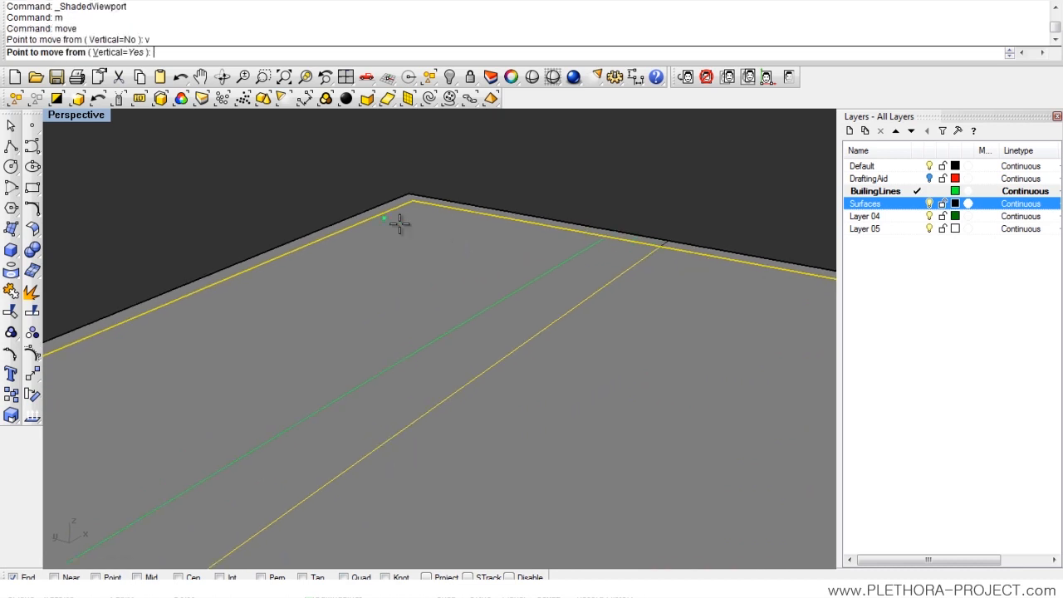
mouse_move(415, 199)
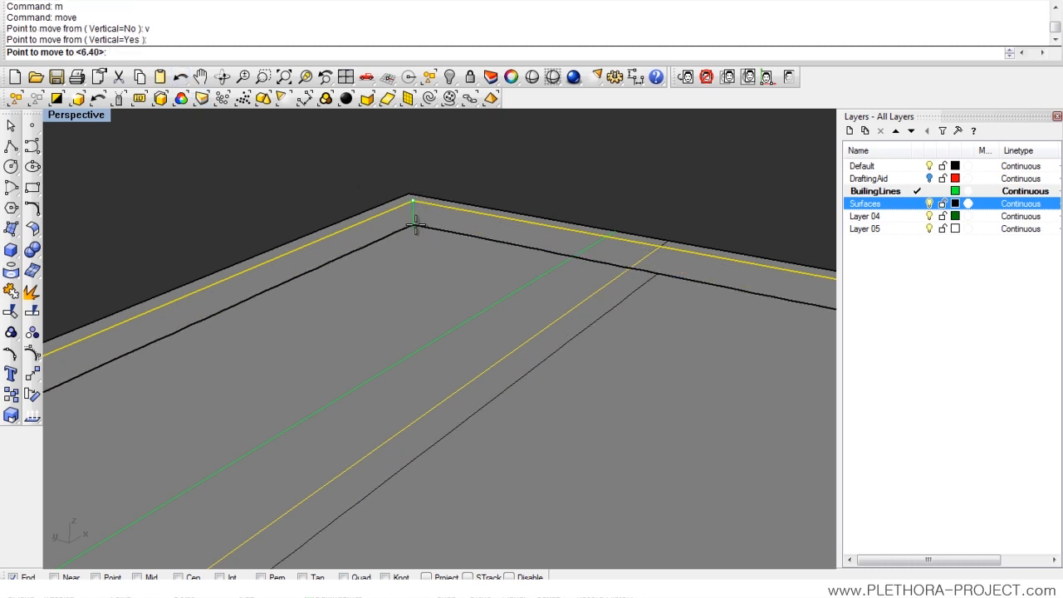
type("-0.3")
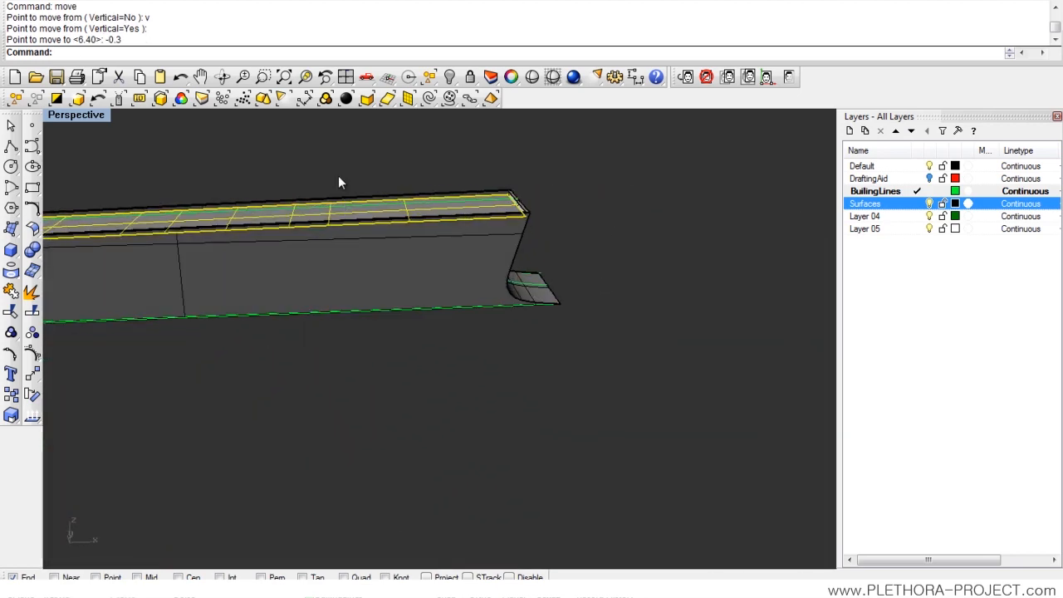
left_click_drag(338, 182, 658, 197)
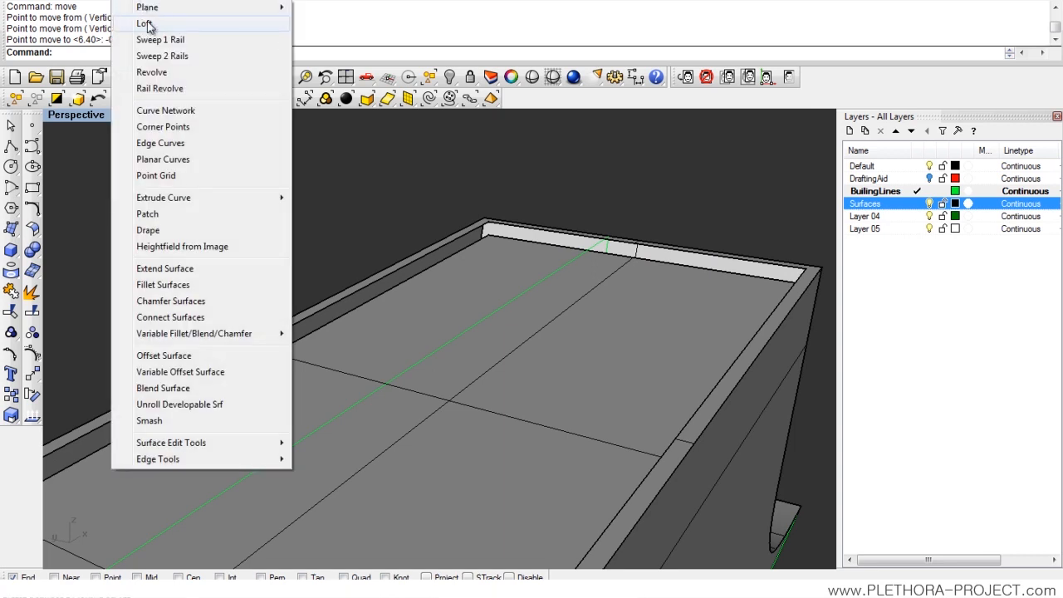
Step: Loft the parapet edge curves into the channel walls and pick the far-end edge for the next loft
left_click(143, 22)
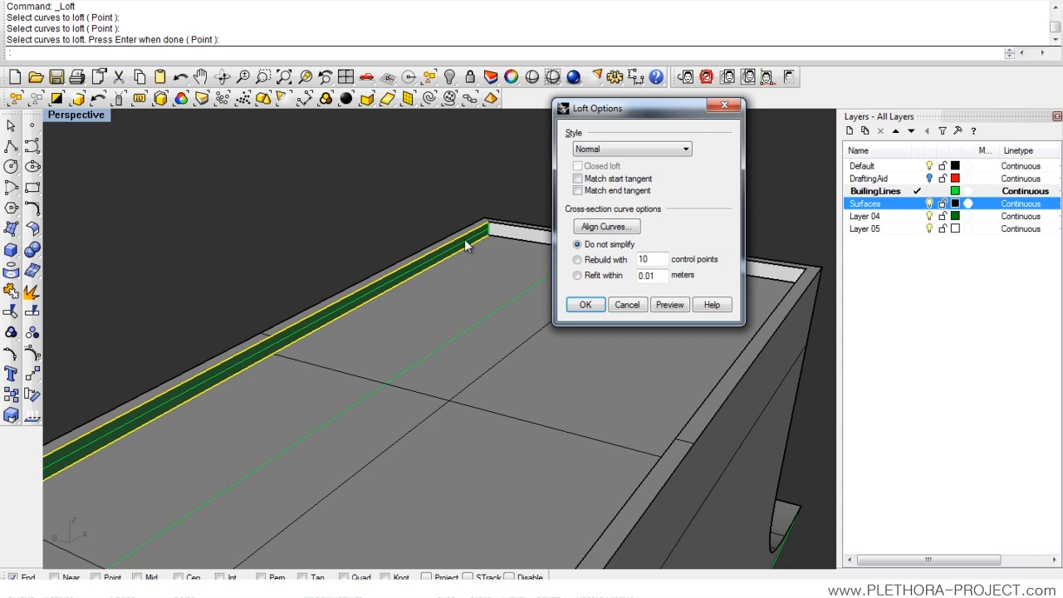
left_click(585, 304)
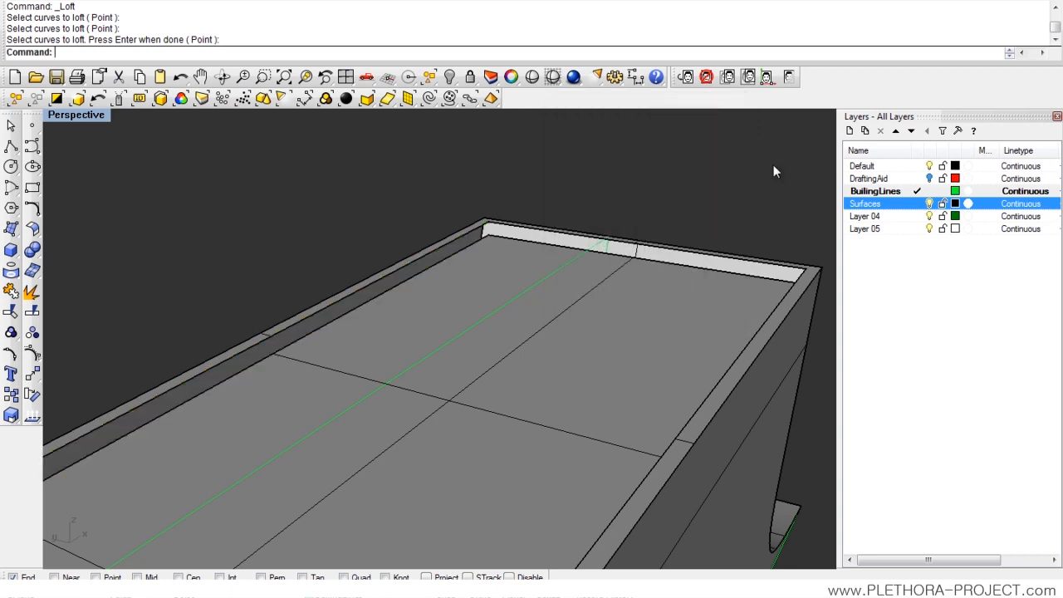
mouse_move(905, 204)
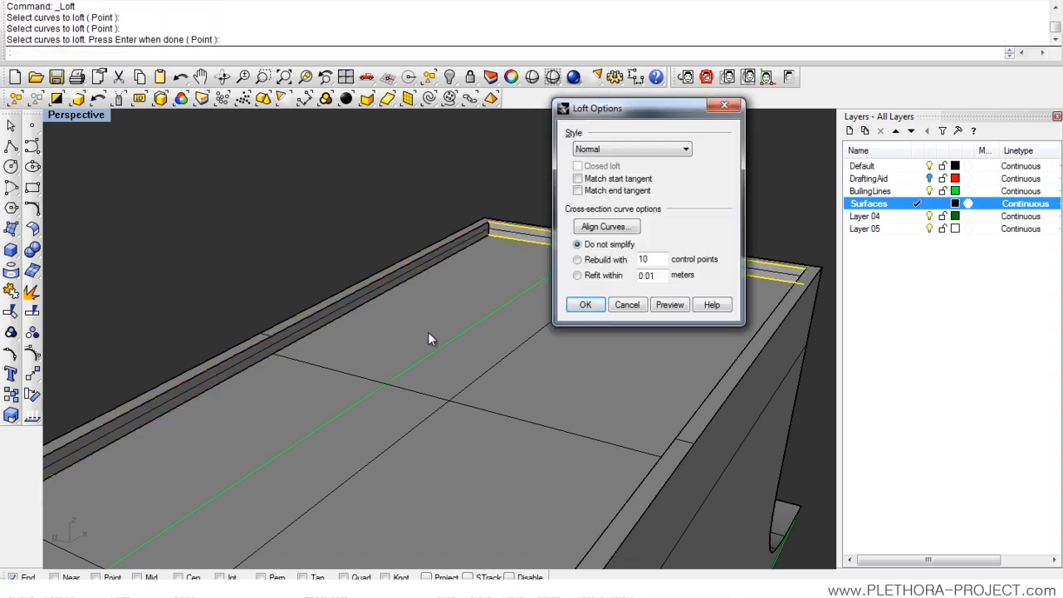
left_click(585, 304)
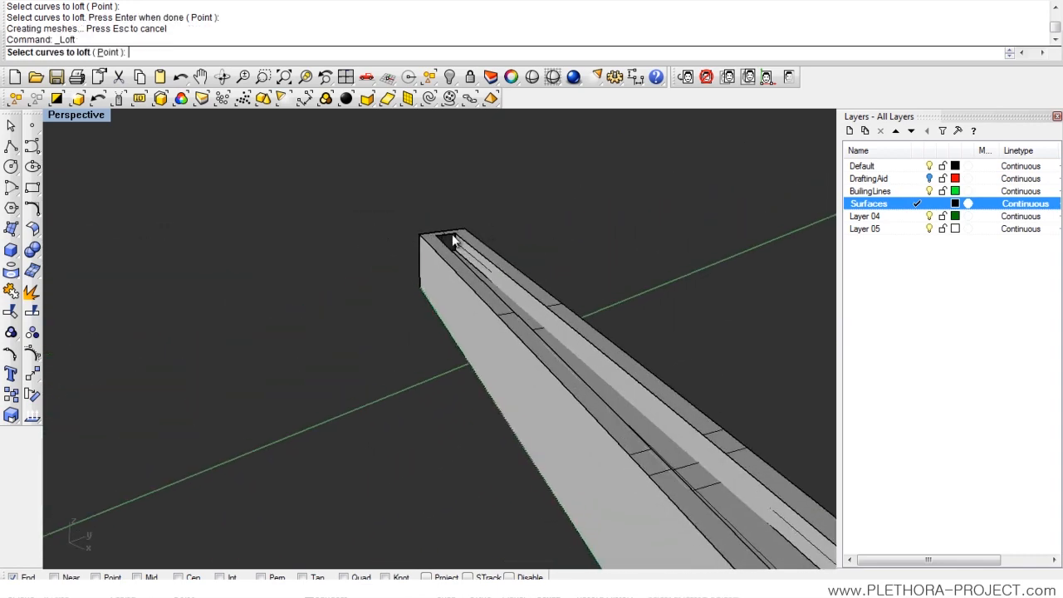
left_click(453, 240)
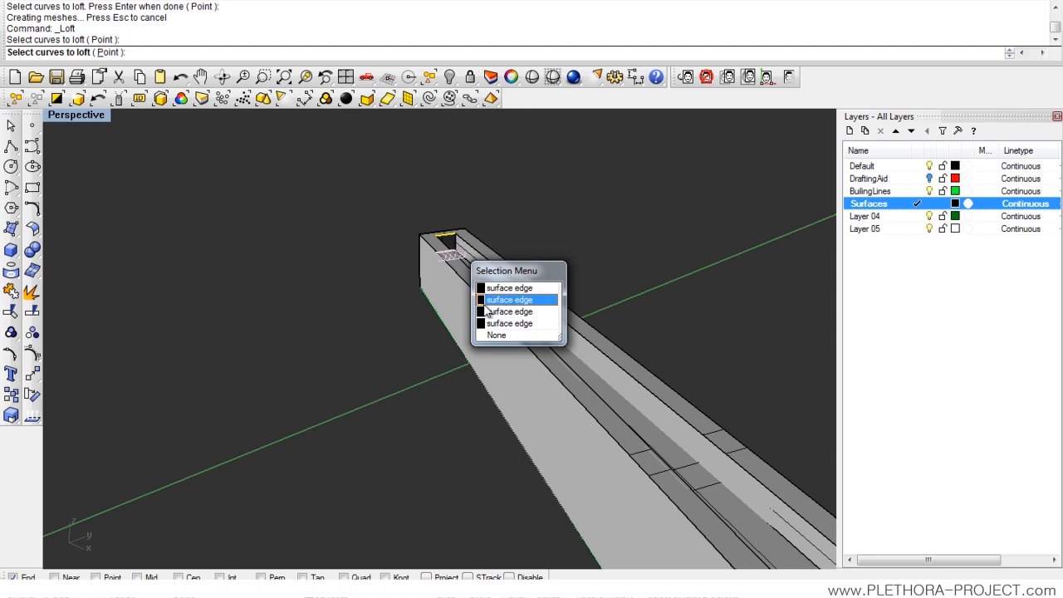
mouse_move(509, 312)
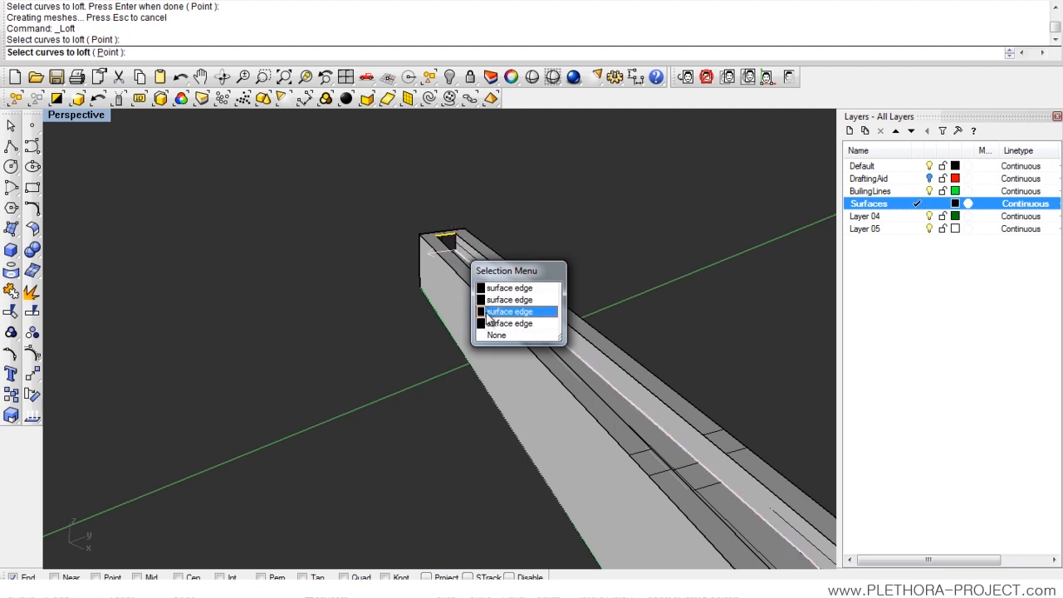
left_click(509, 312)
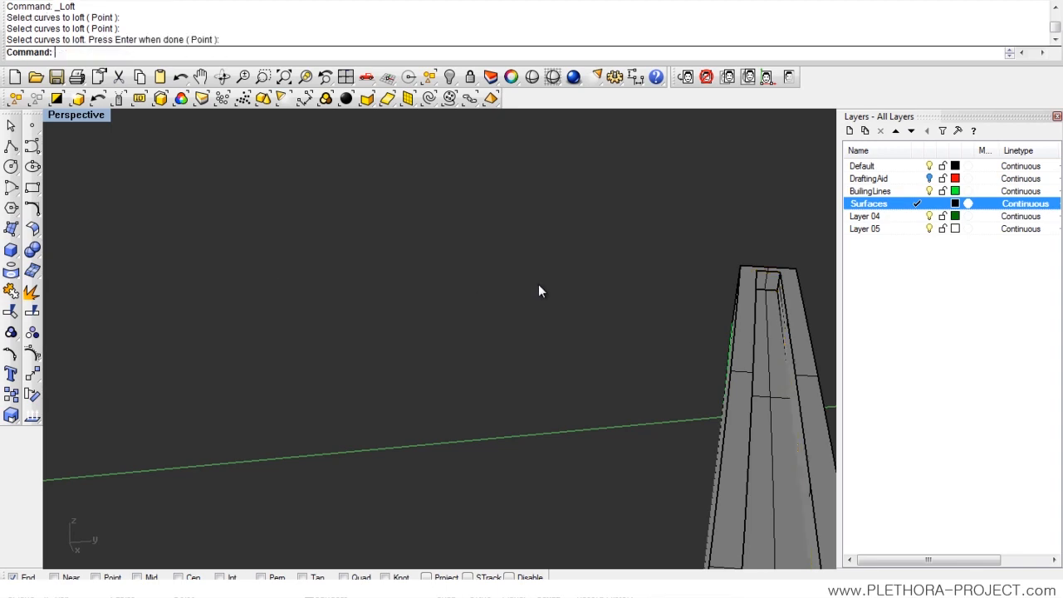
left_click_drag(539, 290, 372, 359)
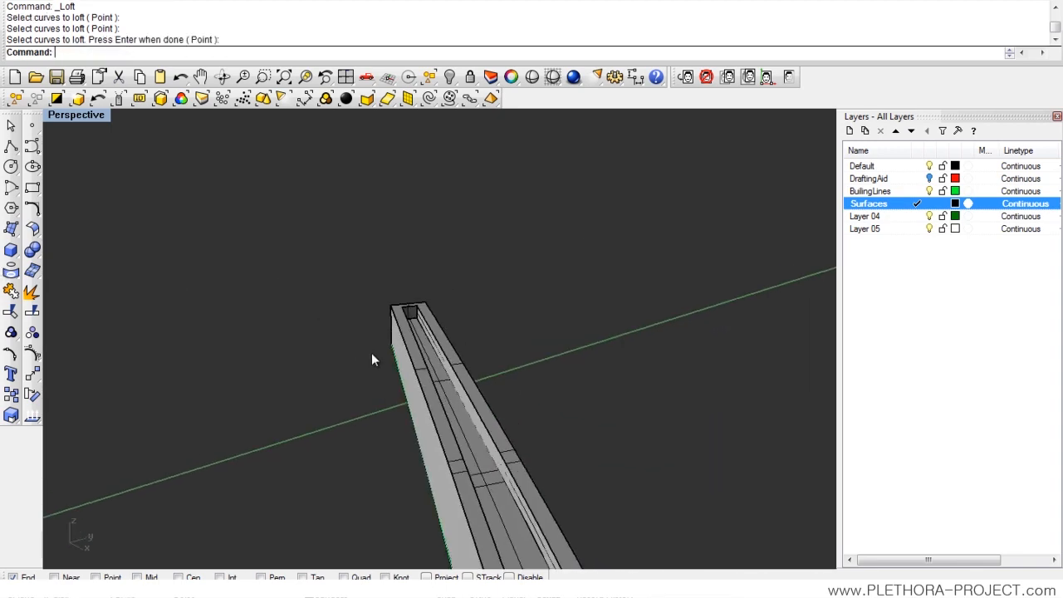
Step: Select the channel's small end piece and zoom to it (ZS), orbiting around the open end
left_click_drag(373, 359, 381, 338)
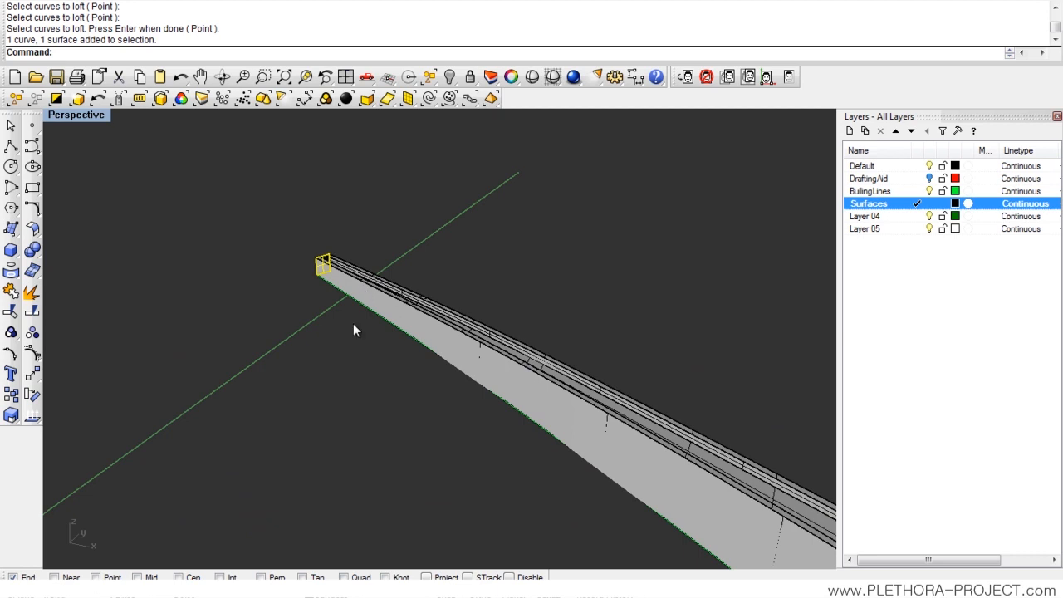
left_click(382, 344)
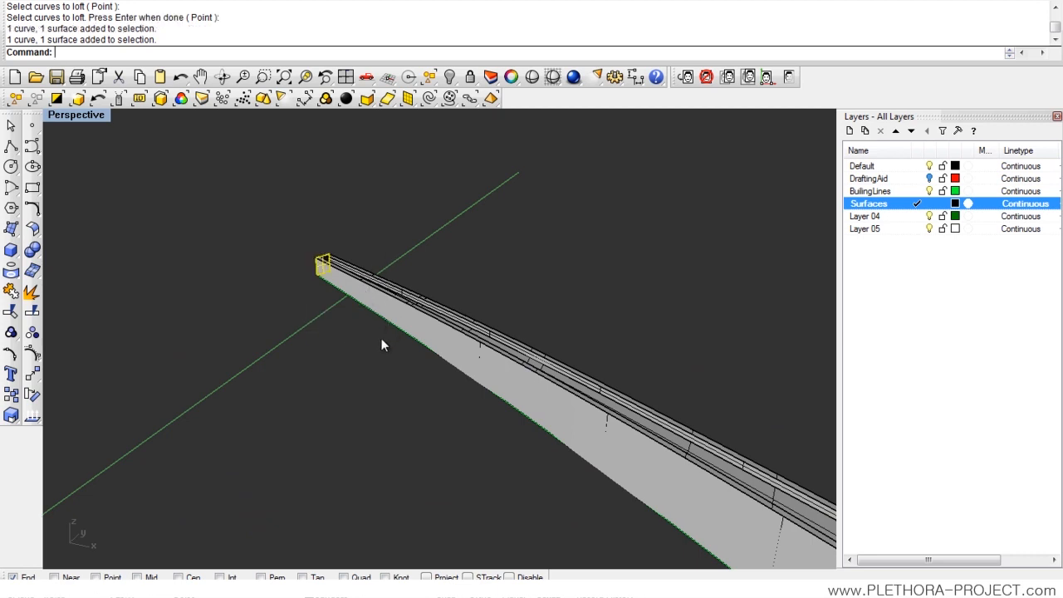
type("z")
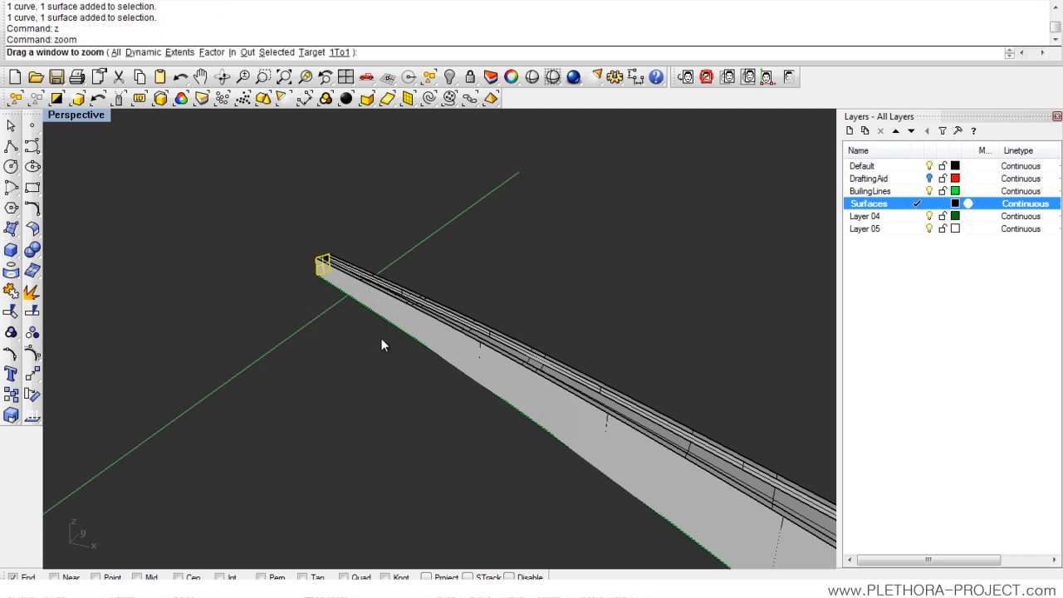
type("s")
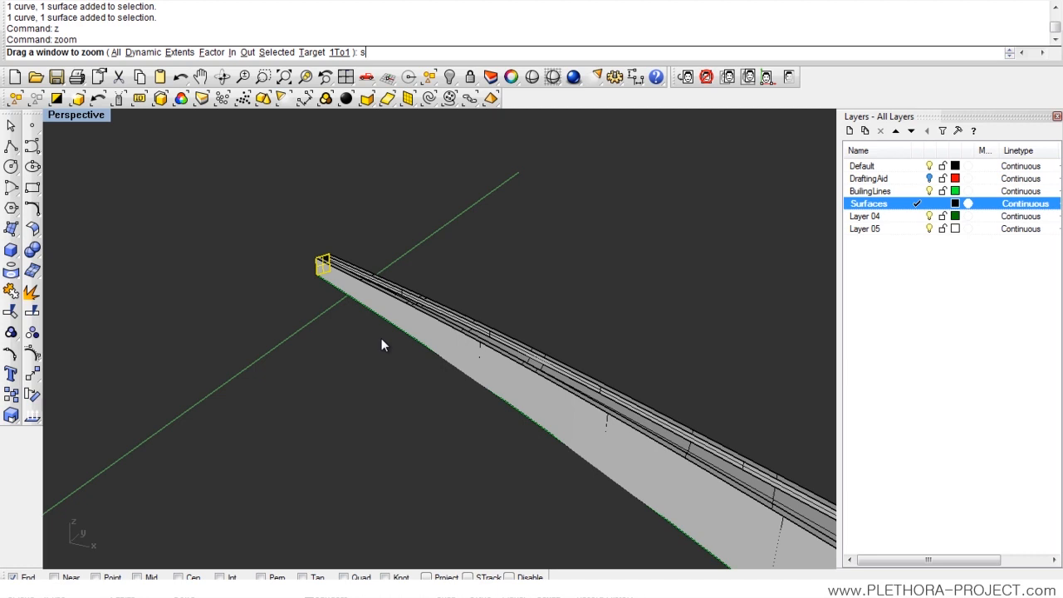
mouse_move(308, 218)
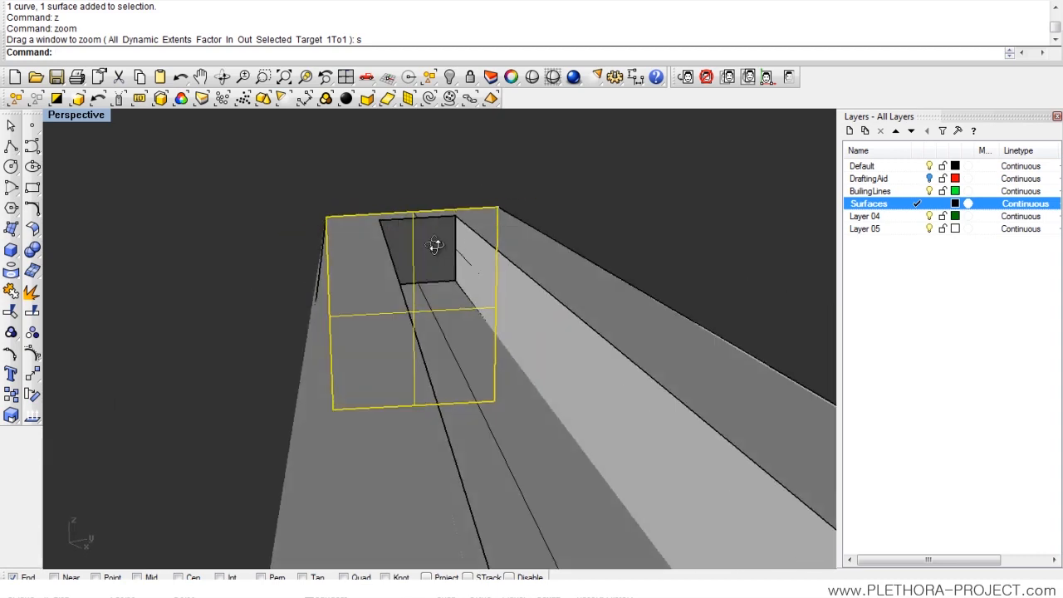
left_click_drag(435, 243, 361, 300)
type("Loft")
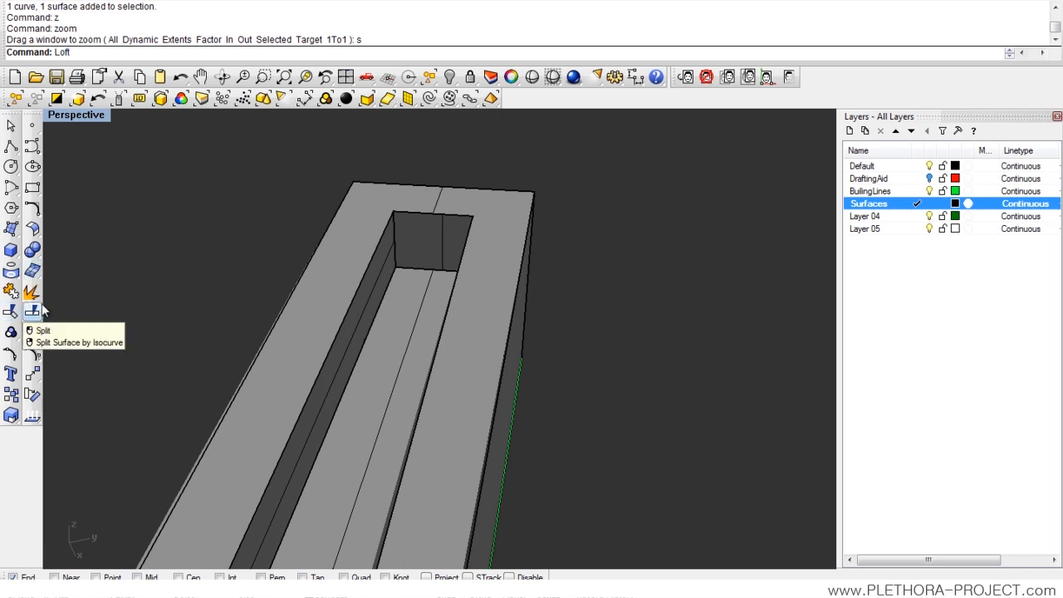
left_click(432, 214)
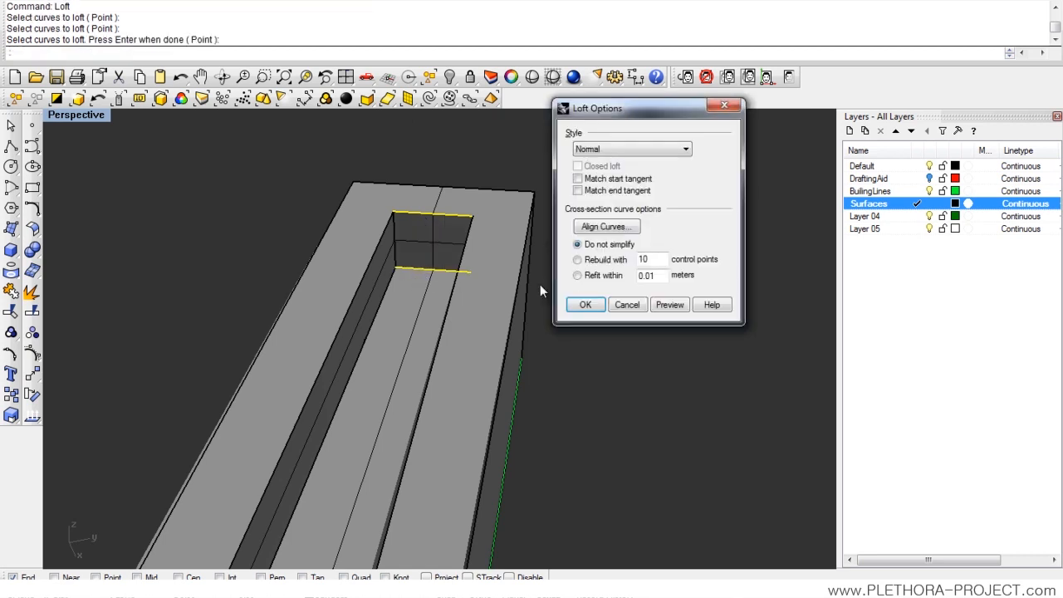
left_click(584, 304)
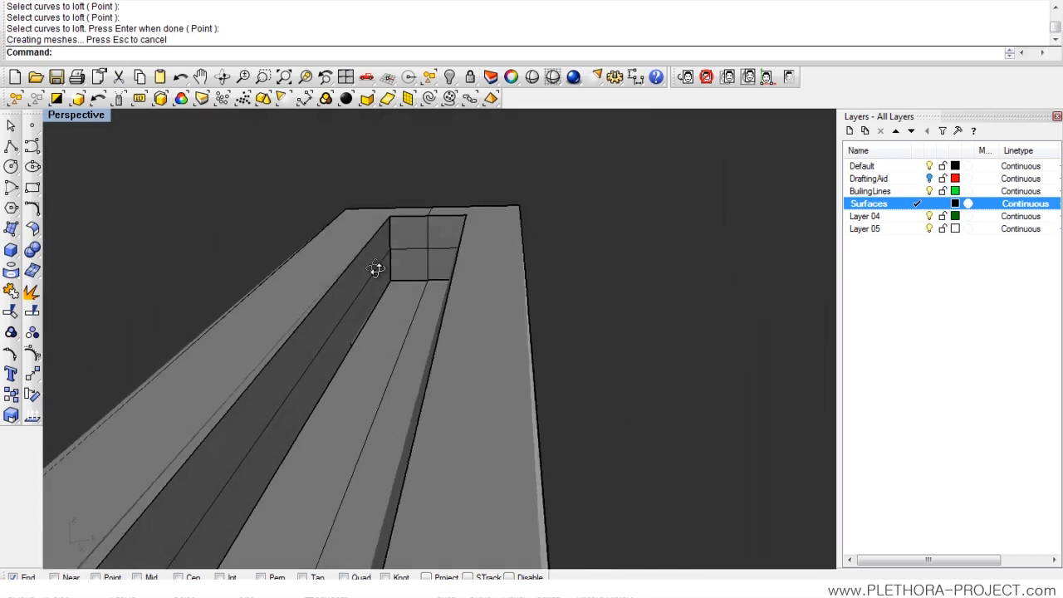
key("ctrl+z")
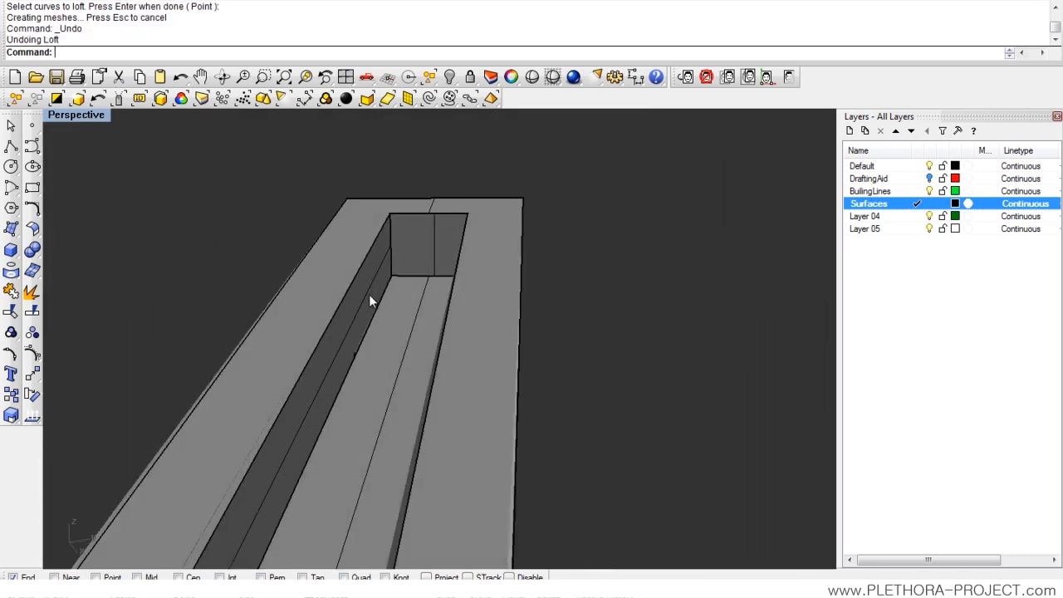
left_click_drag(371, 301, 407, 291)
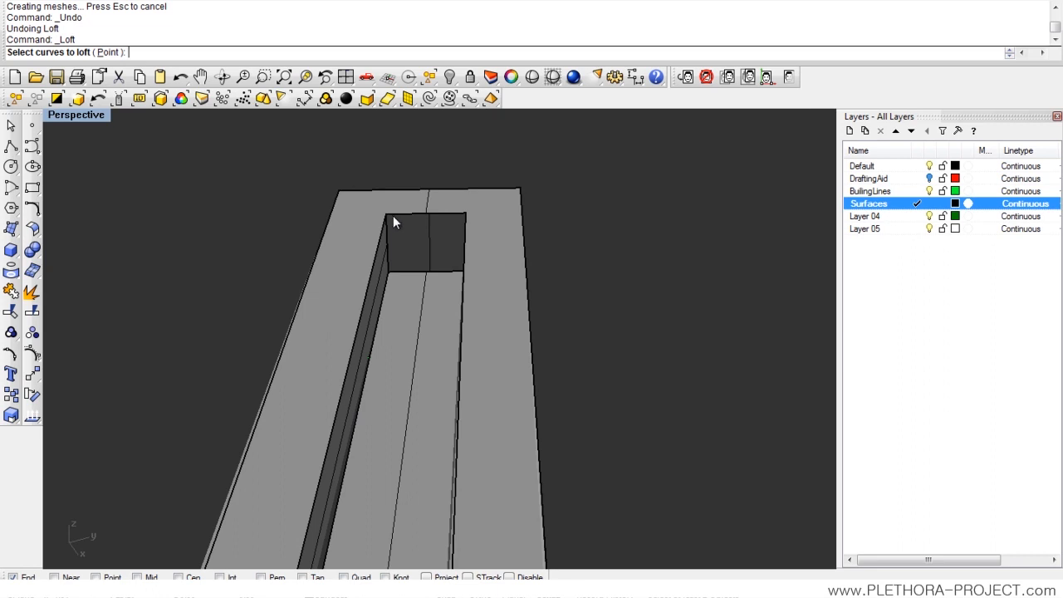
Step: Loft between the top and bottom edges of the channel's far end to close it off
left_click(423, 215)
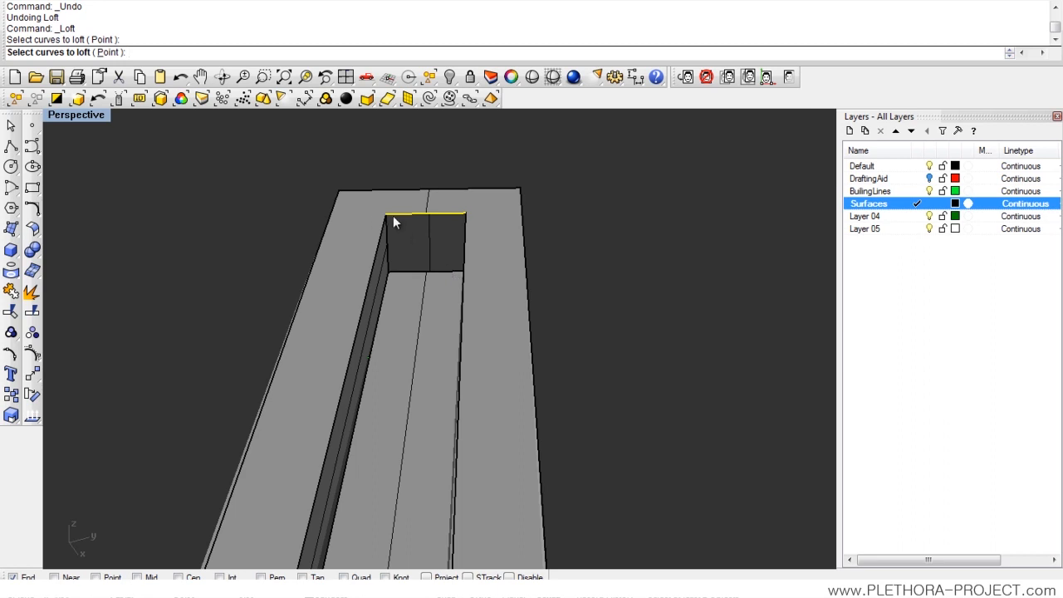
mouse_move(400, 228)
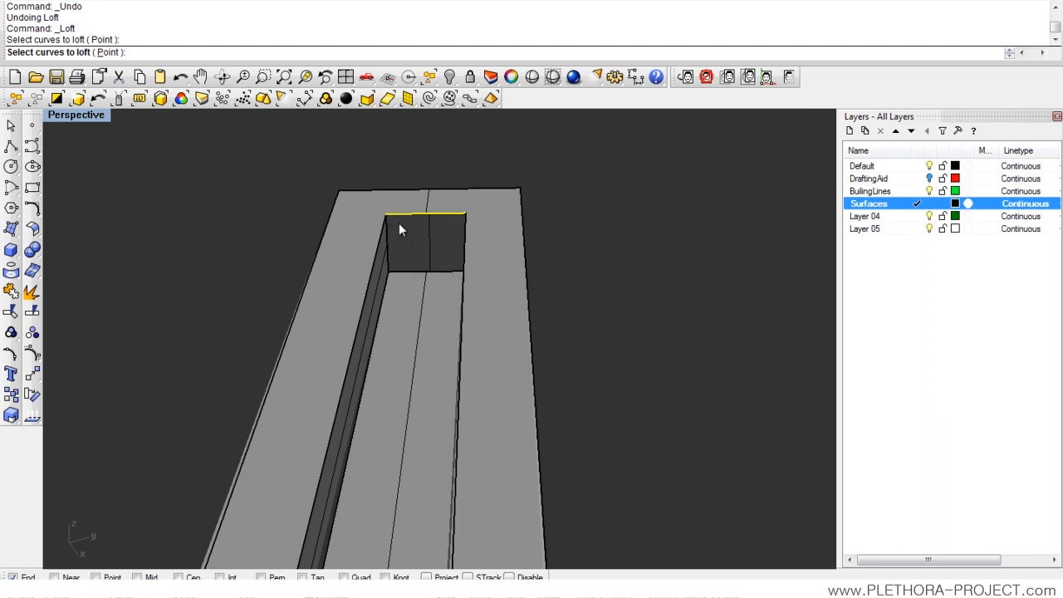
mouse_move(455, 274)
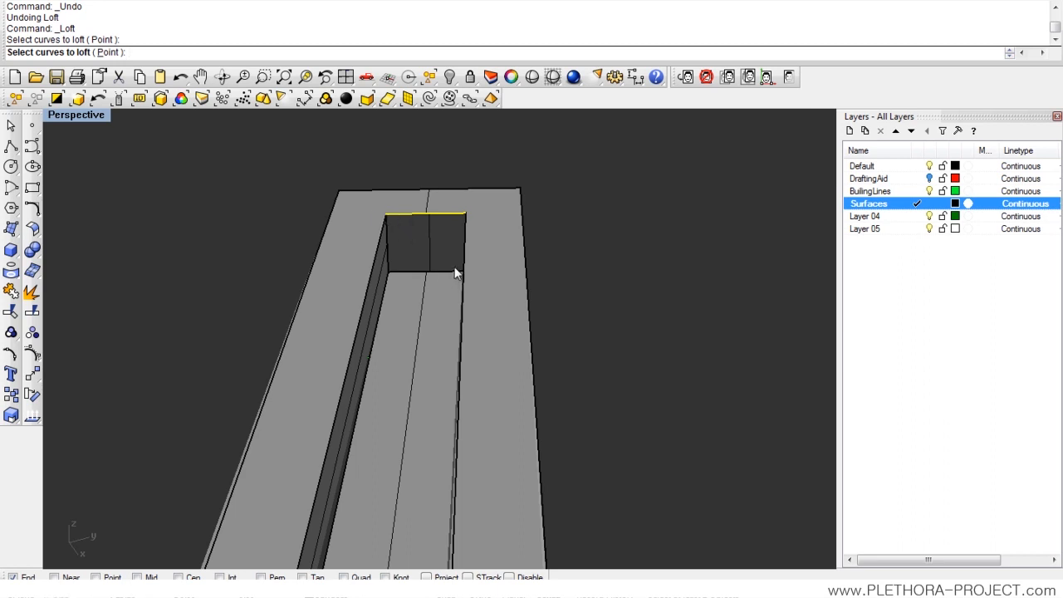
left_click(425, 274)
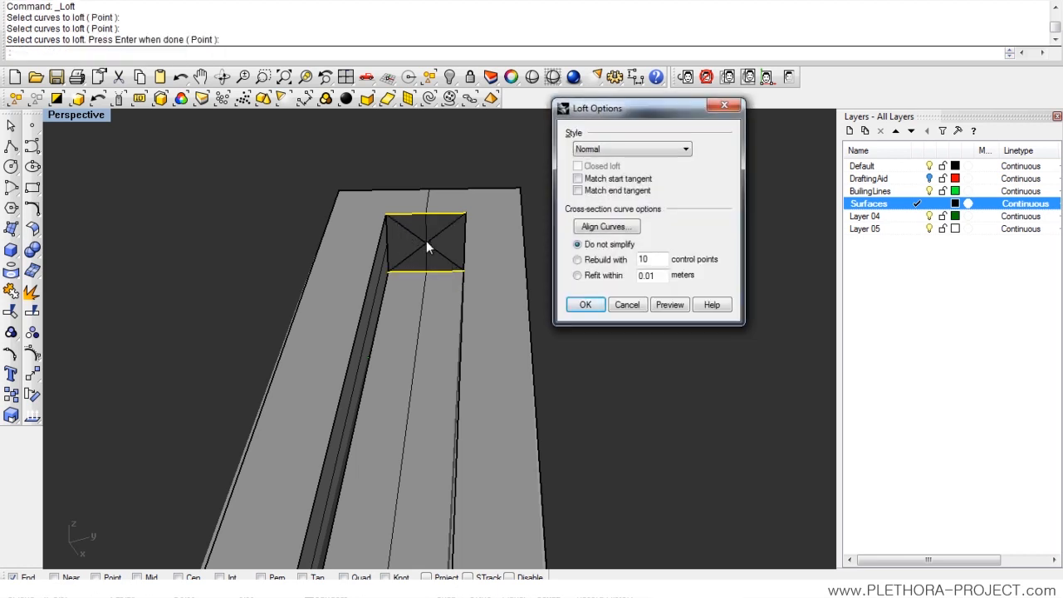
mouse_move(406, 249)
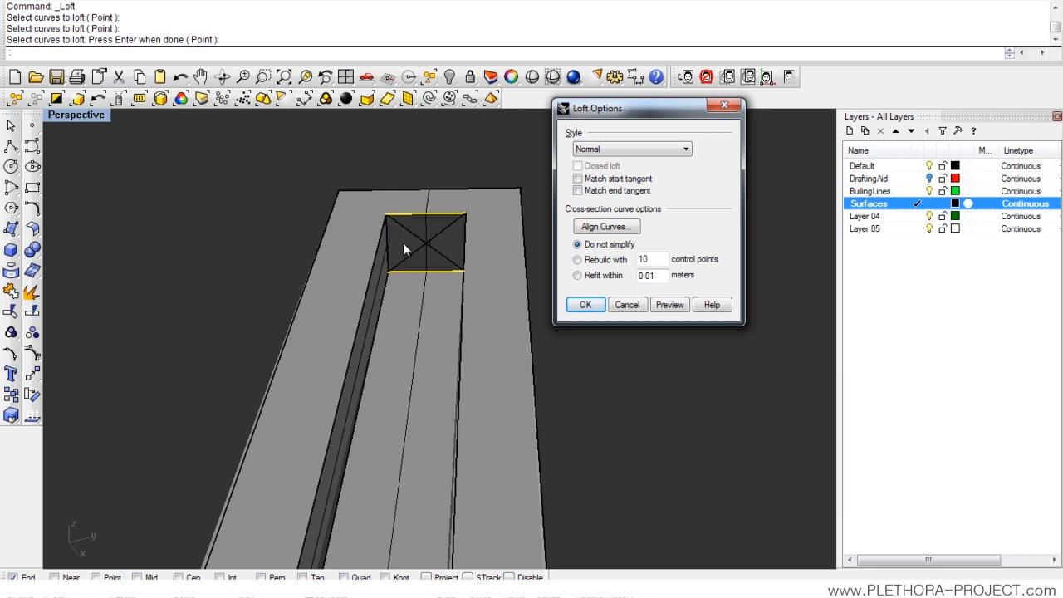
mouse_move(461, 276)
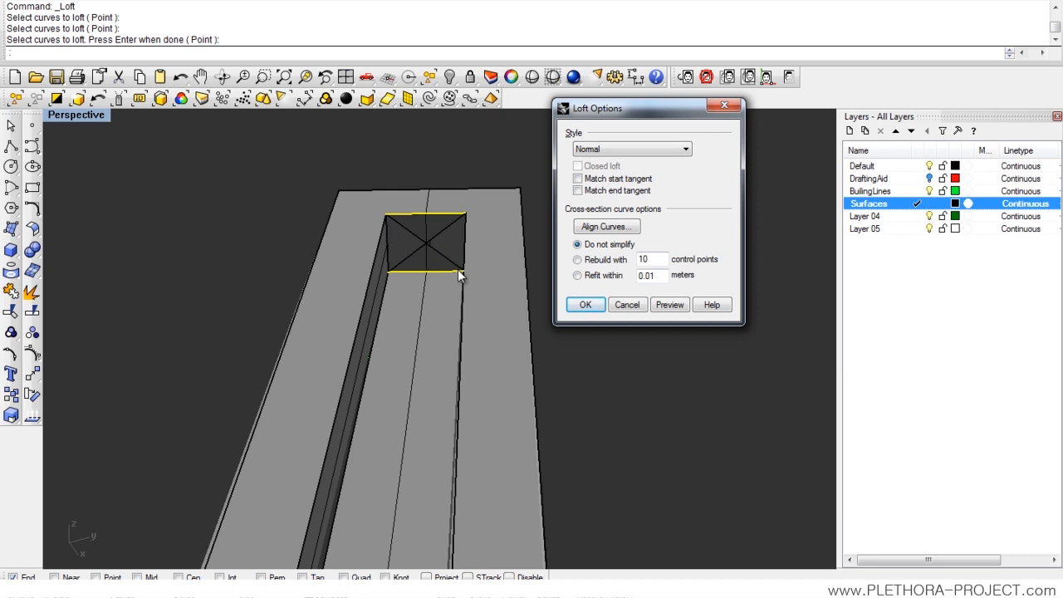
mouse_move(550, 268)
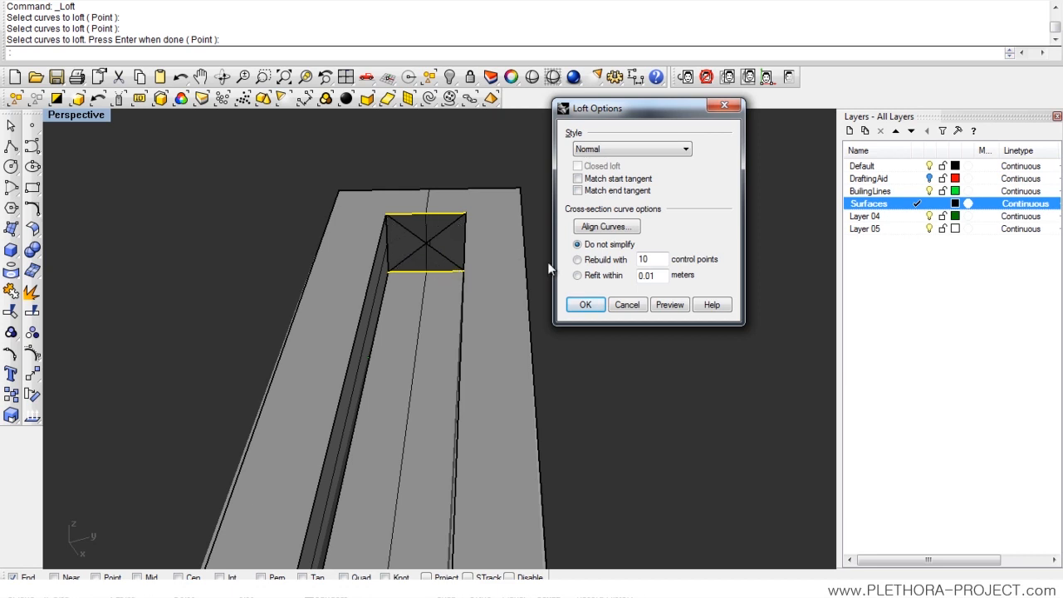
left_click(584, 304)
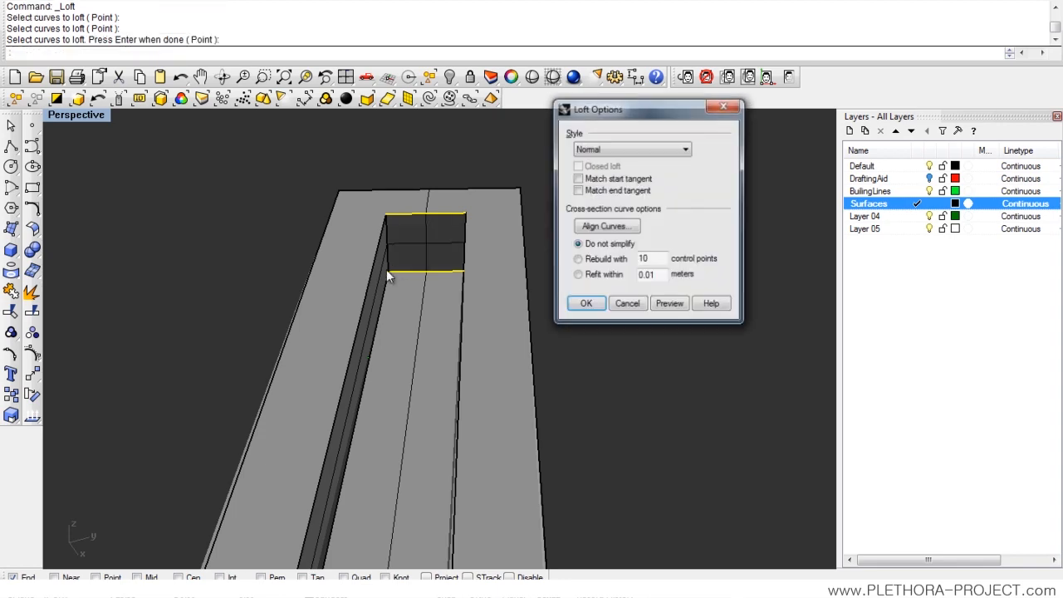
left_click(586, 304)
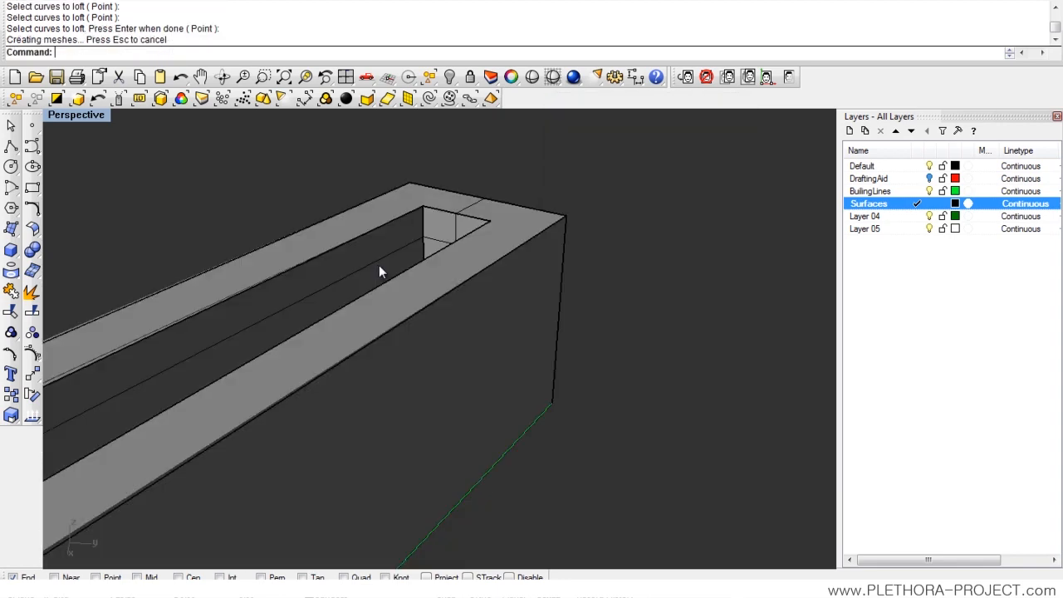